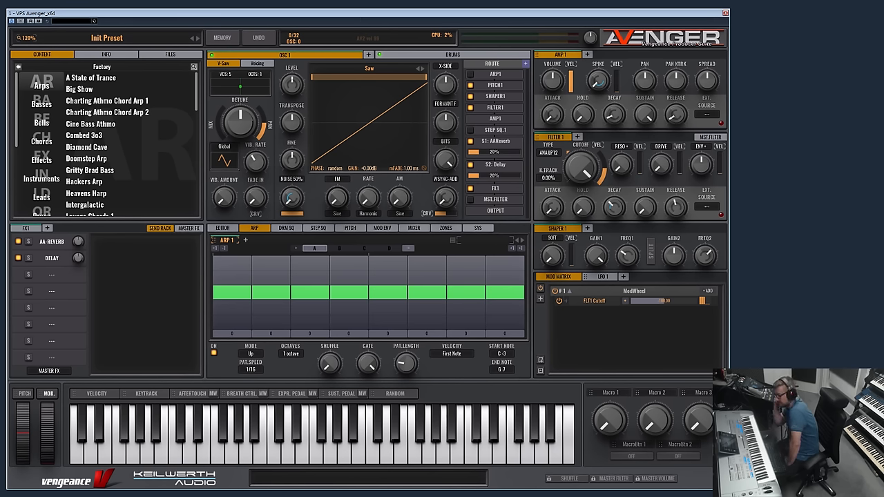
mouse_move(807, 292)
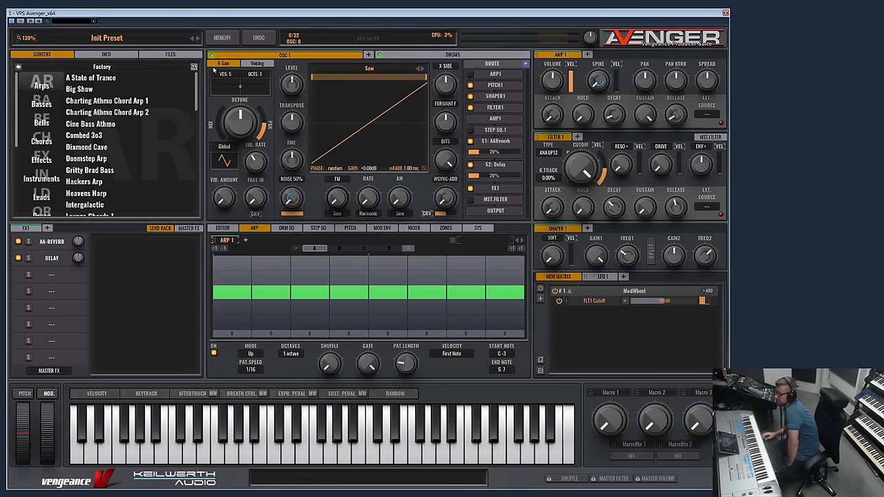
Step: Raise OSC1's volume to about 130% while its FineTune stays at 0 cents
left_click(259, 37)
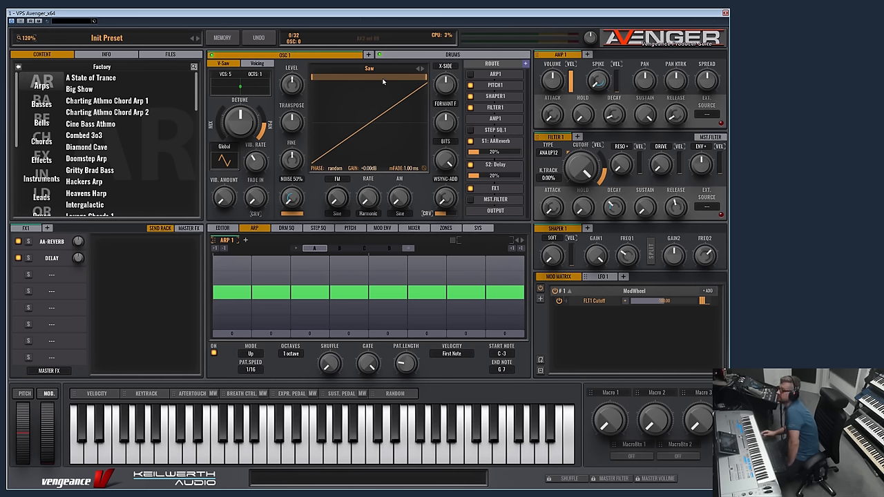
mouse_move(384, 82)
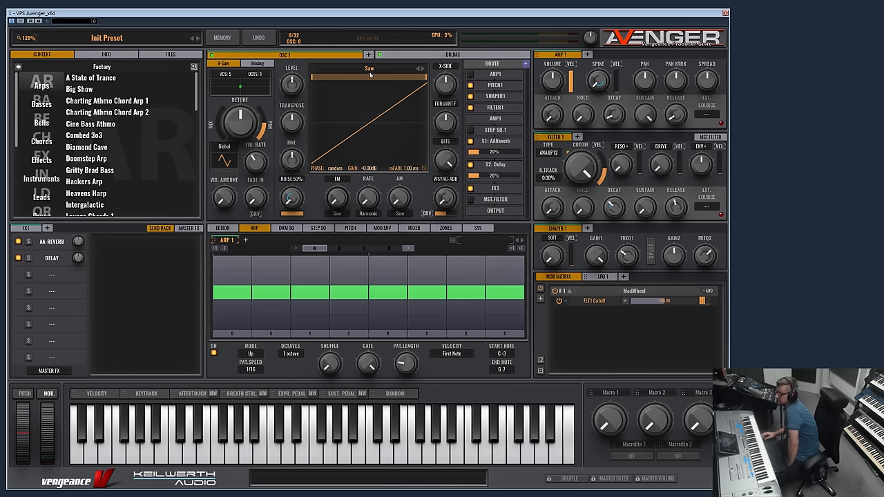
mouse_move(404, 145)
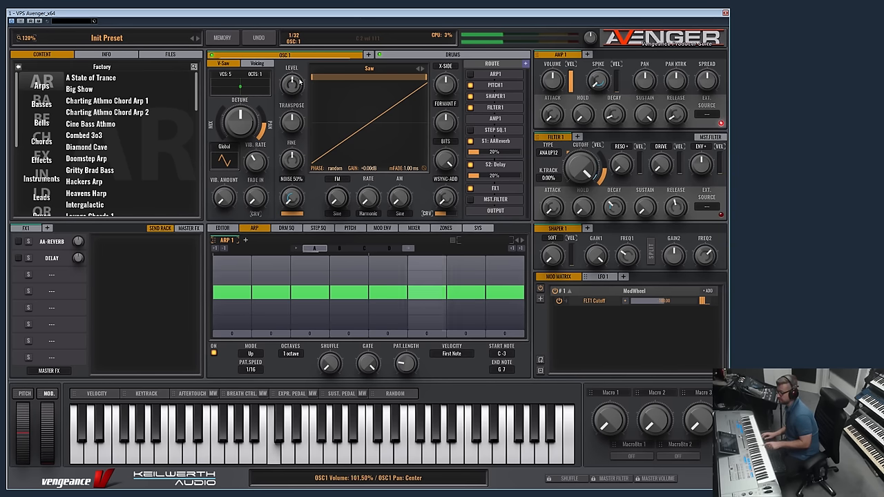
left_click_drag(291, 83, 292, 72)
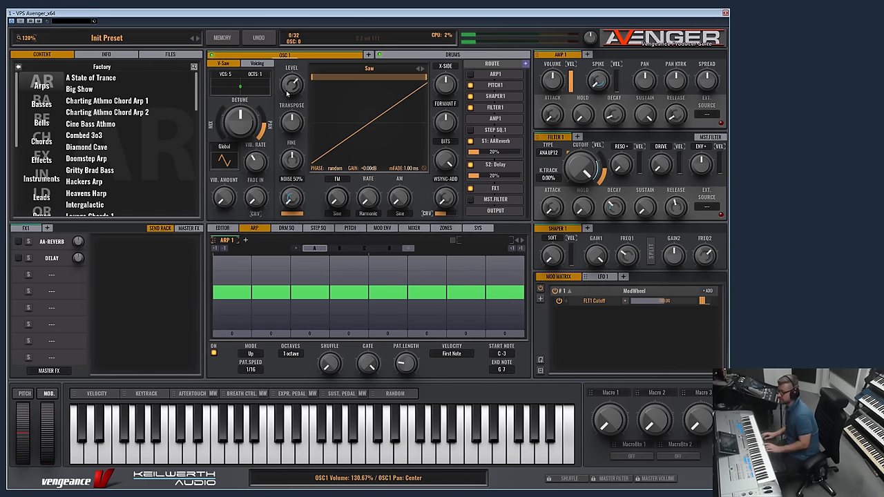
left_click_drag(292, 84, 292, 90)
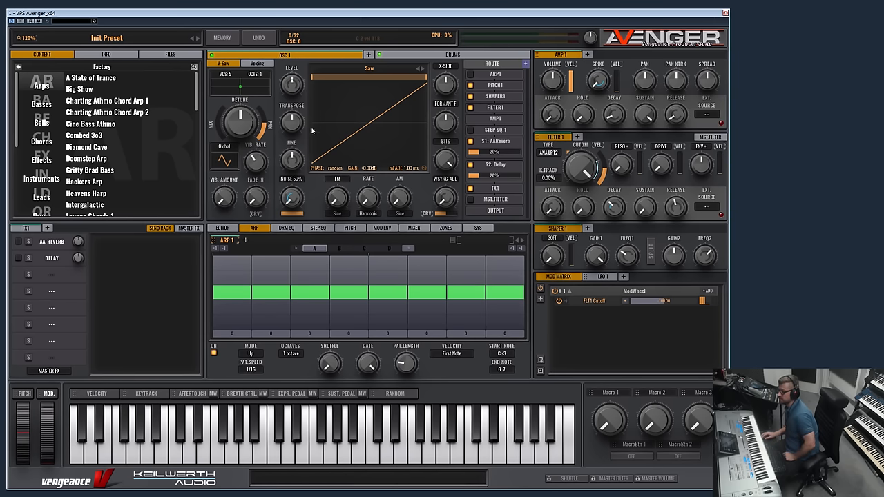
left_click_drag(290, 123, 290, 135)
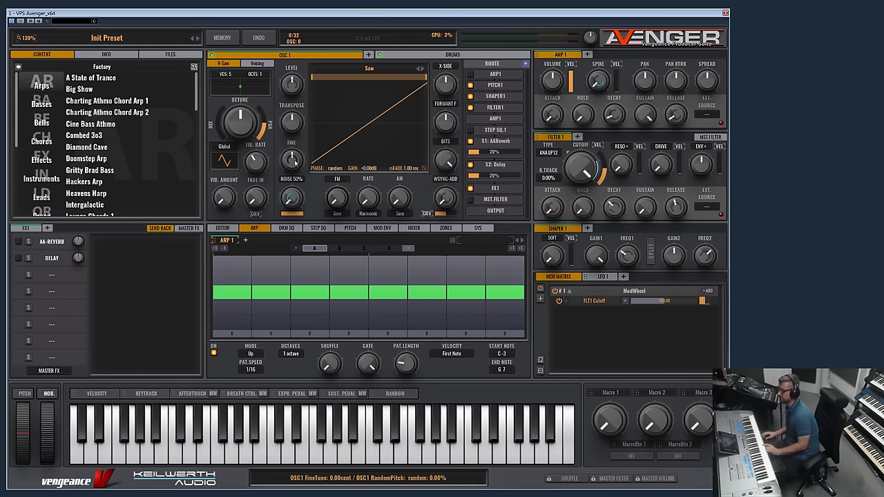
mouse_move(293, 160)
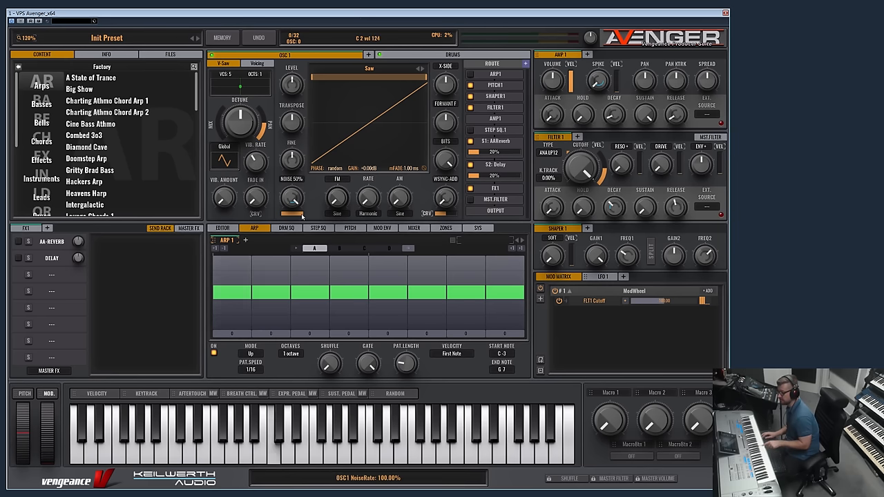
Step: Lower OSC1's noise rate from 100% to roughly half
left_click_drag(292, 194, 295, 207)
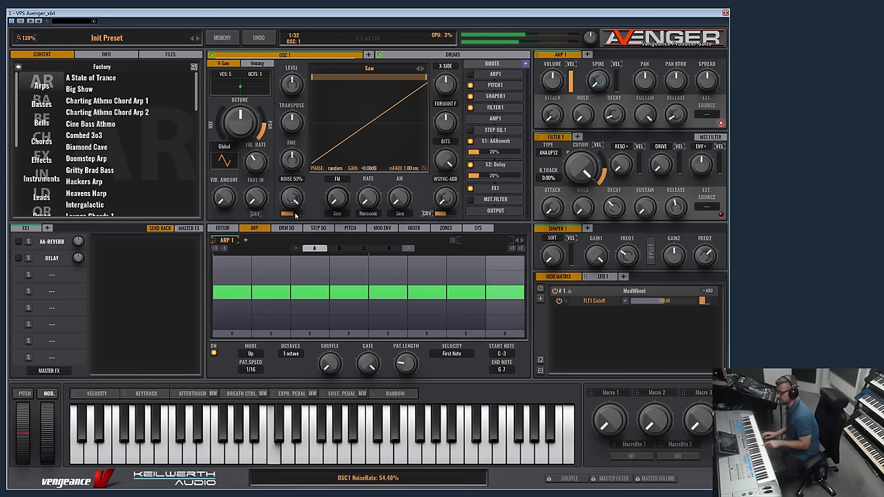
left_click_drag(293, 201, 297, 193)
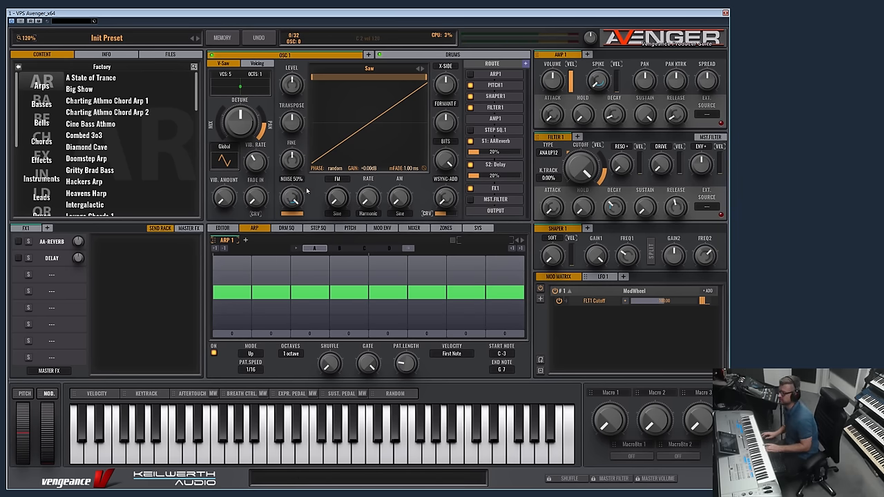
left_click(293, 180)
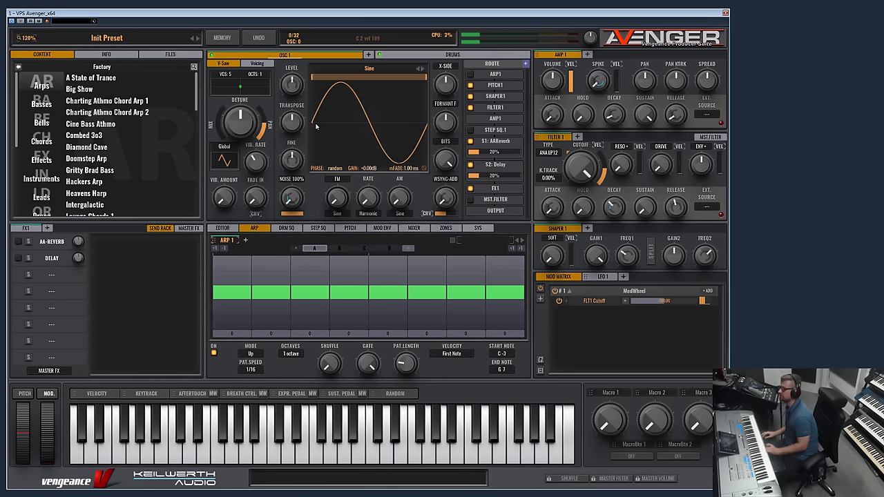
mouse_move(345, 90)
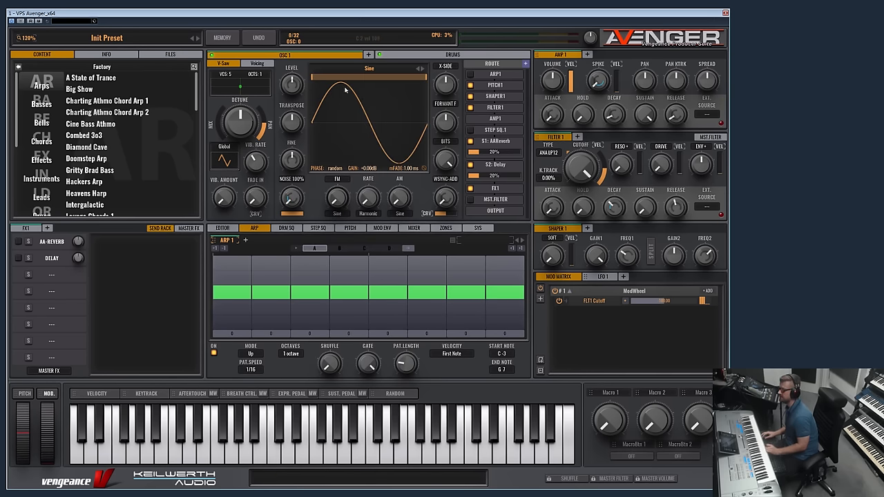
Step: Switch OSC1's X-Ctrl mode selector from SIDE to another mode
left_click(445, 83)
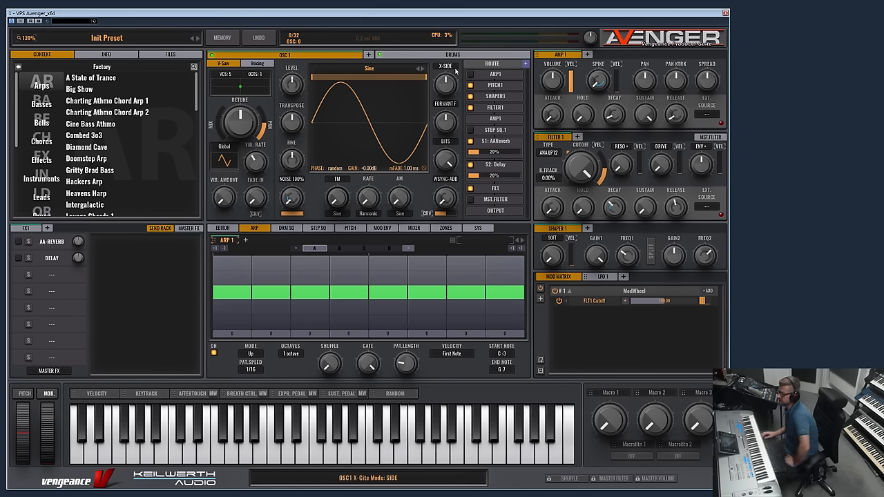
left_click(444, 65)
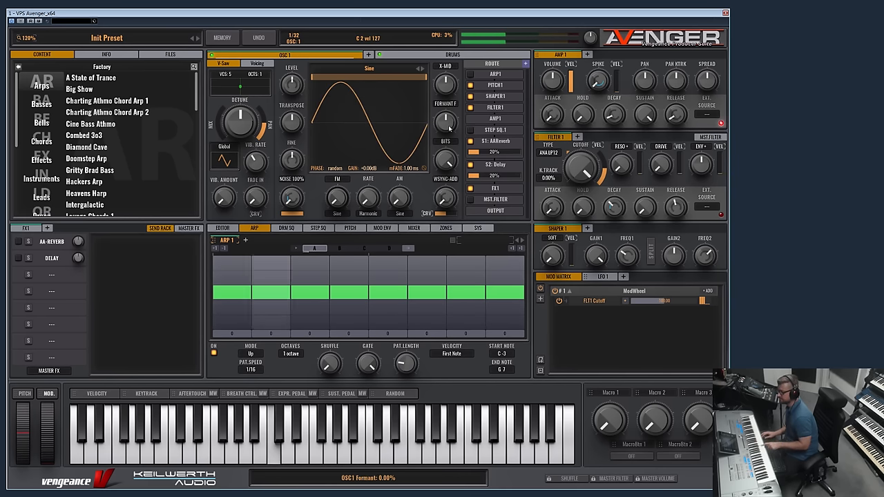
left_click_drag(445, 122, 448, 117)
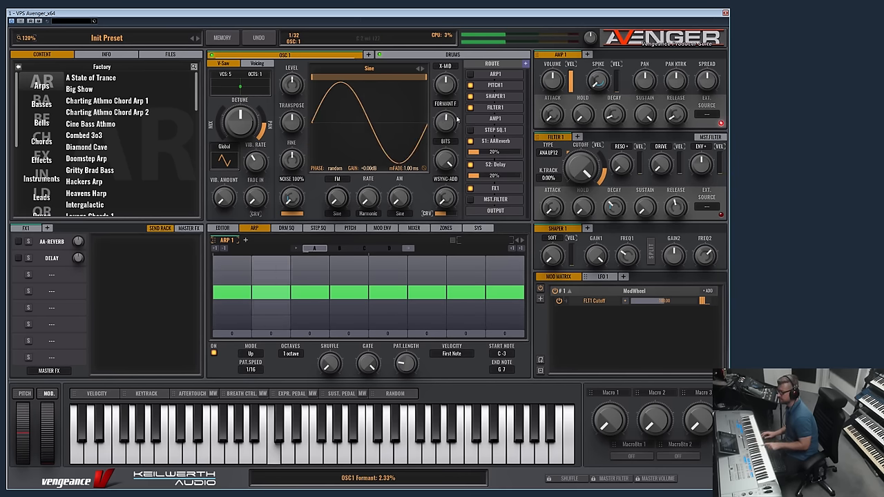
left_click_drag(445, 121, 448, 103)
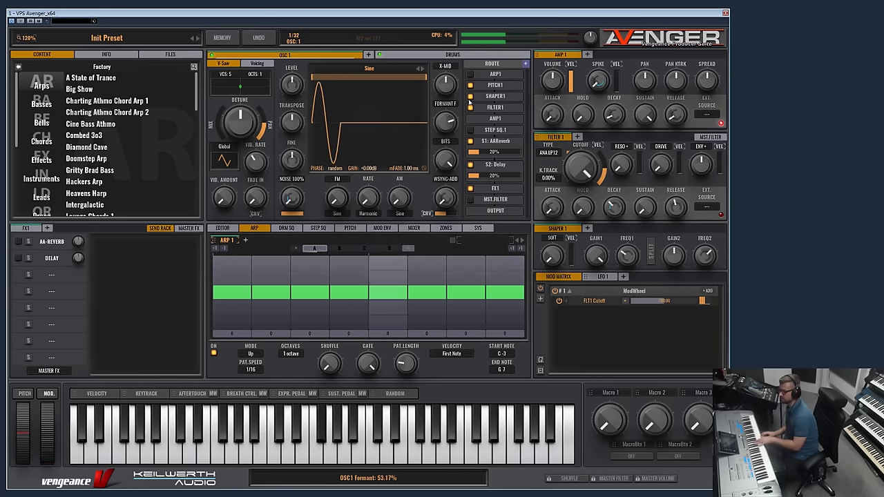
left_click(369, 67)
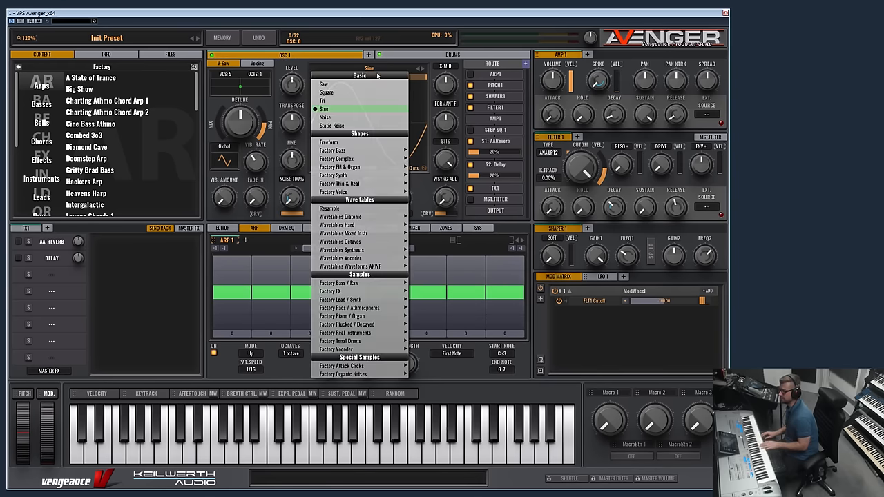
left_click(326, 91)
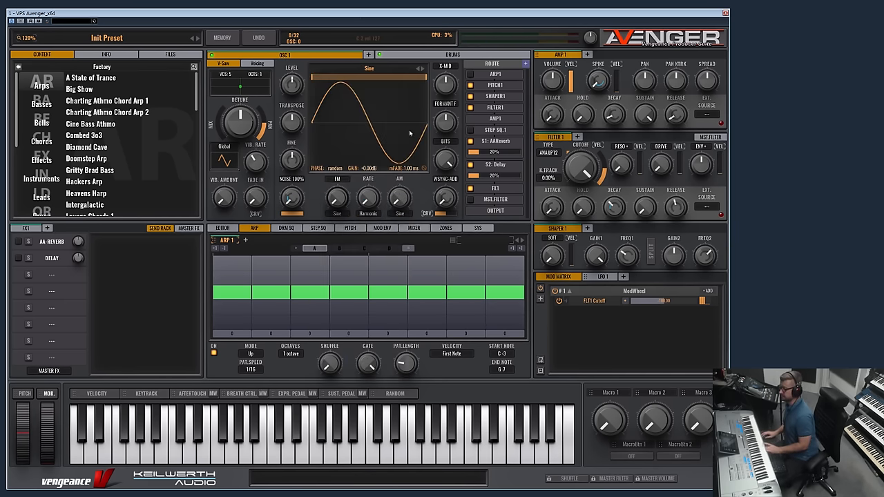
Step: Change OSC1's crusher mode selector to the Sync processing mode
left_click(445, 141)
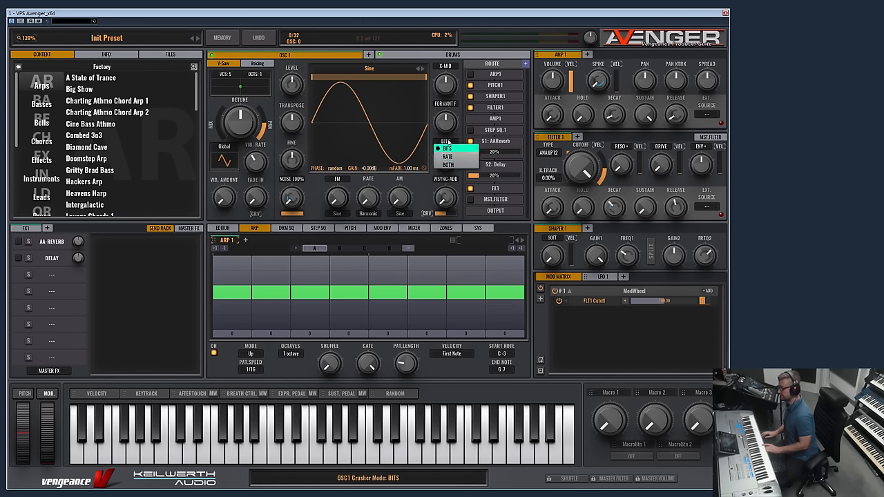
left_click(448, 148)
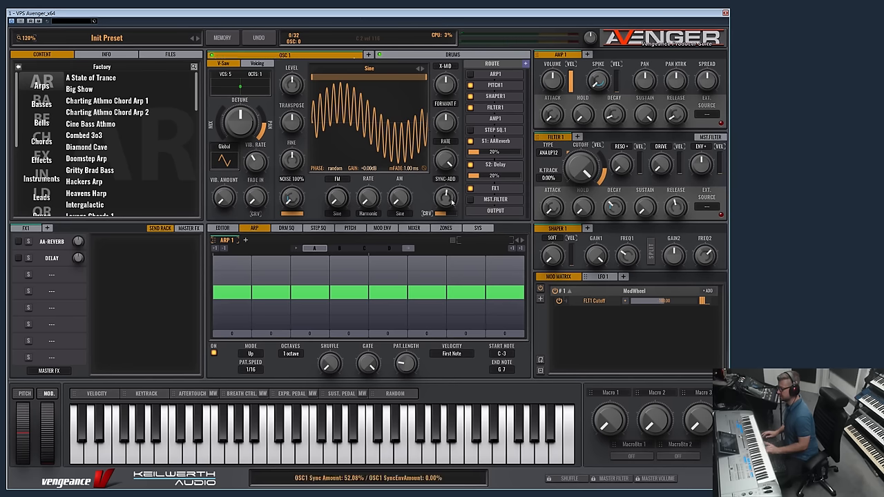
Step: Set OSC1 to the Saw waveform and bring its sync amount down to about 4%
left_click(368, 68)
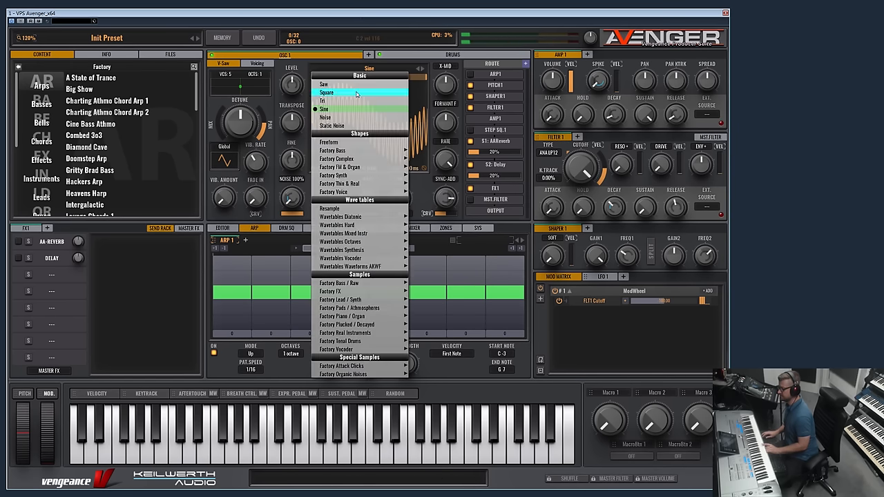
left_click(323, 84)
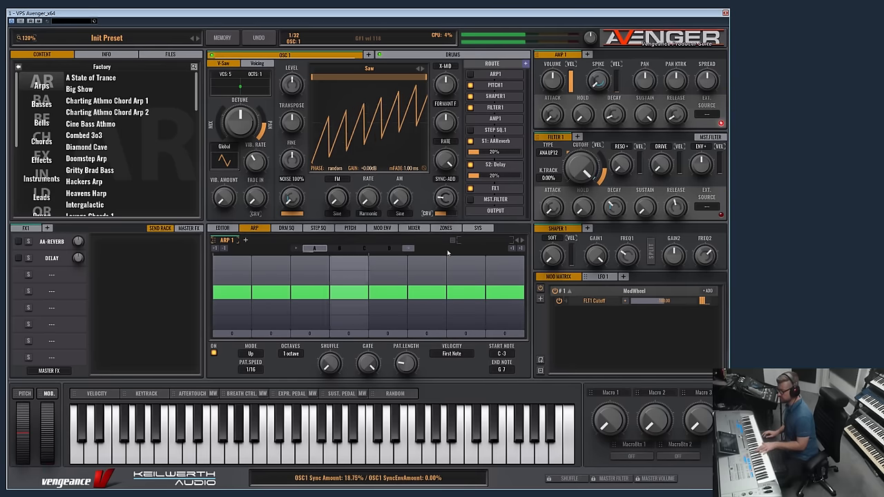
left_click_drag(444, 196, 448, 192)
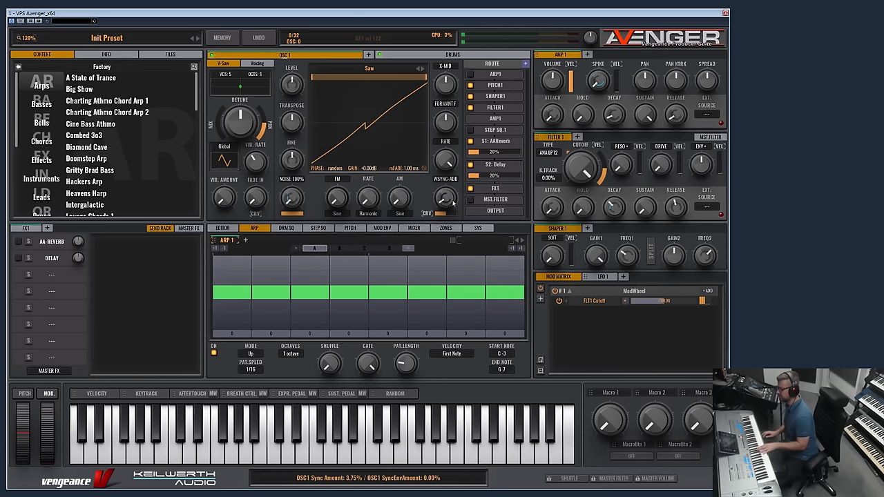
left_click_drag(445, 196, 445, 186)
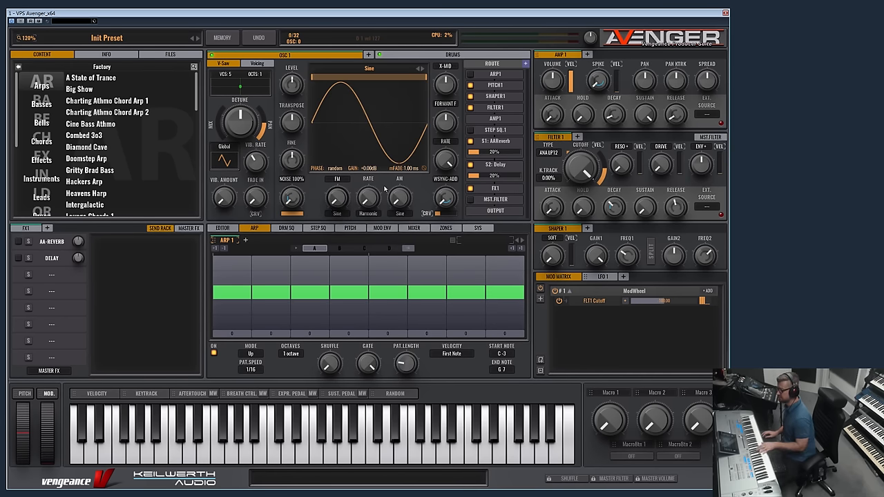
Step: Turn up OSC1's FM amount and choose FM shape 6 as the modulator
left_click_drag(337, 199, 337, 191)
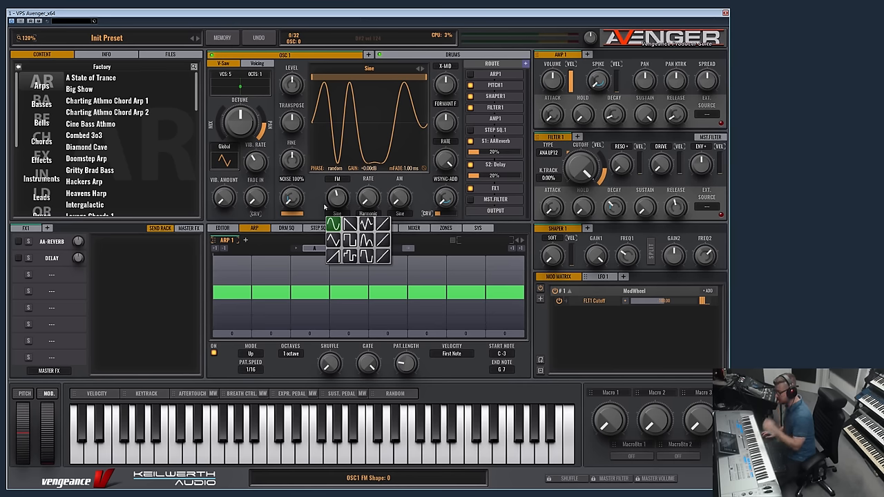
left_click(333, 240)
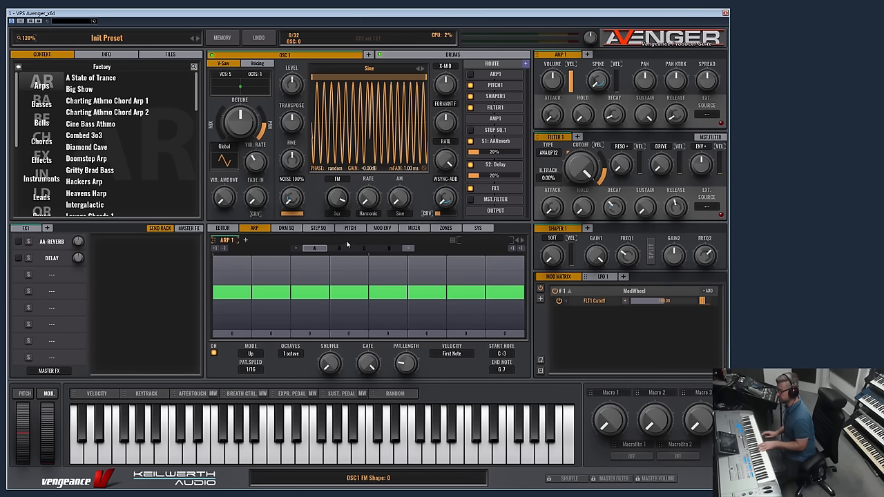
left_click_drag(338, 196, 339, 180)
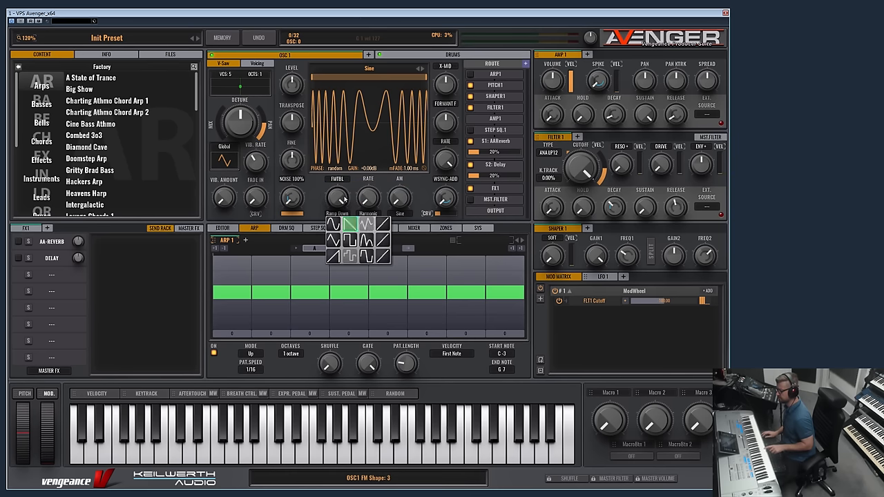
left_click_drag(337, 196, 337, 187)
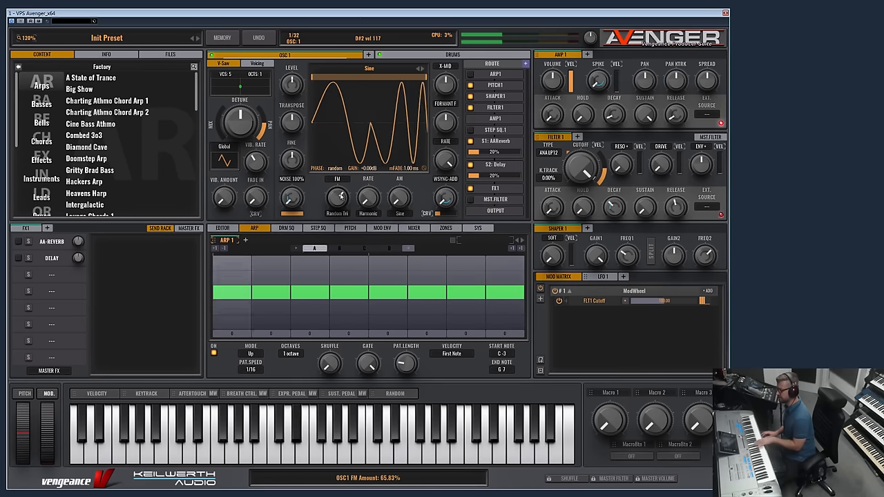
left_click_drag(337, 199, 337, 186)
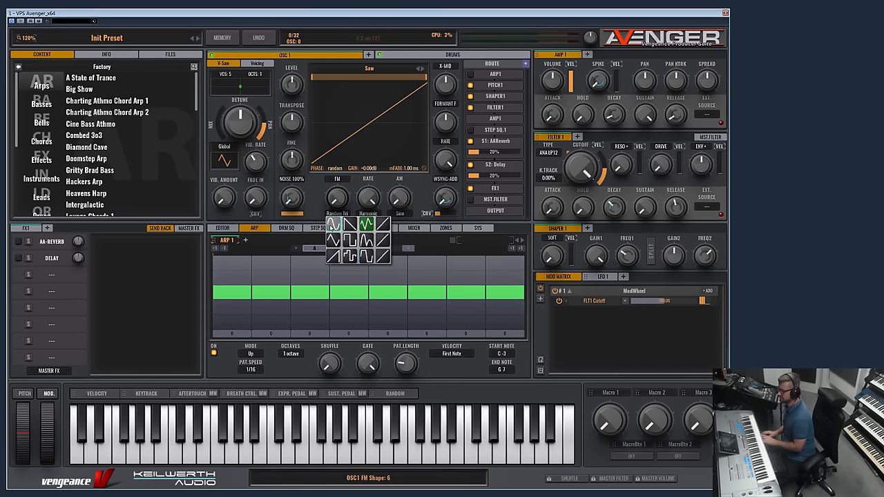
Step: Set OSC1 to Basic > Sine, reset and raise its FM, and pick an FM rate snap mode
left_click(369, 68)
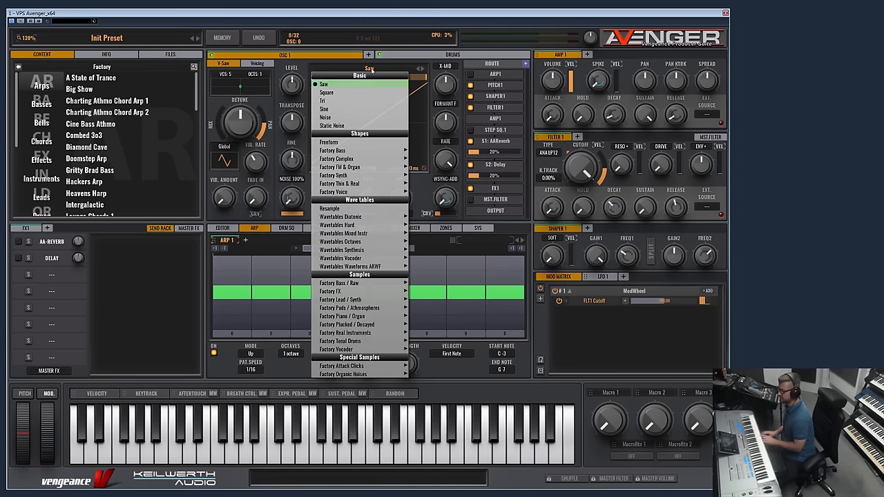
left_click(323, 109)
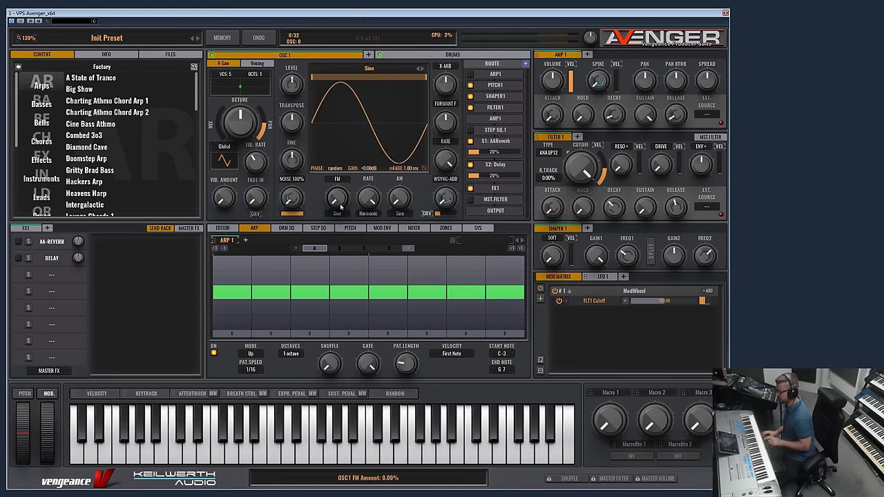
left_click_drag(337, 199, 337, 191)
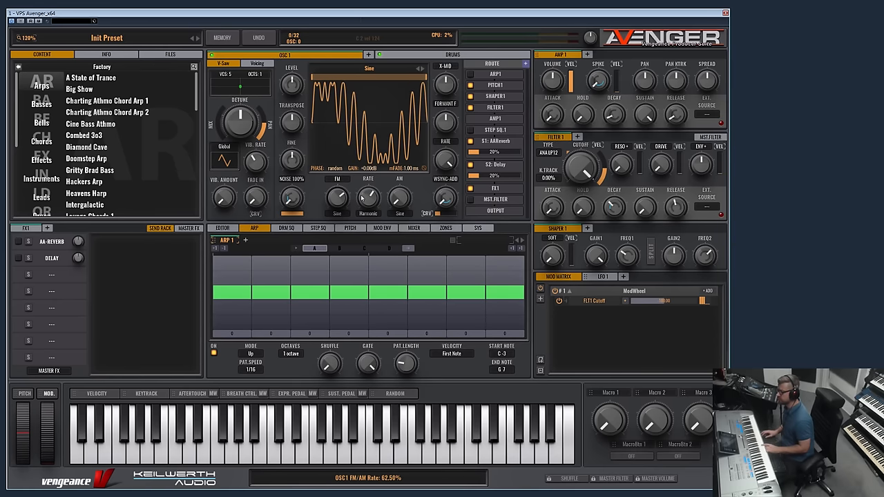
left_click(367, 213)
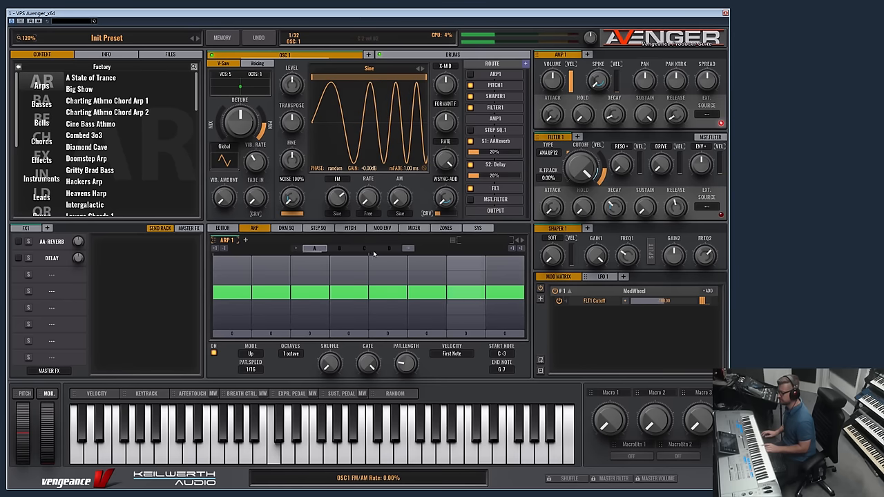
left_click_drag(367, 199, 368, 180)
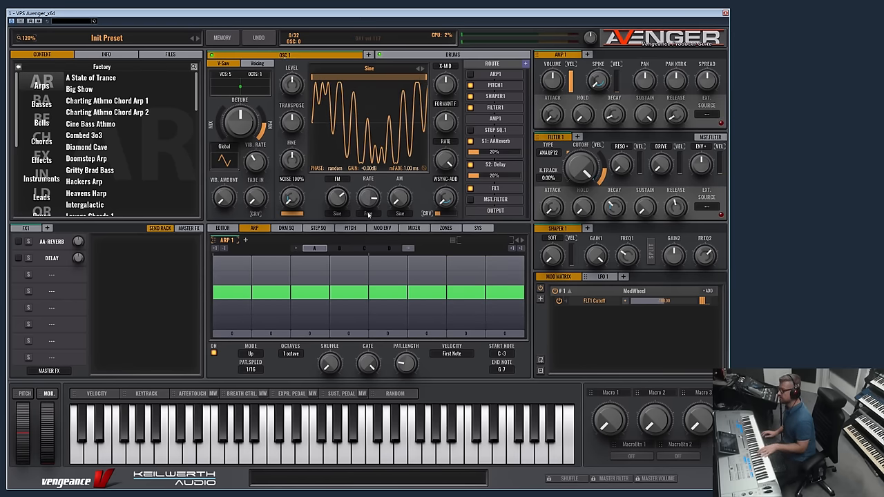
left_click(370, 214)
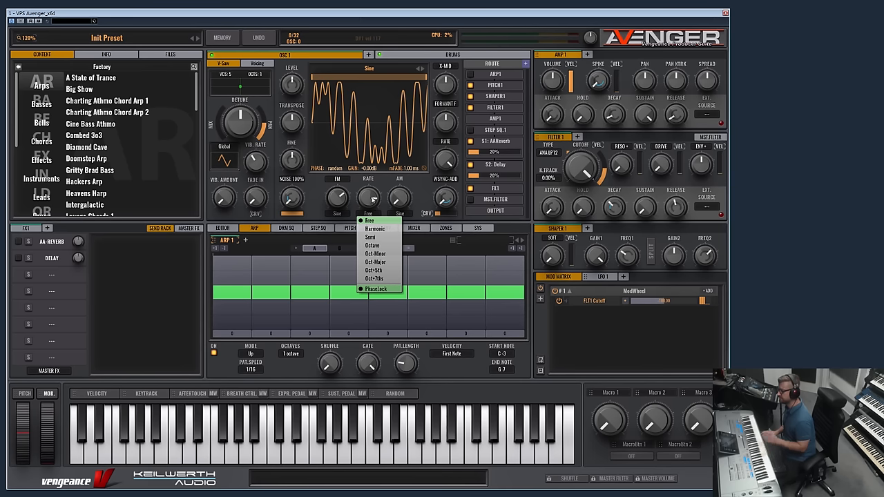
left_click(370, 221)
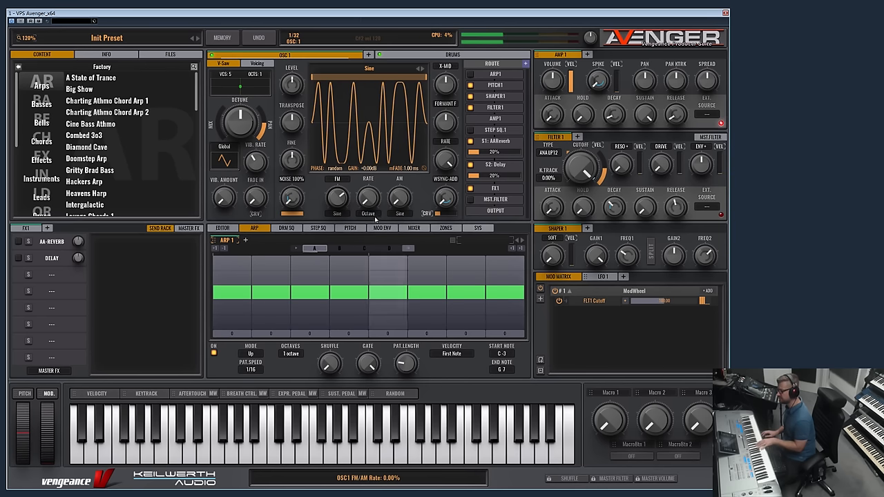
Step: Settle OSC1's FM rate around 54% and turn its FM amount down
left_click_drag(337, 199, 337, 186)
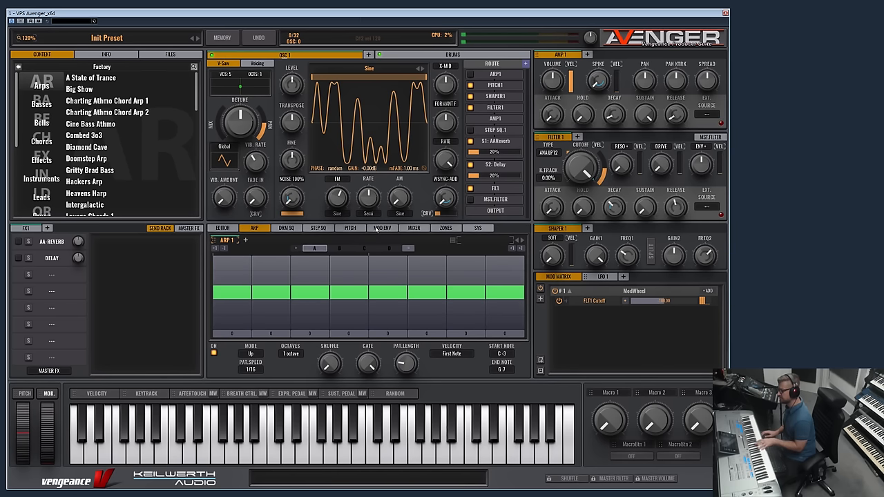
left_click_drag(367, 199, 367, 191)
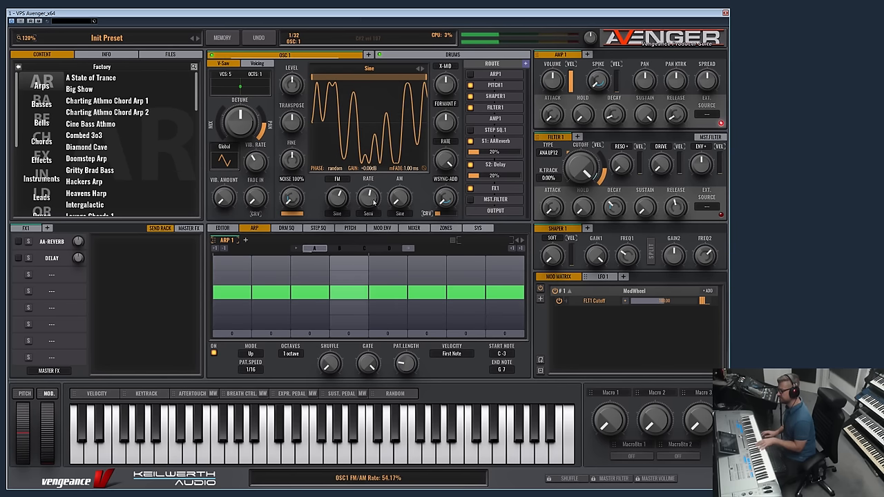
left_click(368, 196)
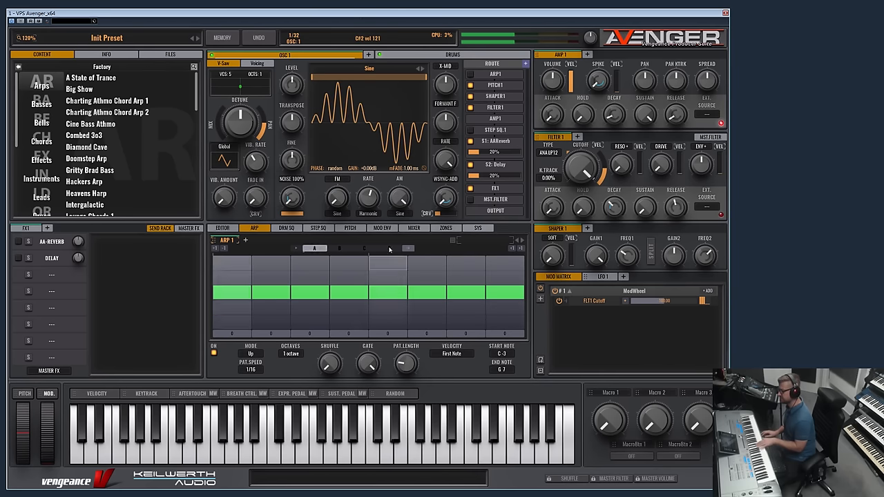
left_click_drag(399, 199, 400, 187)
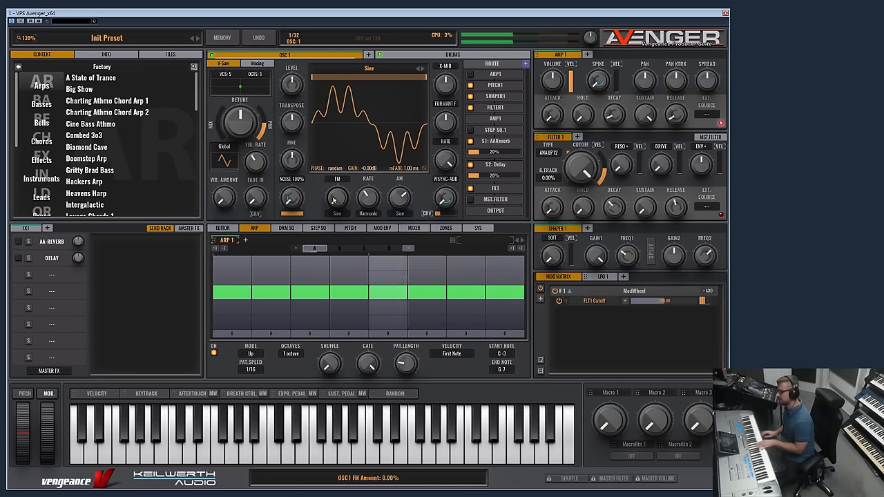
left_click_drag(399, 197, 400, 193)
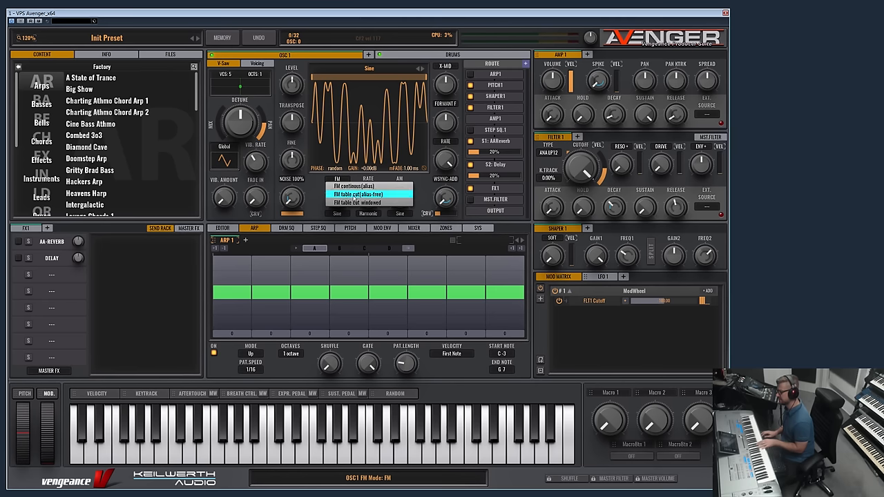
Step: Choose a different FM mode for OSC1 and raise its FM rate to about 94%
left_click(370, 193)
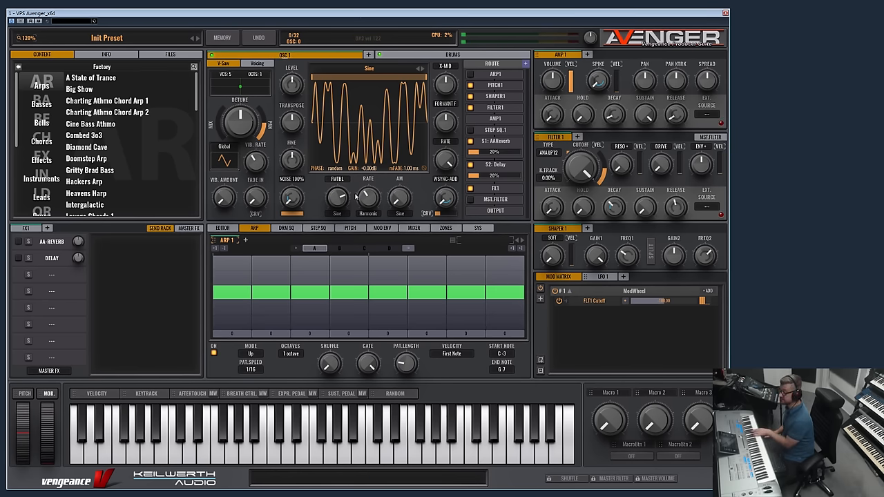
mouse_move(353, 196)
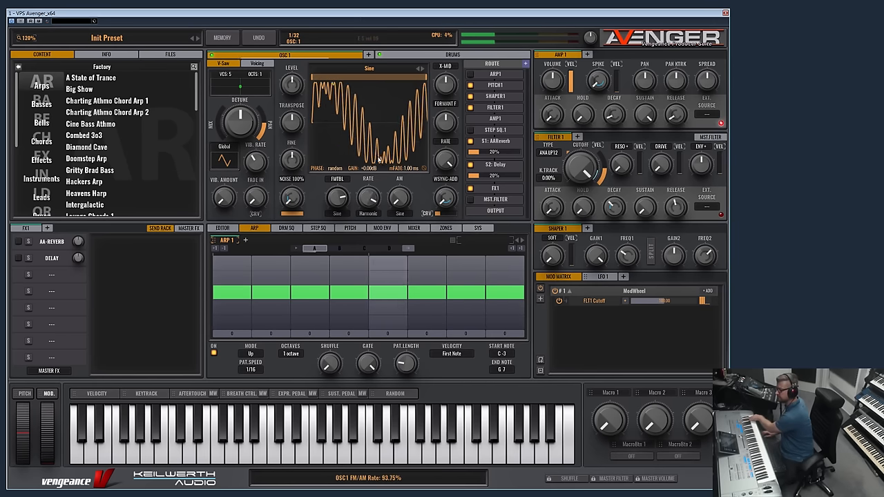
left_click_drag(368, 199, 367, 207)
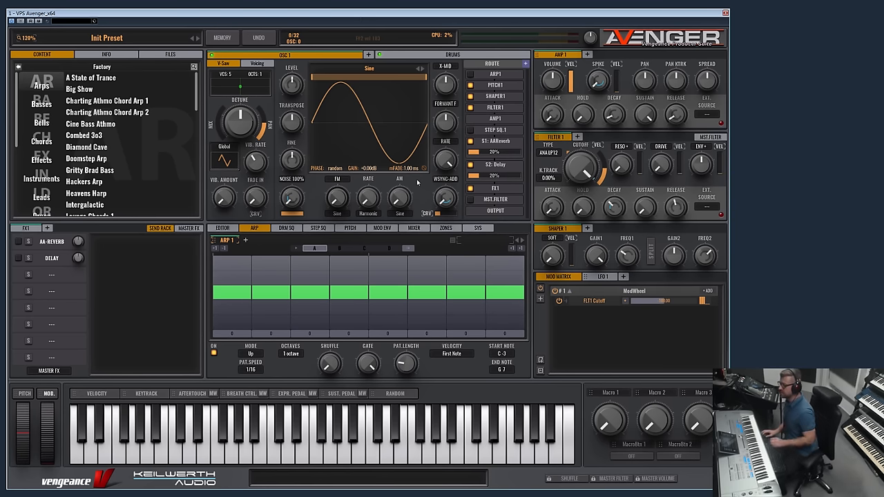
mouse_move(322, 129)
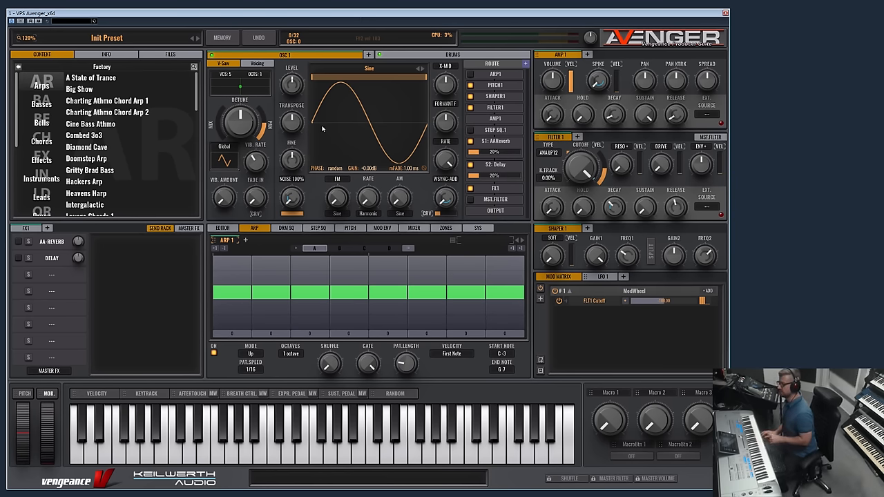
mouse_move(359, 131)
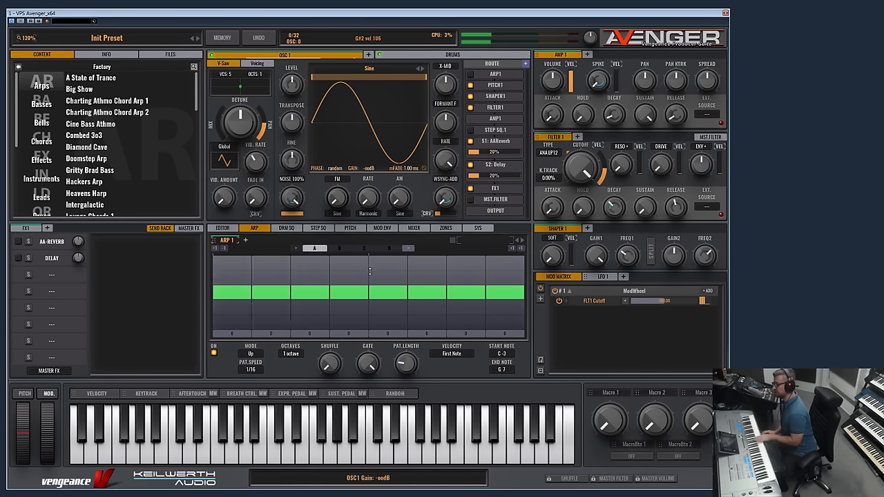
Step: Adjust OSC1's output gain on the plain sine wave
left_click_drag(290, 196, 290, 190)
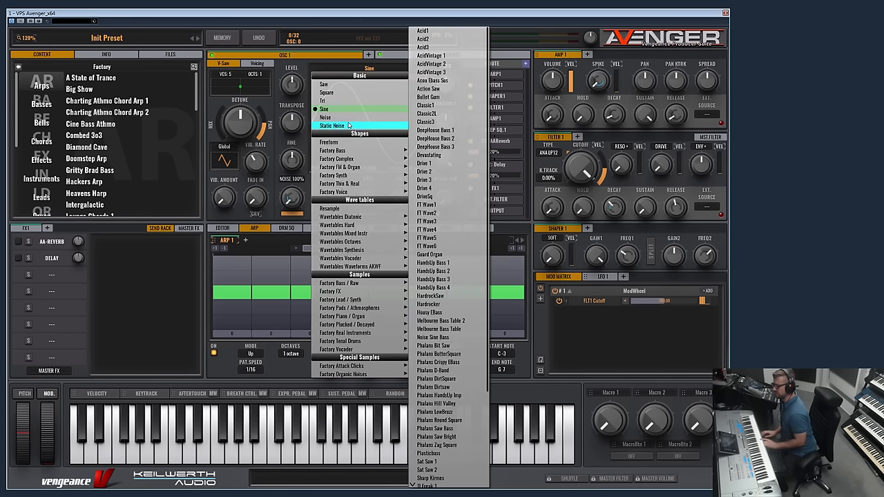
mouse_move(323, 109)
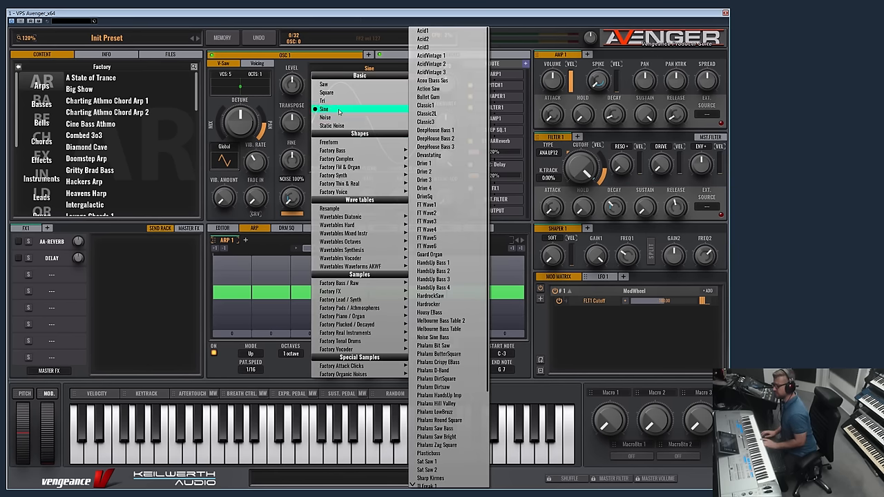
Step: Load a sampled waveform into OSC1 and step through shapes to Hardstyle Bass 2
left_click(326, 116)
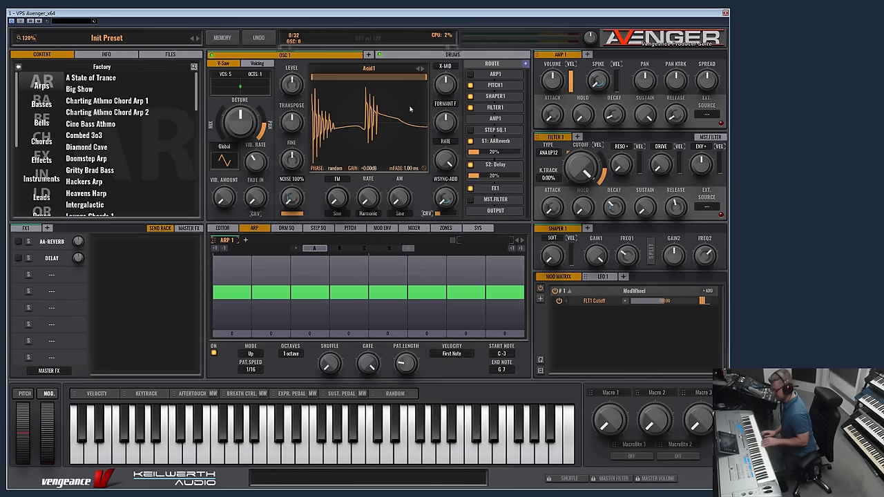
left_click(420, 69)
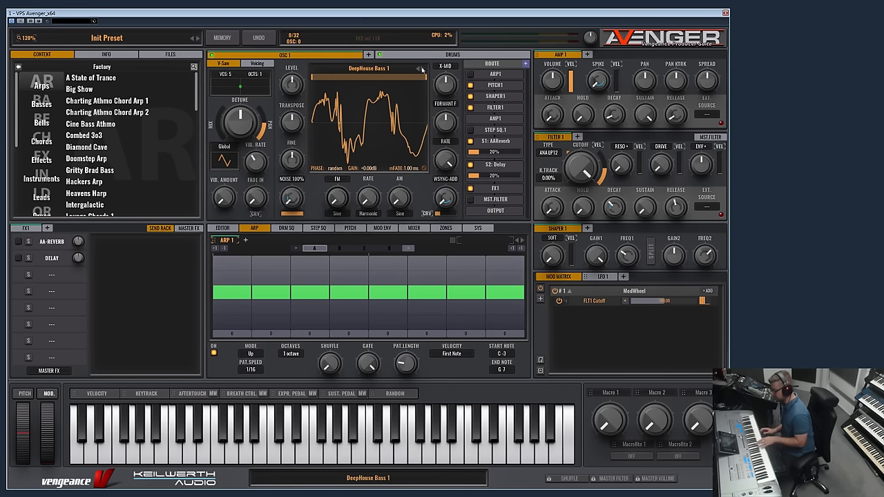
mouse_move(423, 71)
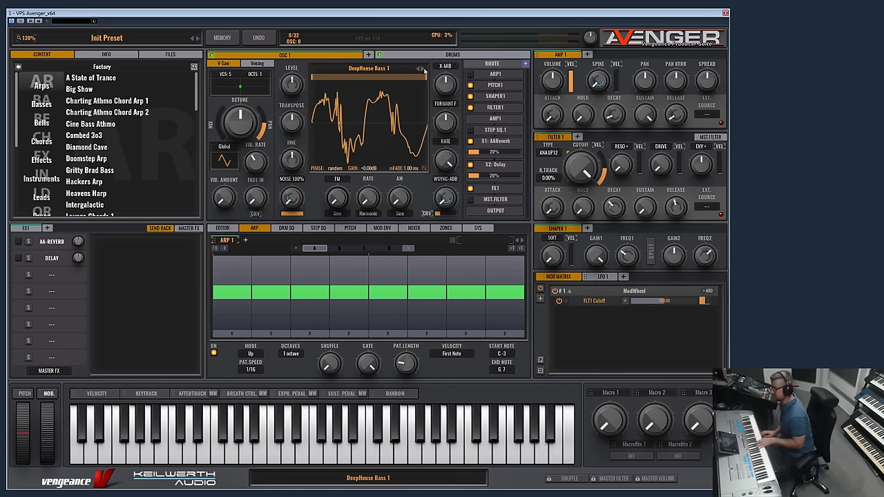
left_click(422, 69)
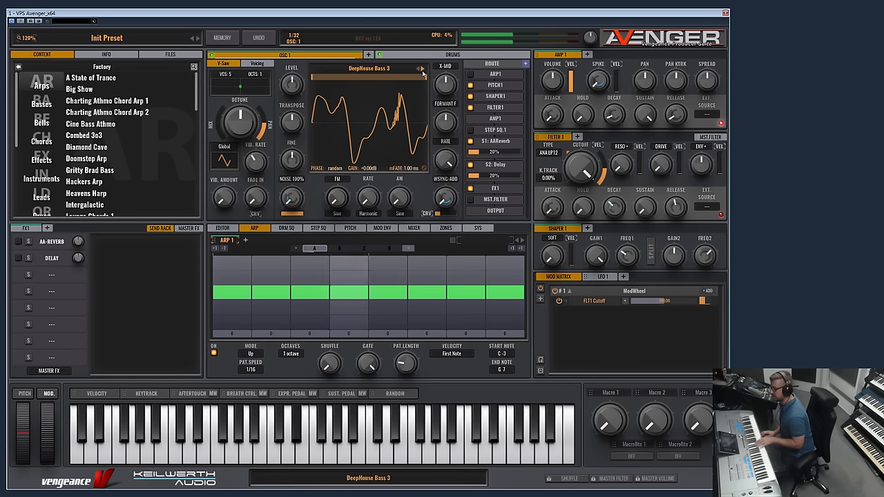
left_click(422, 67)
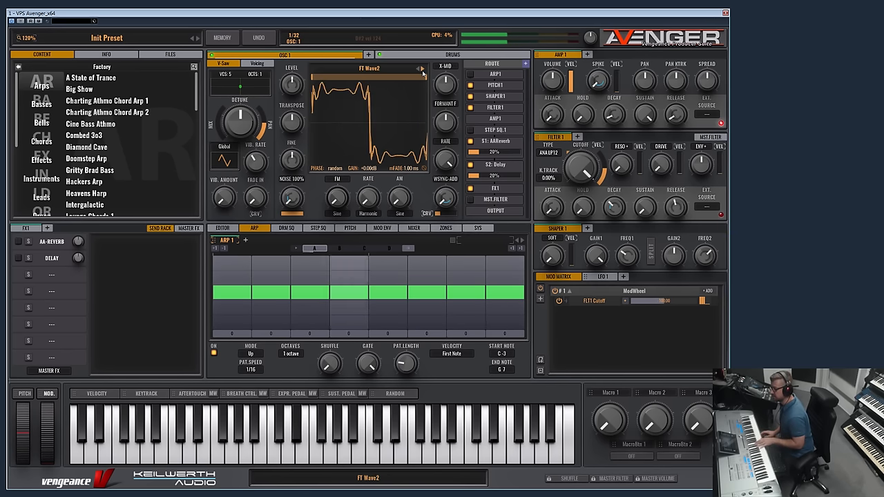
left_click(420, 68)
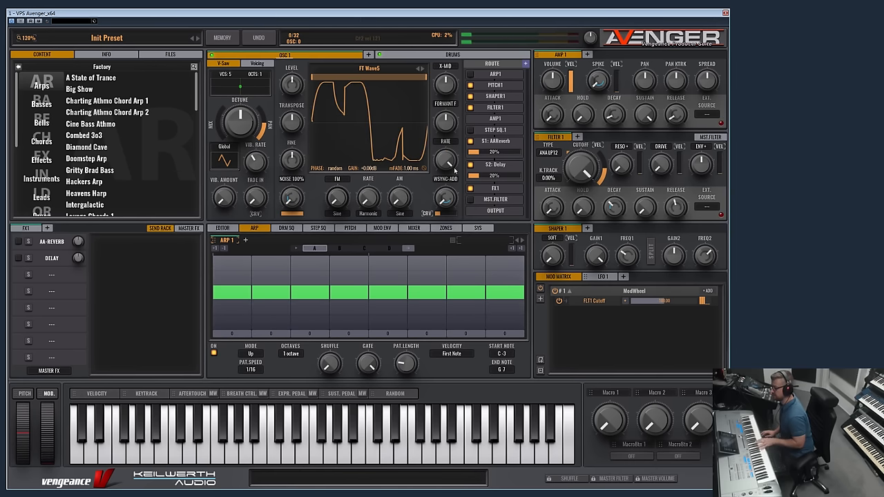
left_click_drag(445, 122, 448, 127)
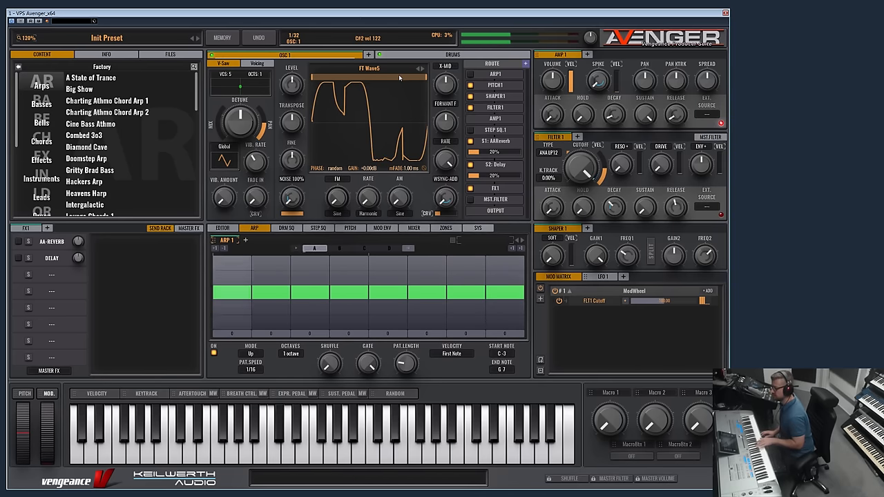
left_click(421, 69)
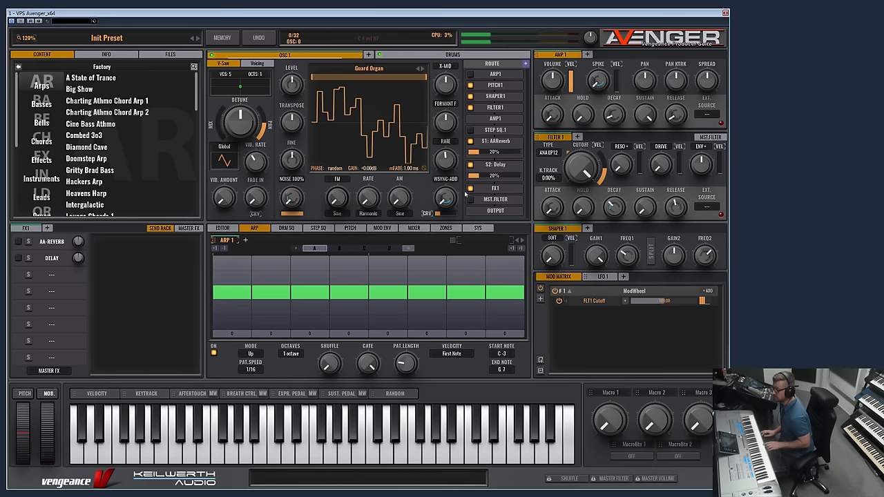
left_click_drag(337, 199, 337, 207)
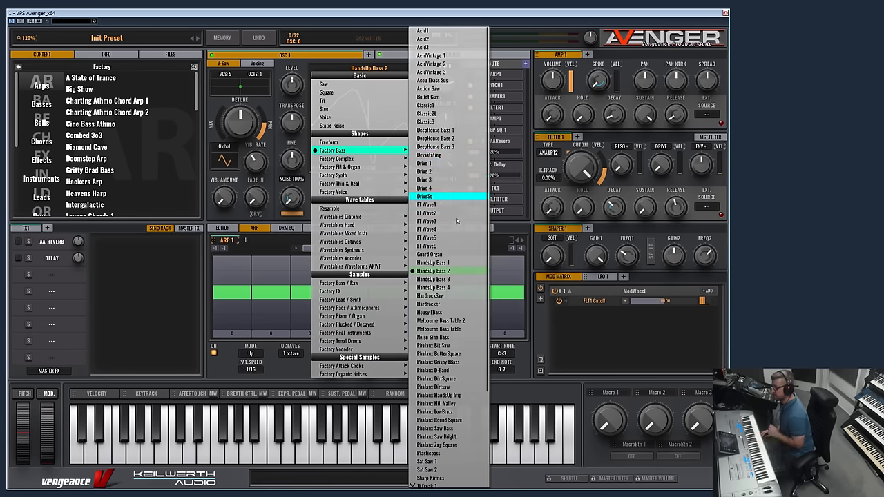
Step: Step oscillator 1 through the Dubfilter waveforms to Dubfilter 5, then show LFO 1
scroll("down", 3)
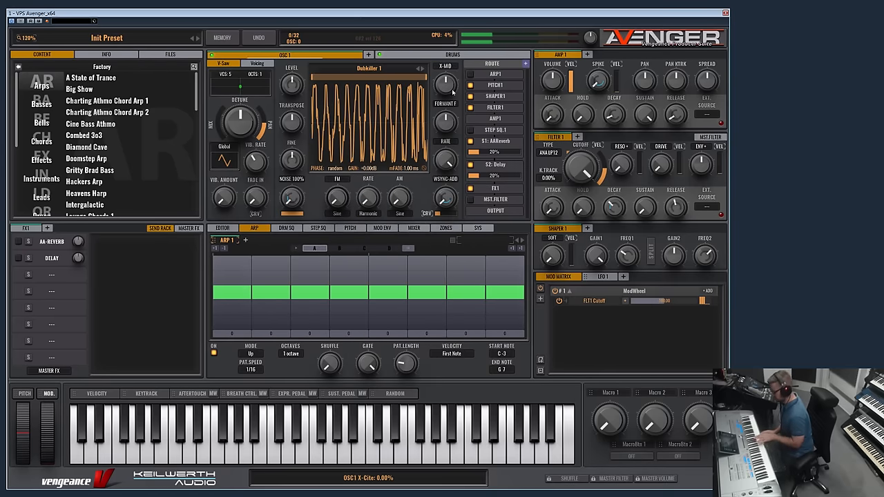
left_click(421, 69)
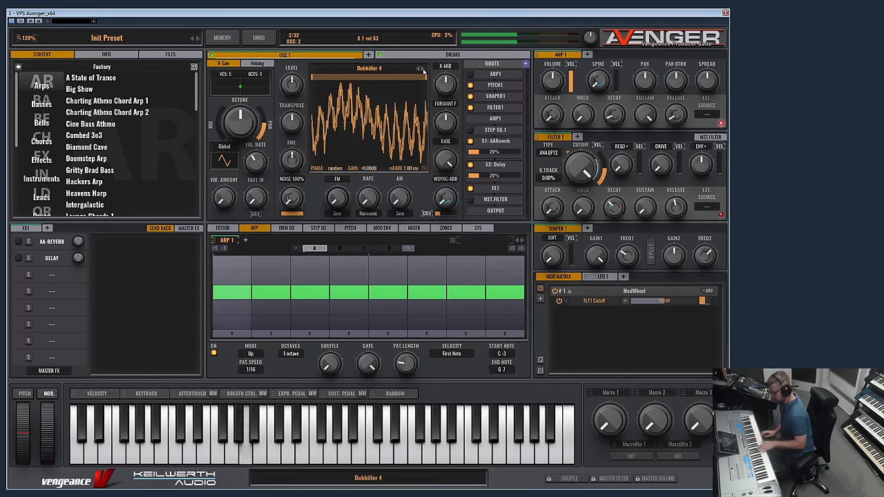
left_click(420, 68)
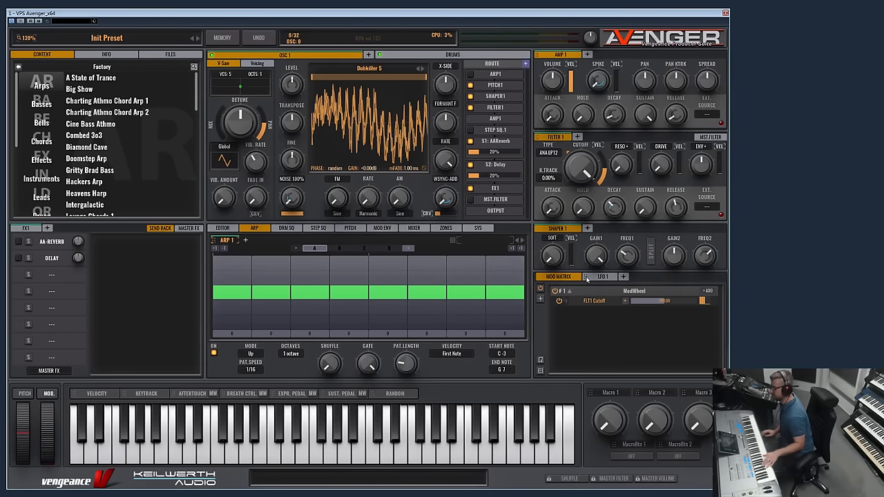
left_click(602, 277)
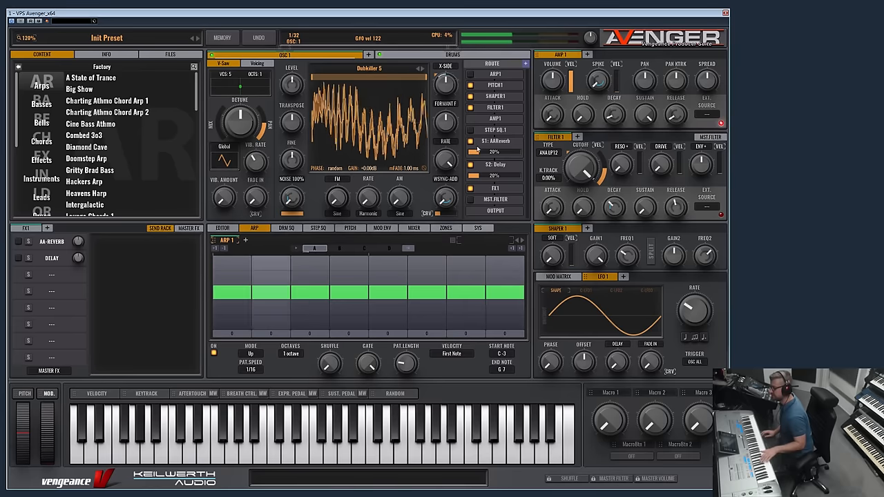
Step: Drag LFO 1's Rate knob down to about 0.26 Hz
left_click_drag(693, 311, 693, 320)
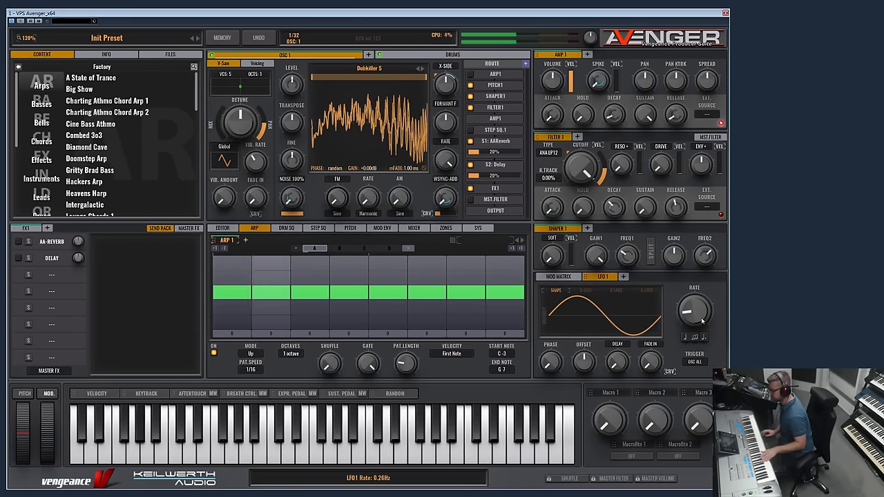
left_click_drag(693, 311, 697, 304)
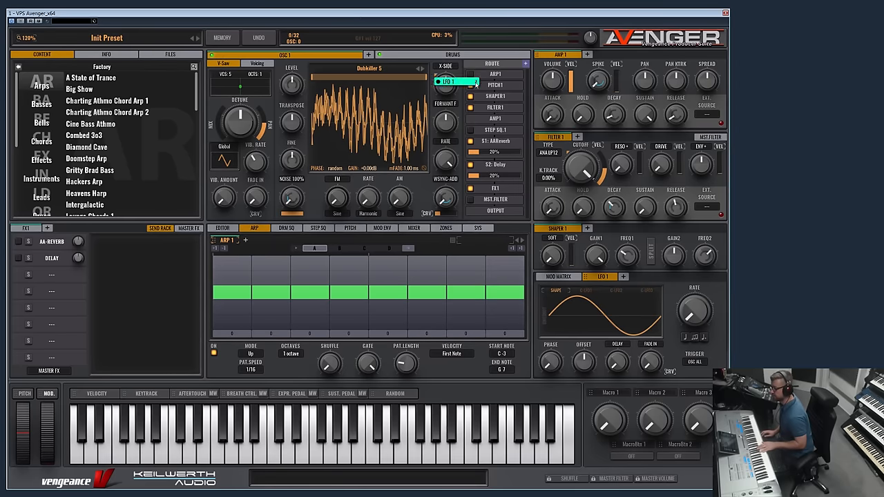
left_click(370, 67)
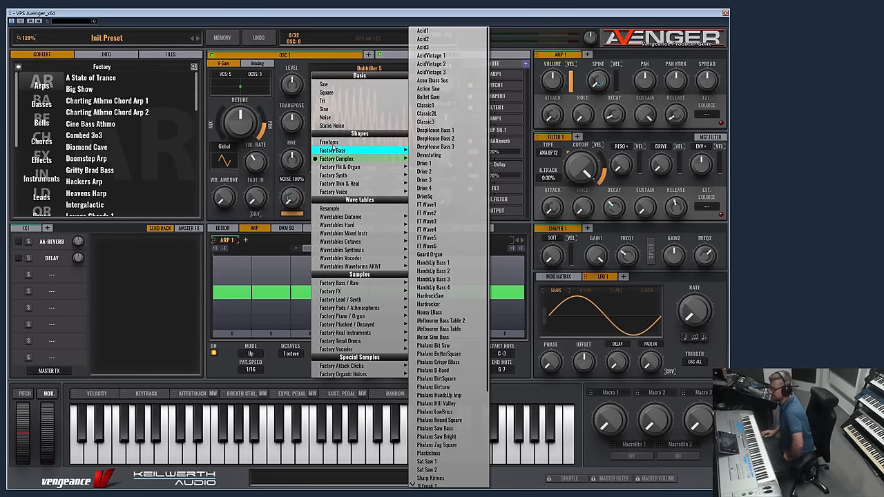
Step: Browse the factory waveforms and load a Basic Saw into oscillator 1
left_click(331, 141)
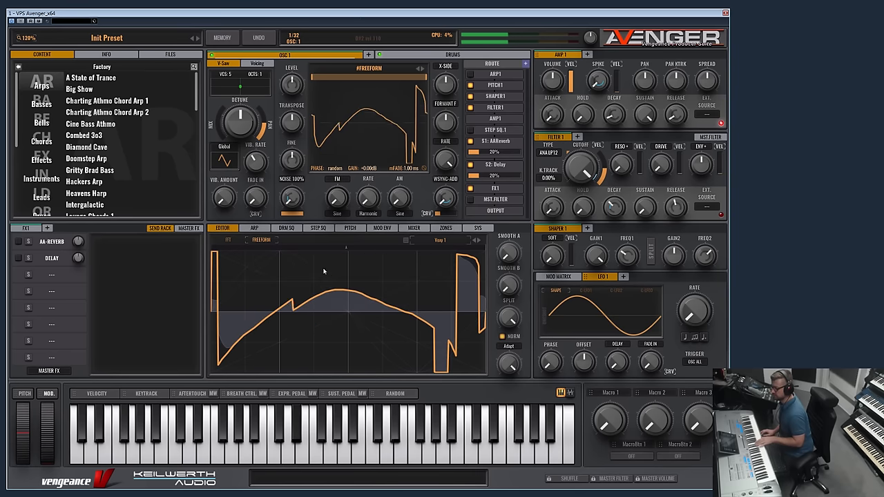
left_click(369, 68)
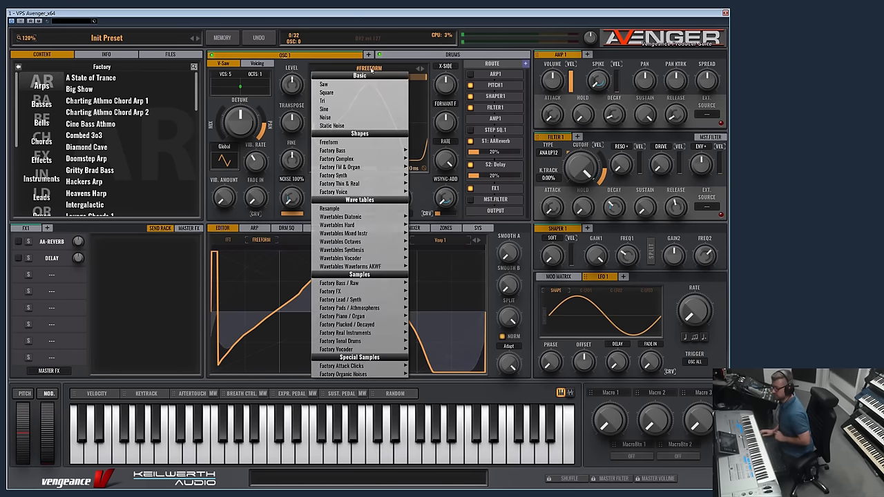
left_click(331, 141)
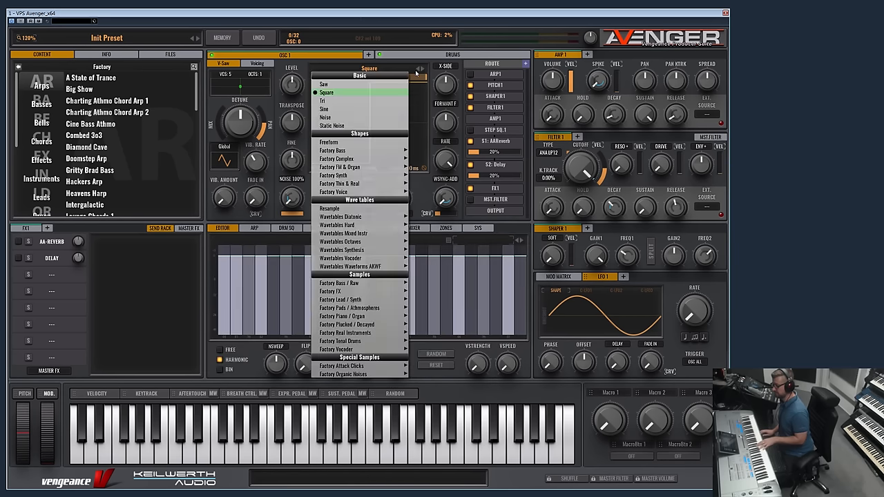
left_click(323, 84)
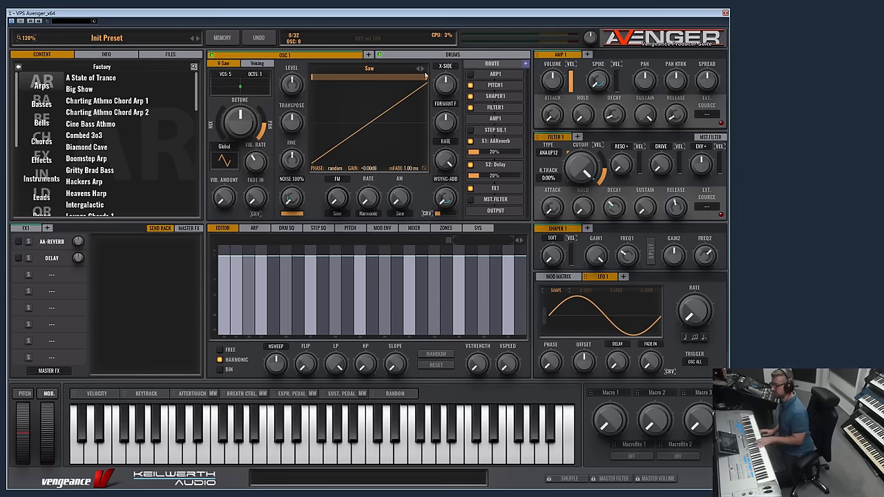
Step: Load Sine Sweep Cascade into oscillator 1 and nudge its WT Index position
left_click(369, 68)
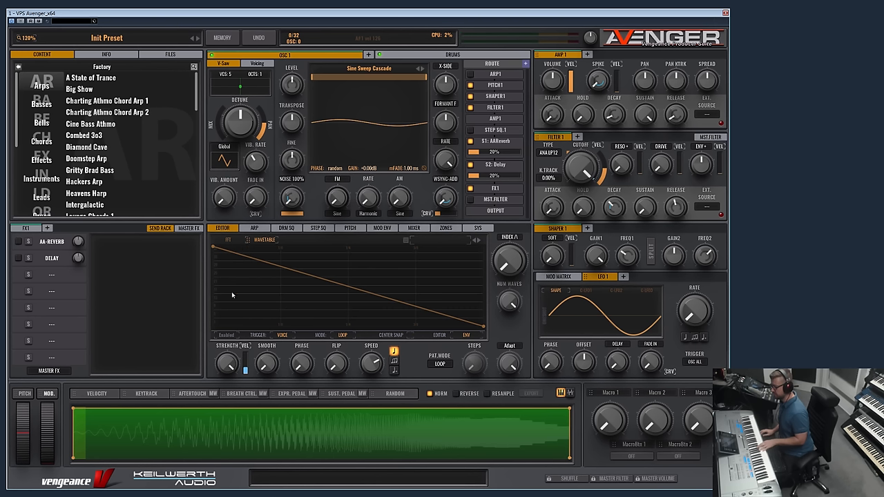
mouse_move(415, 337)
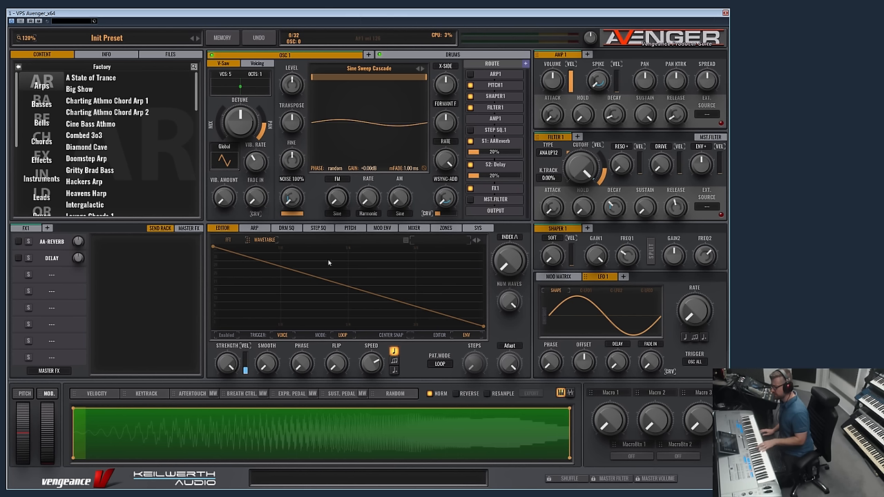
mouse_move(492, 331)
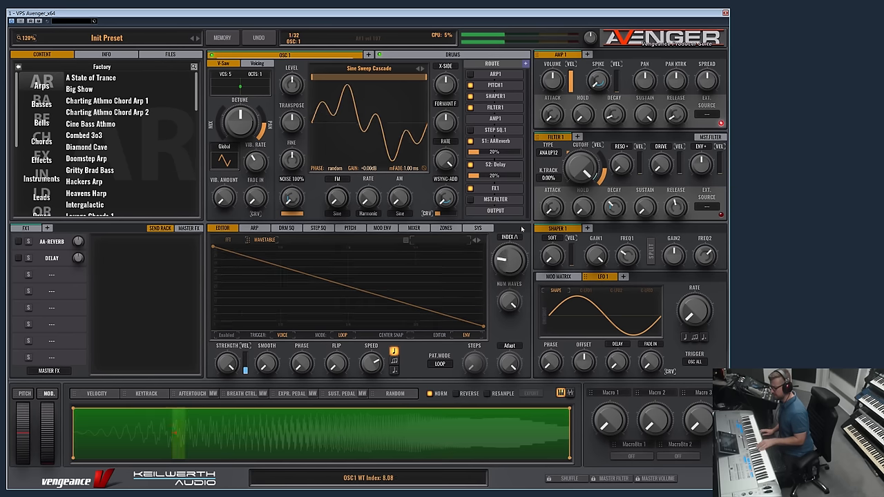
left_click_drag(509, 260, 510, 248)
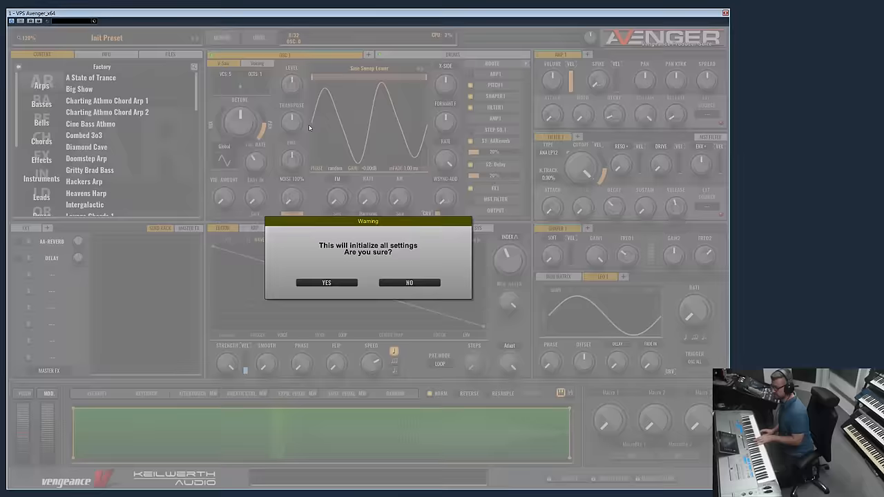
Step: Dismiss the init warning, reload Sine Sweep Cascade, step wavetables and sweep WT Index
left_click(326, 281)
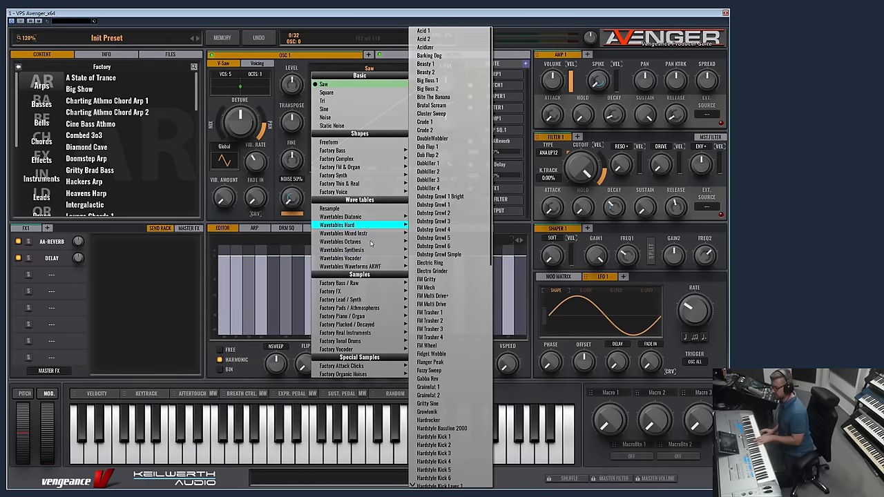
left_click(347, 323)
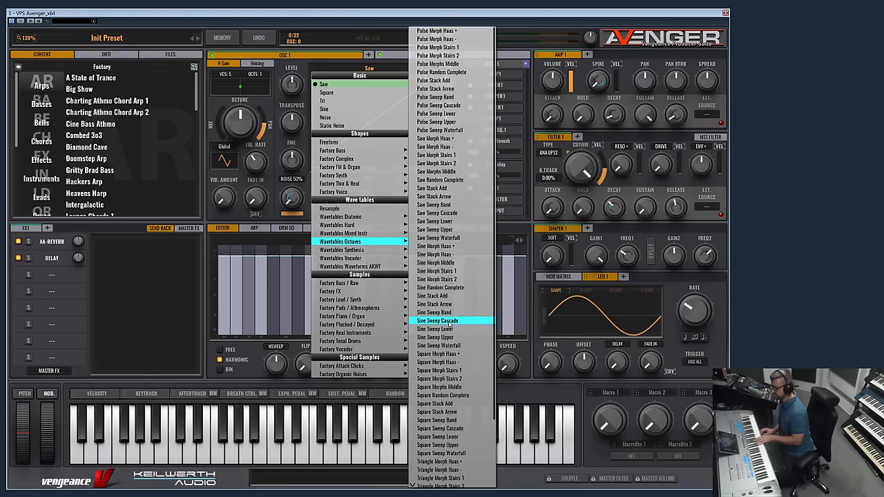
left_click(440, 320)
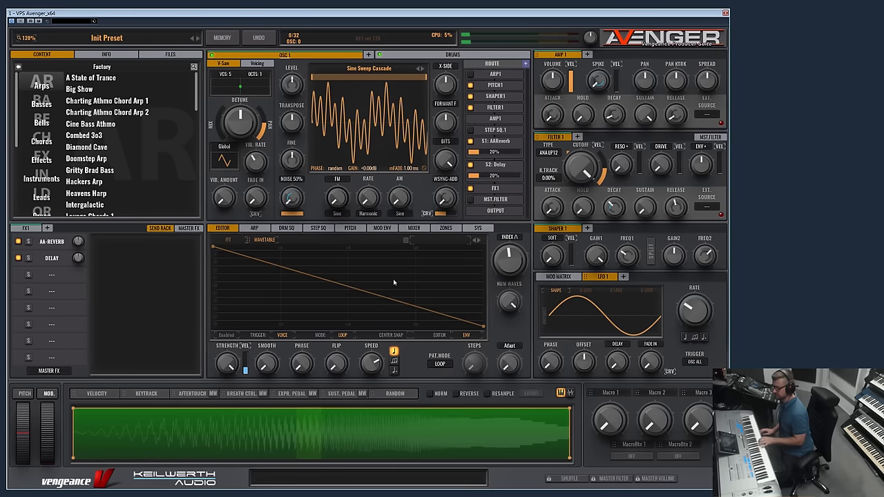
mouse_move(386, 72)
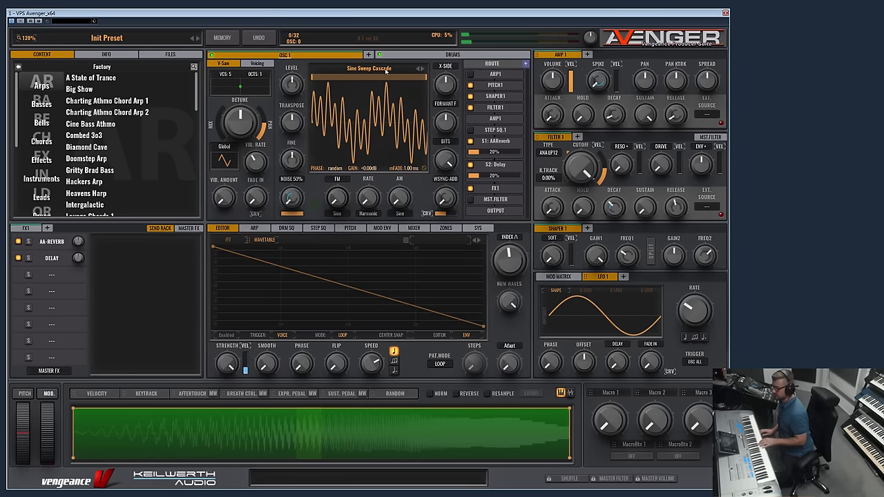
left_click(367, 68)
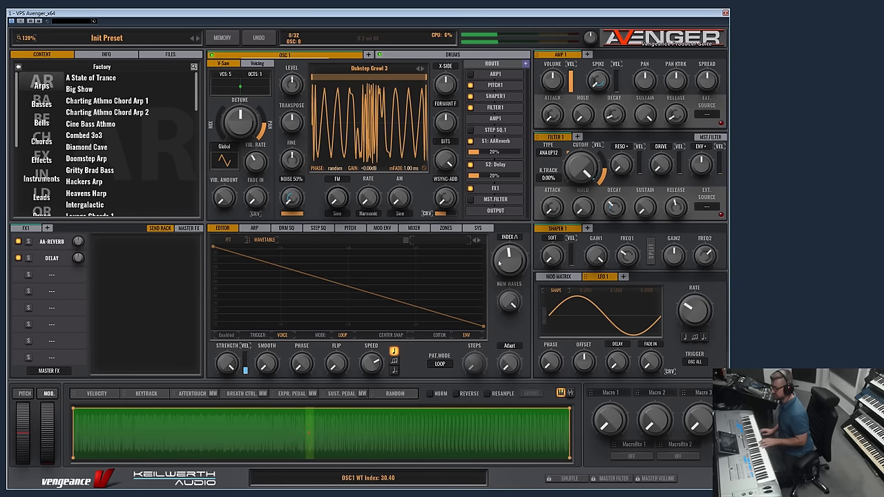
left_click_drag(509, 259, 510, 248)
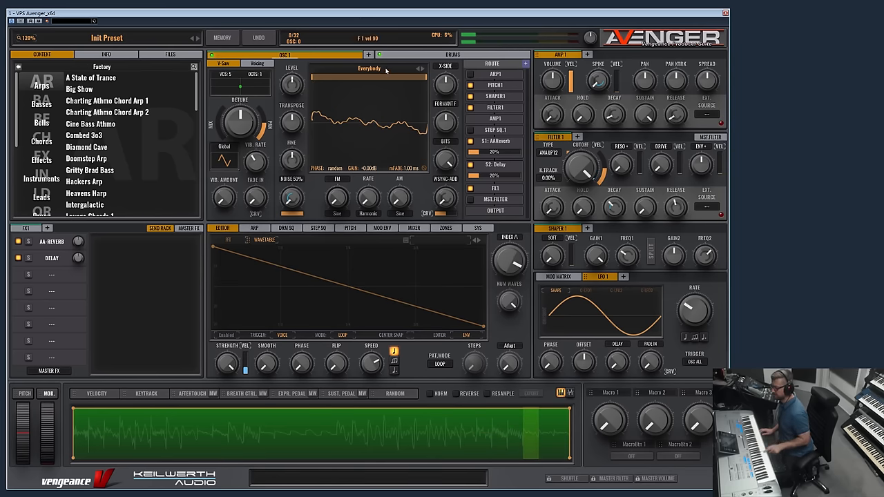
Step: Audition Bass Analog 2 and Piano FM 2, then load Clavinetta Piano into oscillator 1
left_click(370, 67)
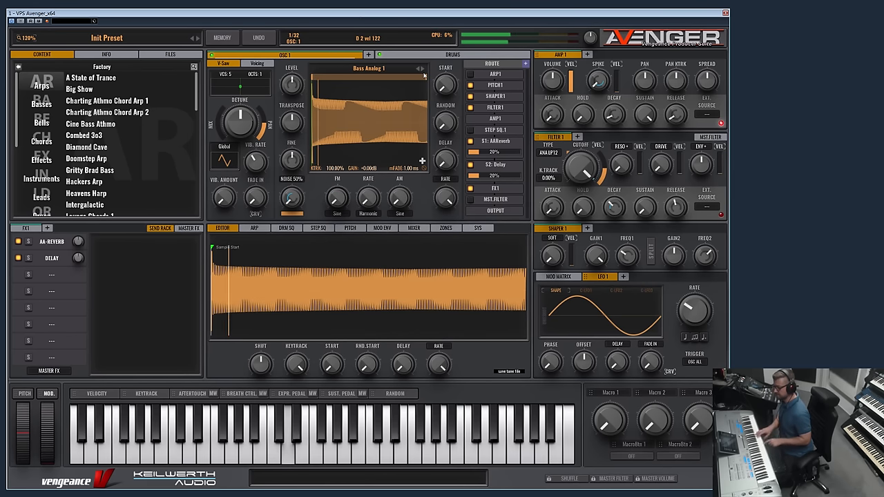
left_click(420, 69)
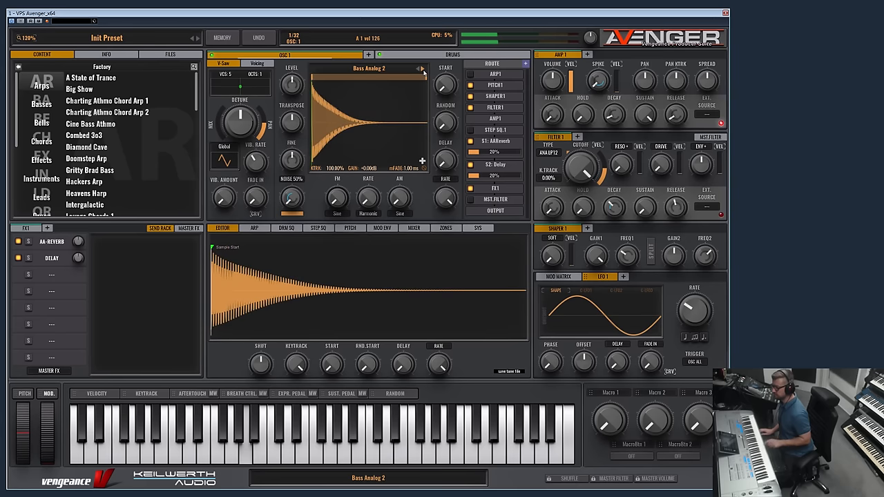
left_click(421, 69)
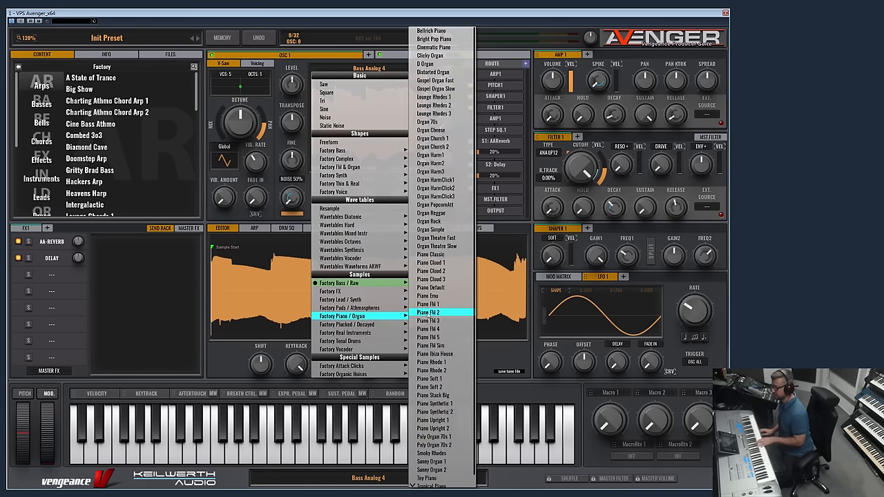
left_click(428, 313)
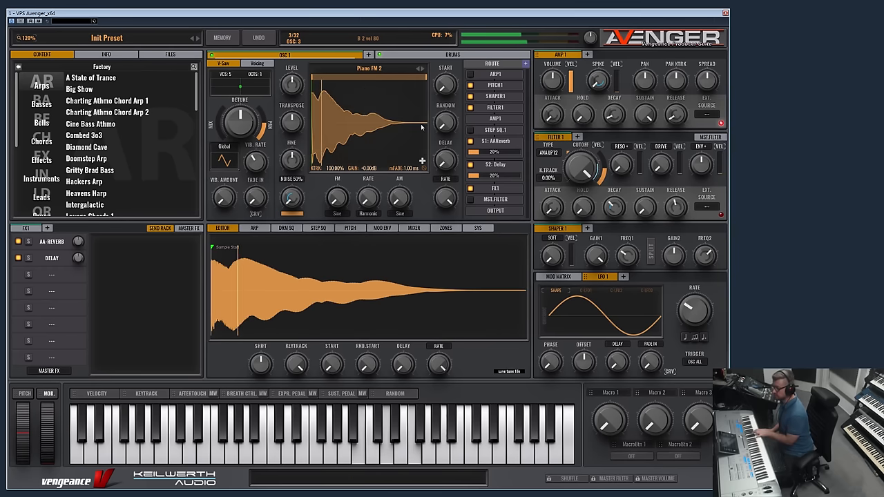
left_click(369, 67)
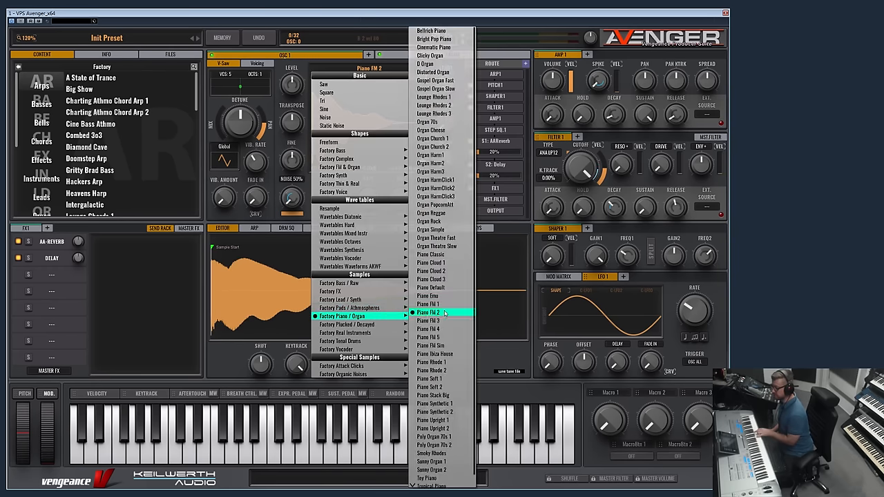
mouse_move(442, 370)
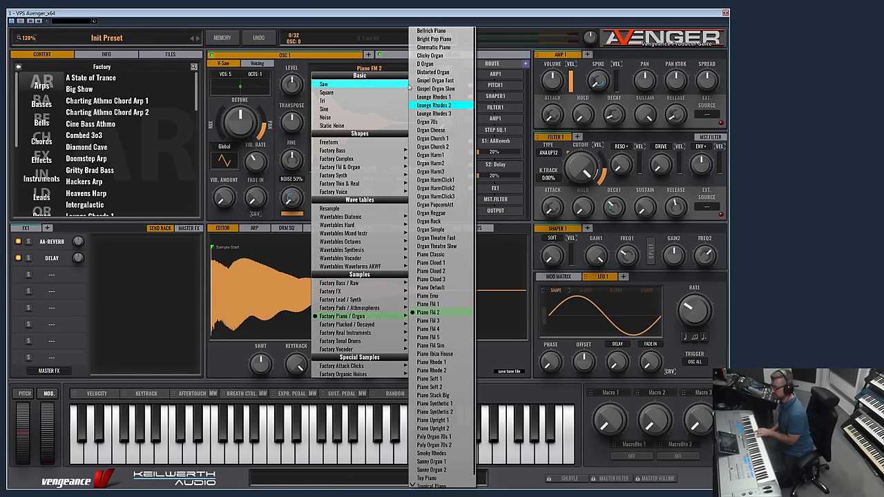
left_click(430, 312)
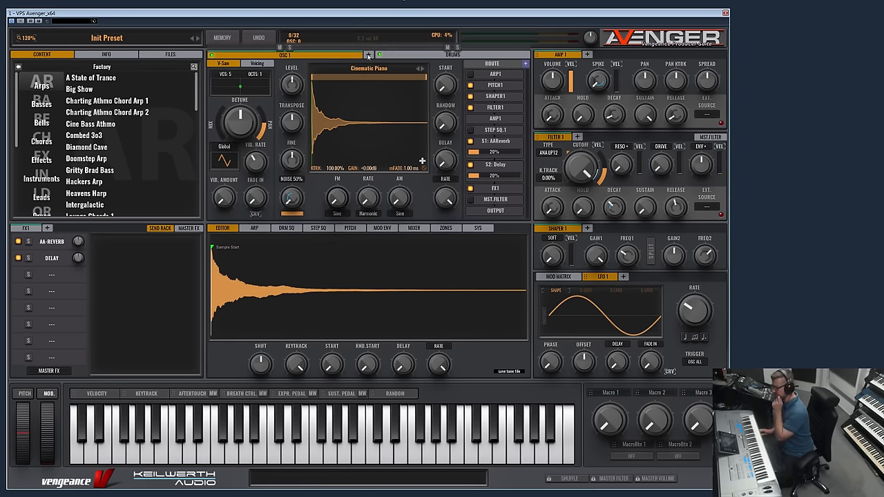
left_click(362, 55)
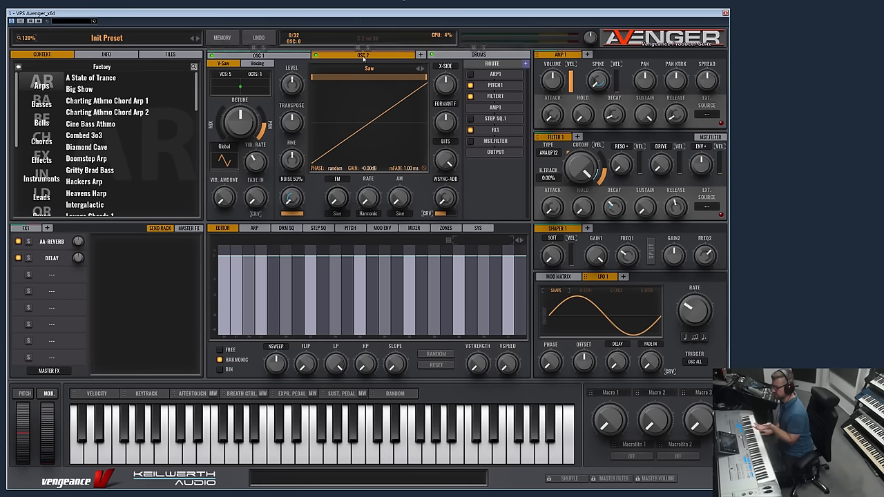
Step: Enable the Sample Stacker and add Pad Athmos 2, Glass Marimba and Pad Analog layers
left_click(260, 56)
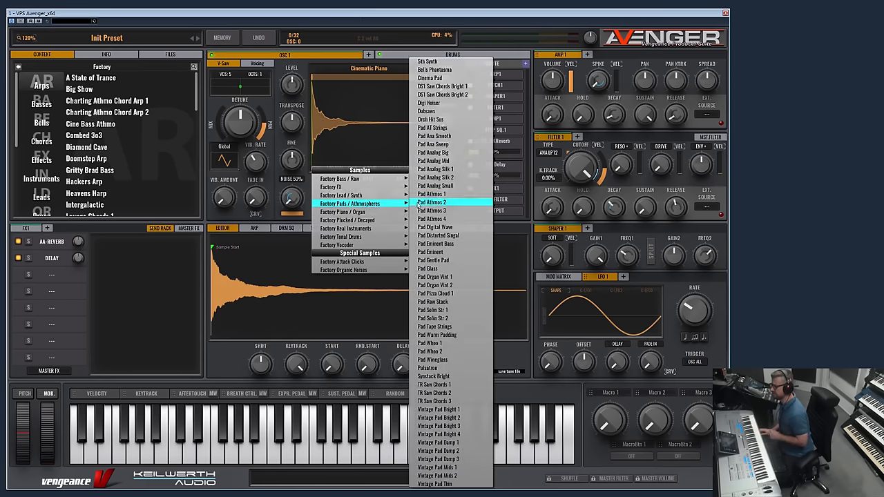
left_click(431, 202)
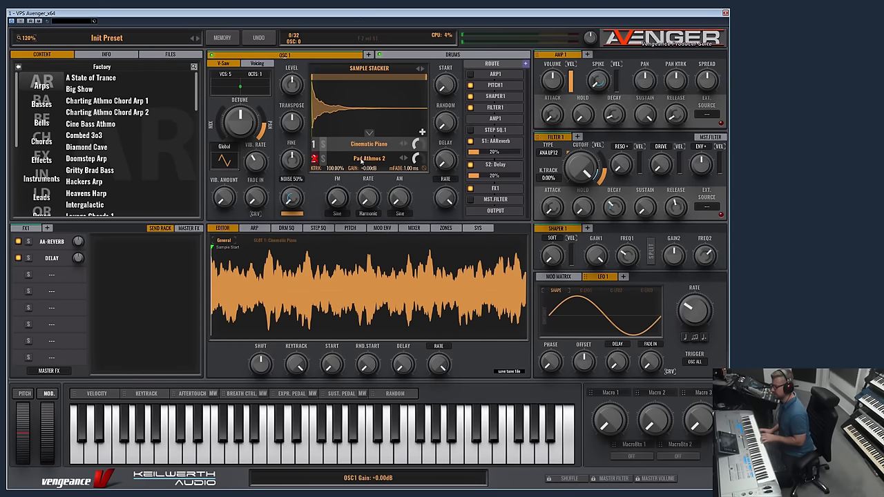
left_click_drag(674, 116, 674, 118)
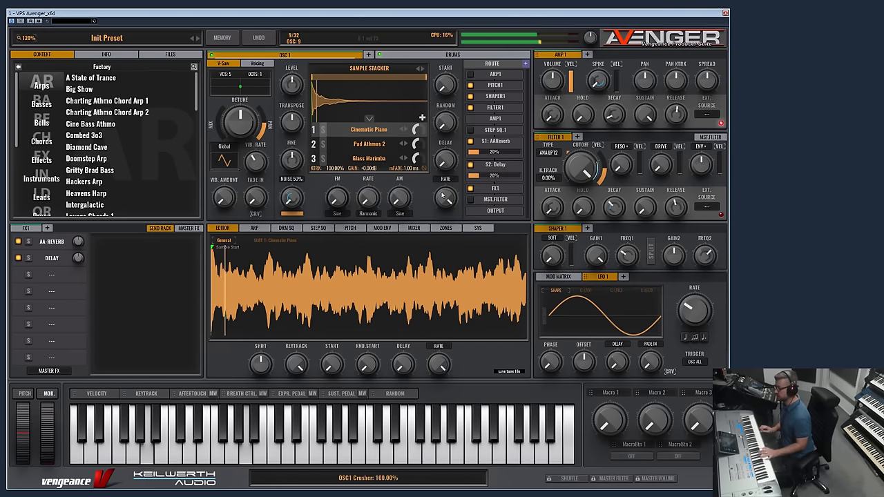
left_click(371, 130)
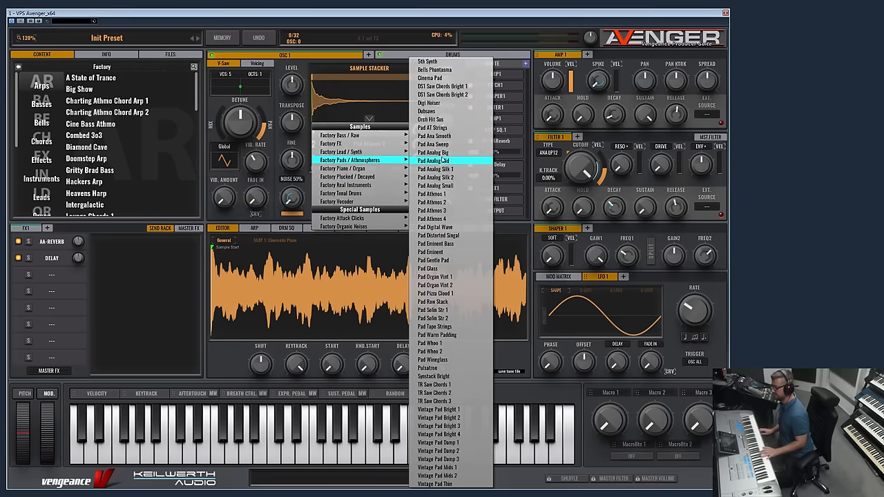
left_click(434, 160)
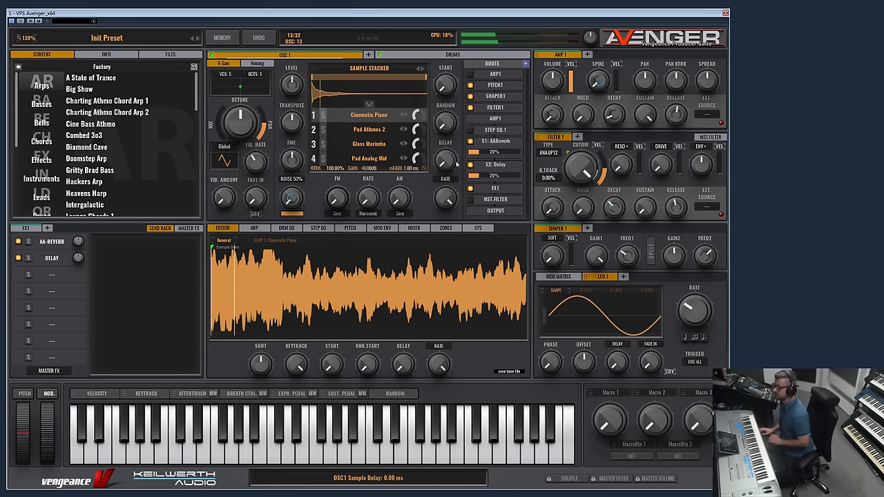
left_click(315, 130)
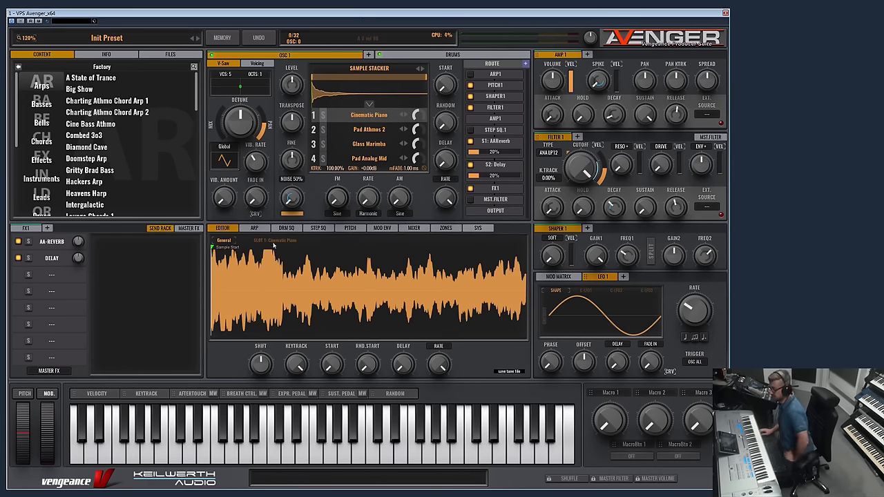
left_click(371, 144)
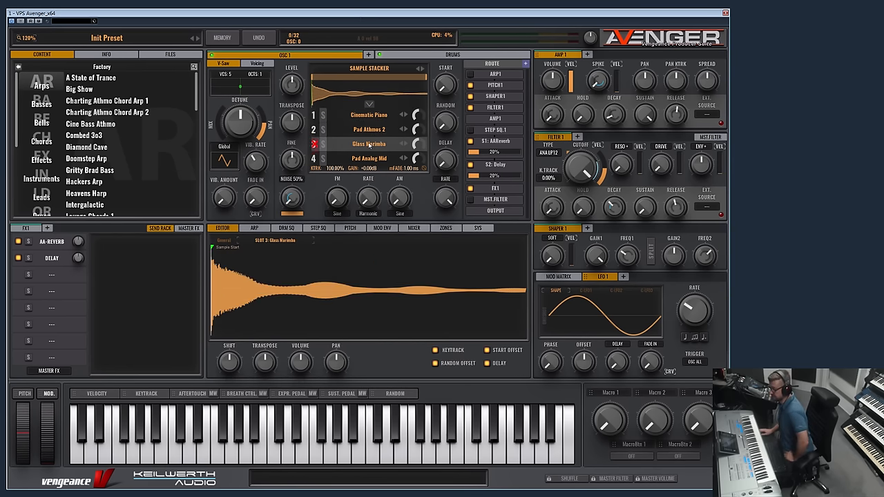
Step: Tweak stacker layer 2, then load Attack Click 1 in place of the stack
left_click(370, 129)
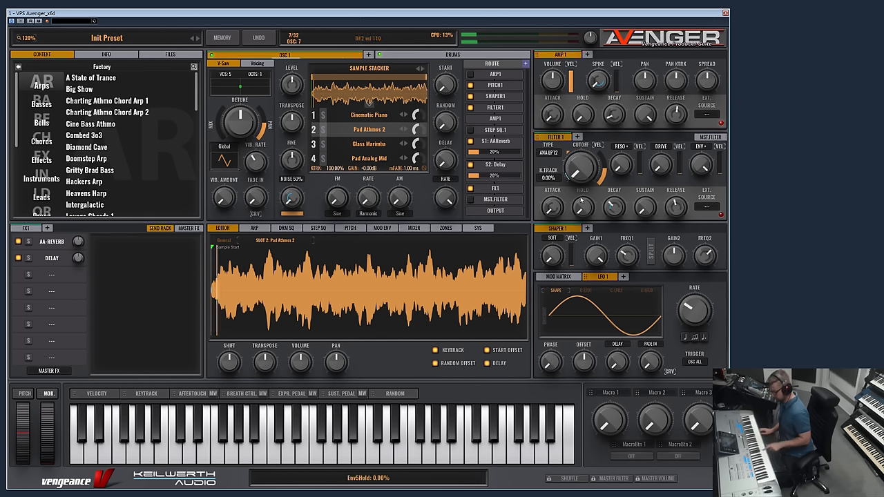
left_click_drag(583, 165, 583, 163)
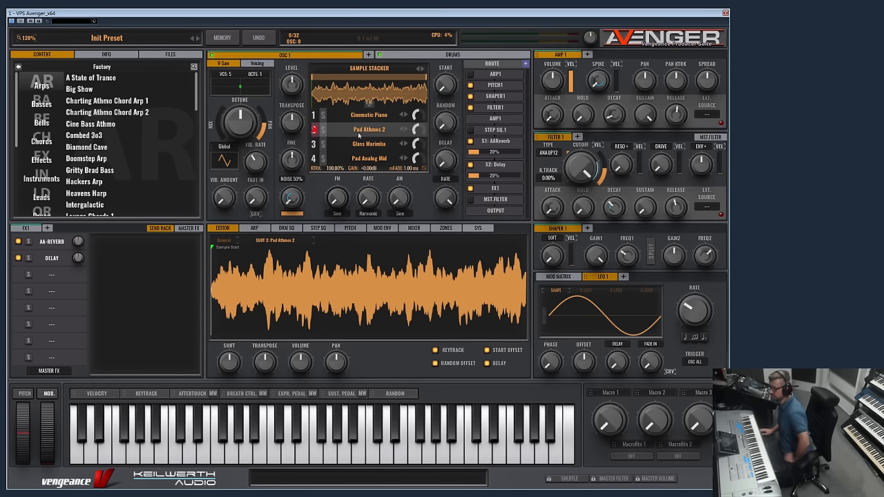
left_click(315, 130)
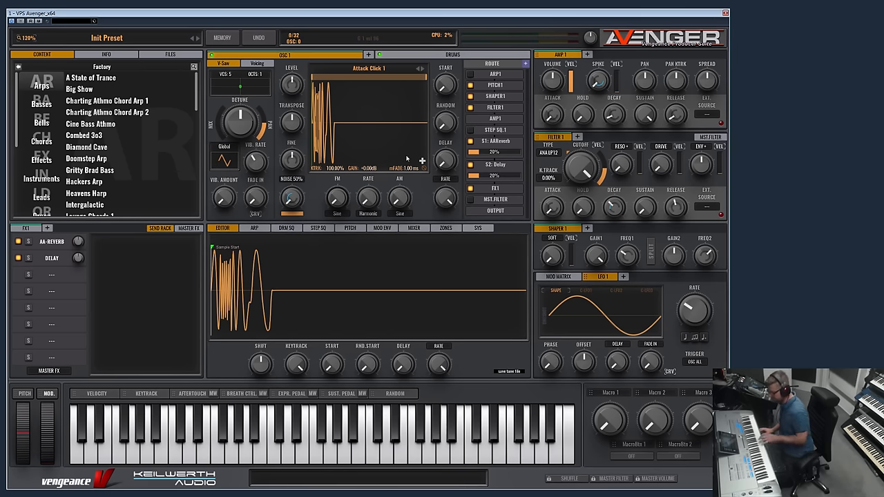
Step: Step oscillator 1 through attack clicks to Attack Click 17
left_click(423, 69)
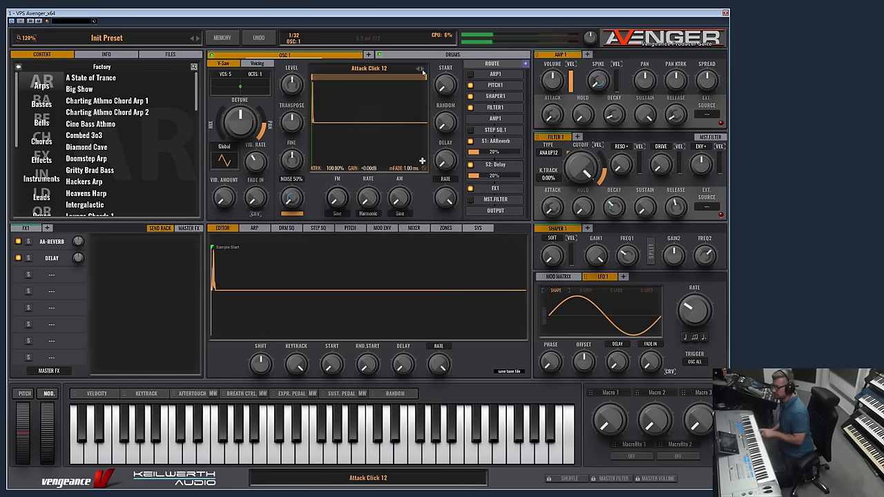
left_click(422, 69)
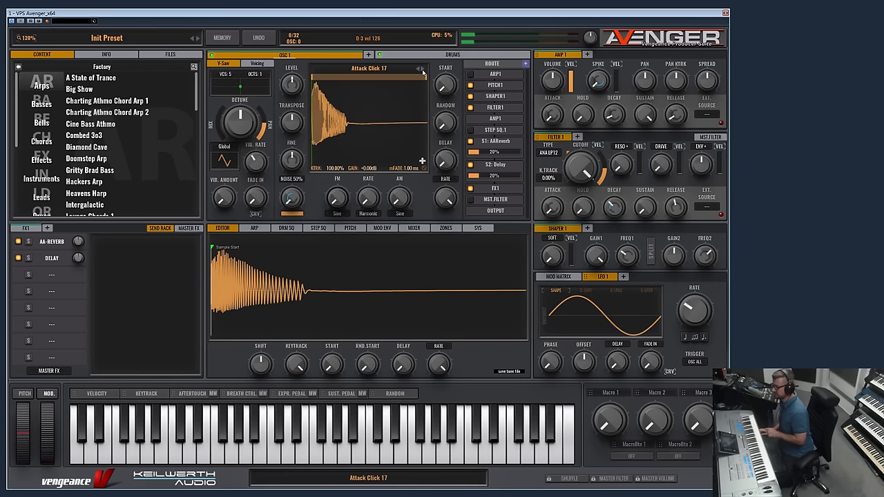
left_click(369, 68)
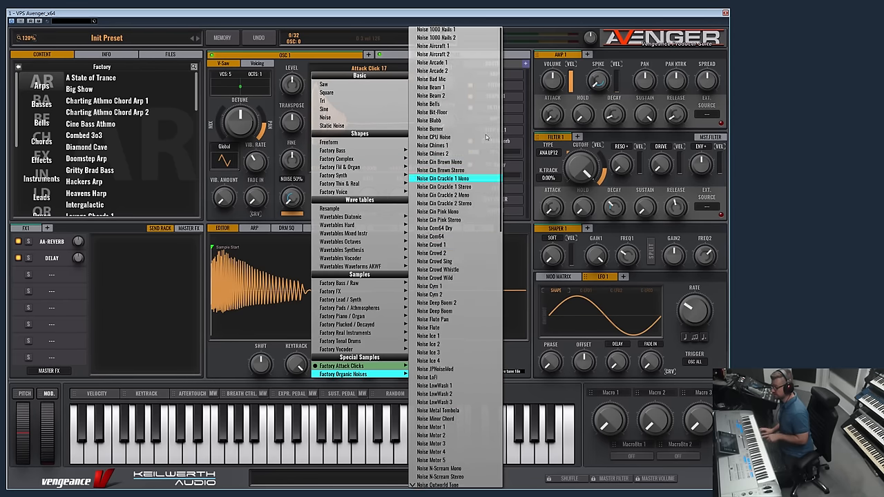
Step: Step through Factory Organic Noises: Radio, Raindrops, Scream, Sirens 1 and 2
scroll("down", 3)
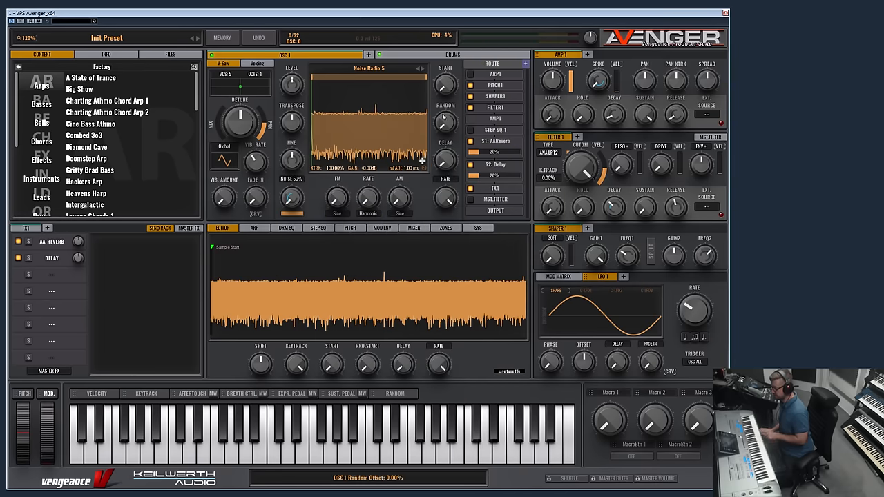
left_click(421, 67)
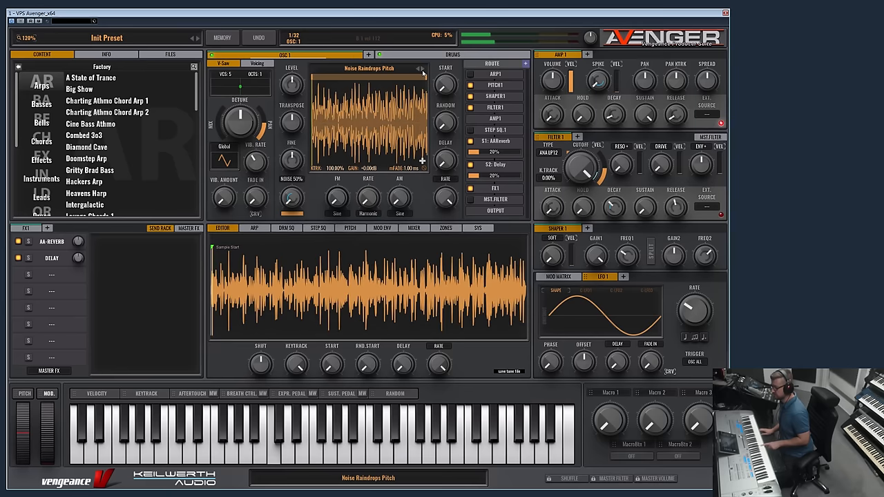
left_click(423, 69)
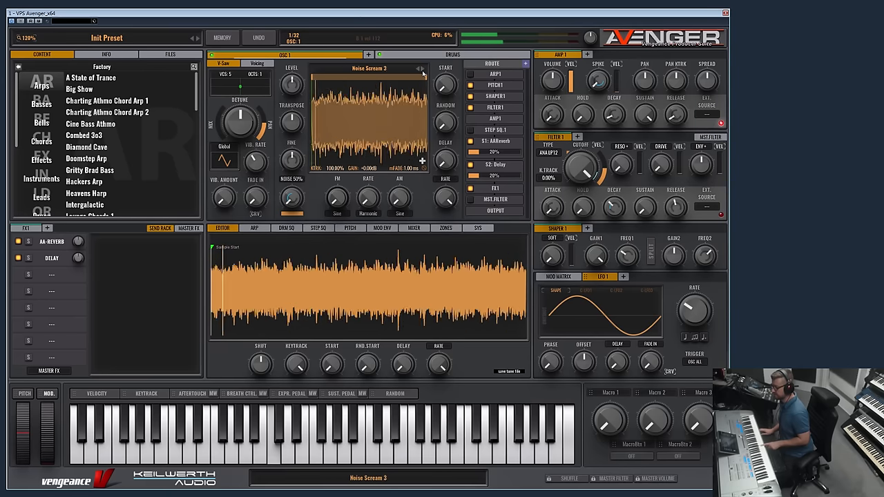
left_click(423, 69)
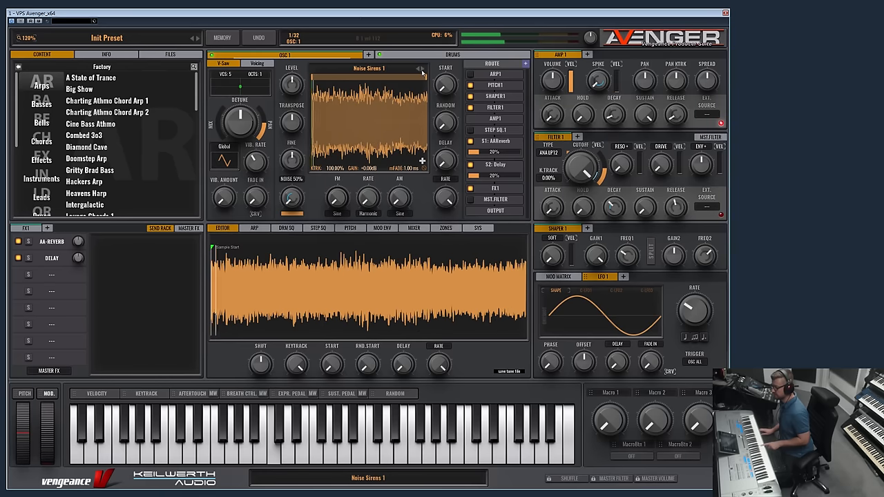
left_click(418, 69)
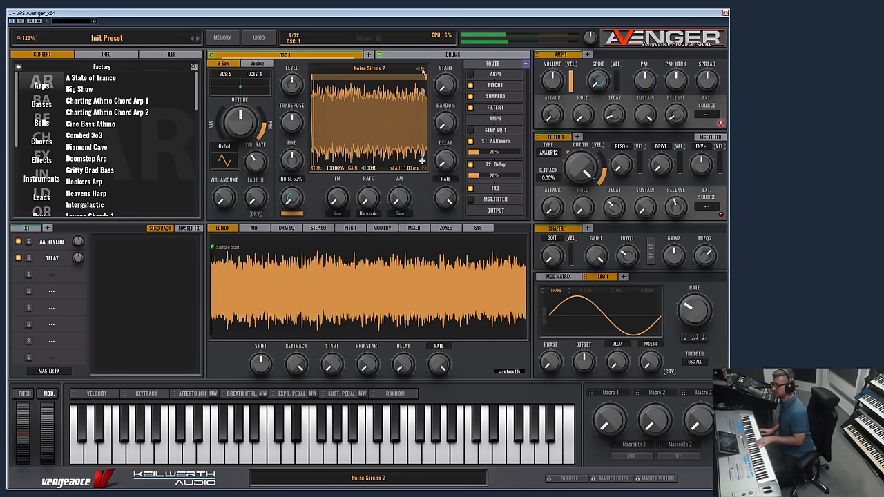
Step: Load Noise Spray 1 from the sample list, then step to Noise Spray 2
left_click(369, 68)
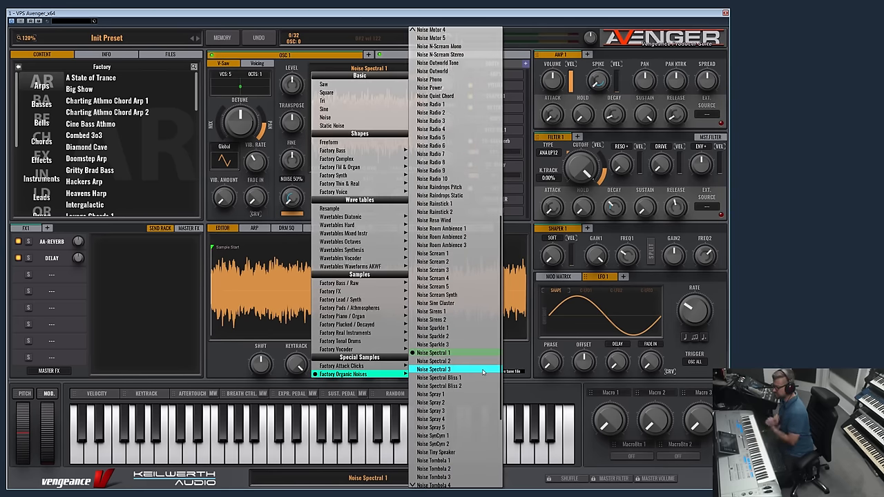
scroll("down", 3)
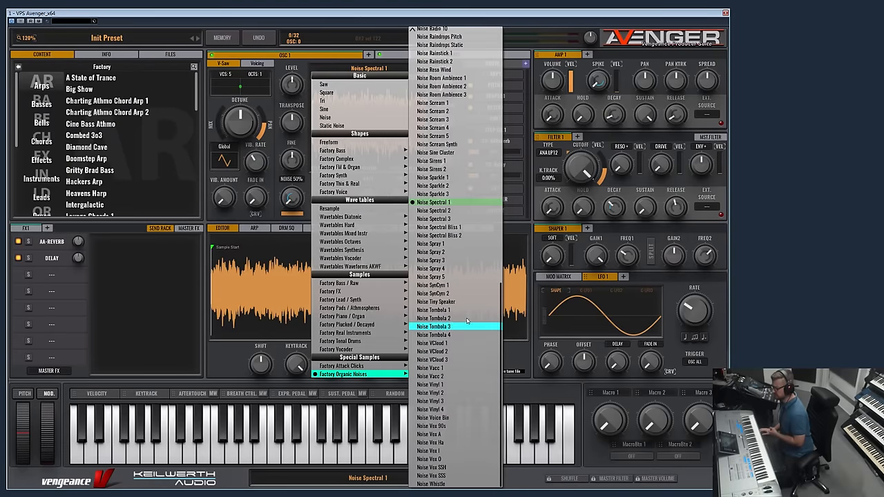
mouse_move(442, 243)
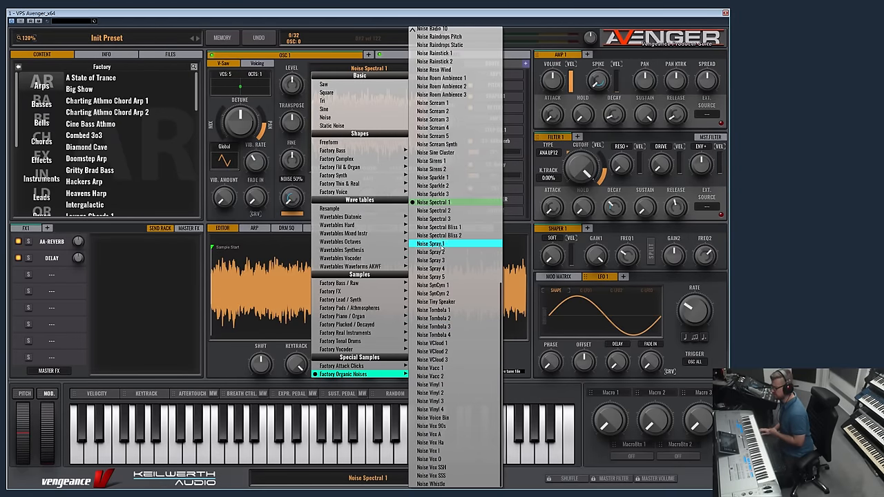
left_click(431, 243)
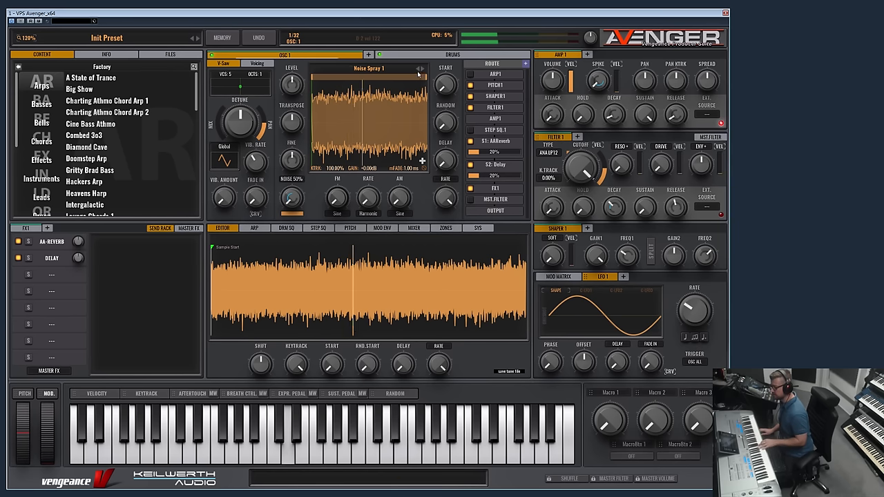
left_click(423, 69)
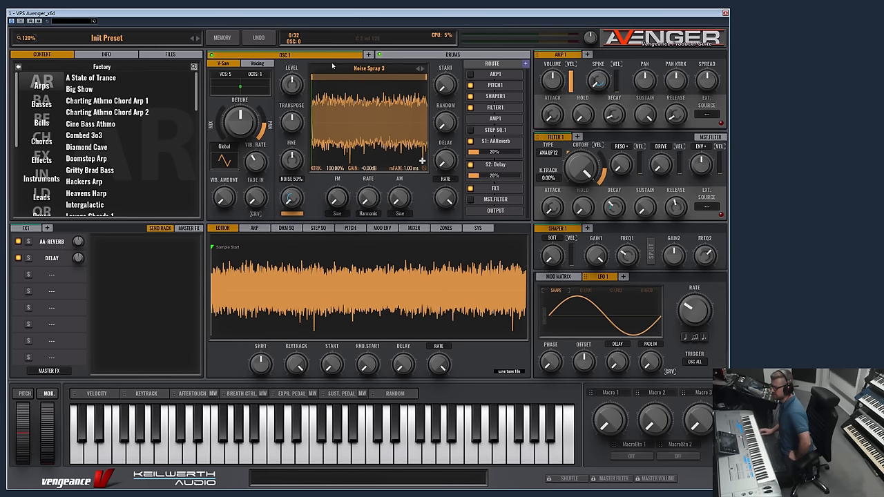
Step: Initialize the whole patch, confirming the warning so oscillator 1 returns to a plain saw
left_click(370, 68)
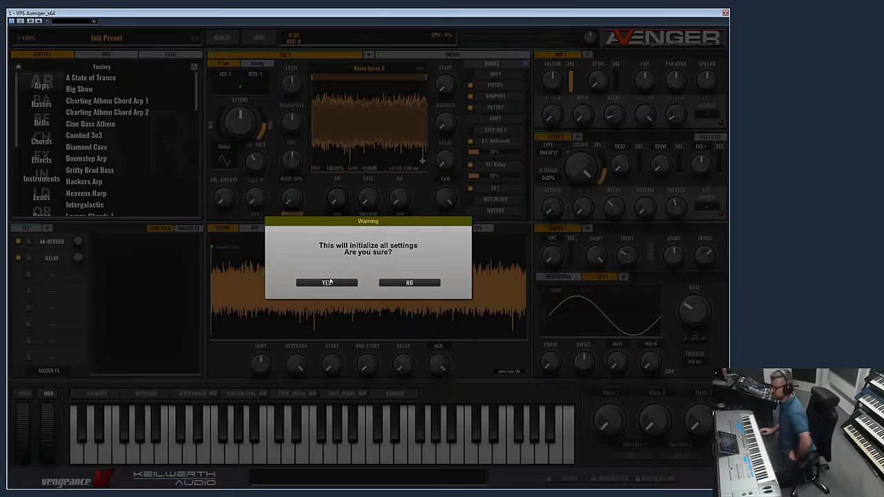
left_click(326, 282)
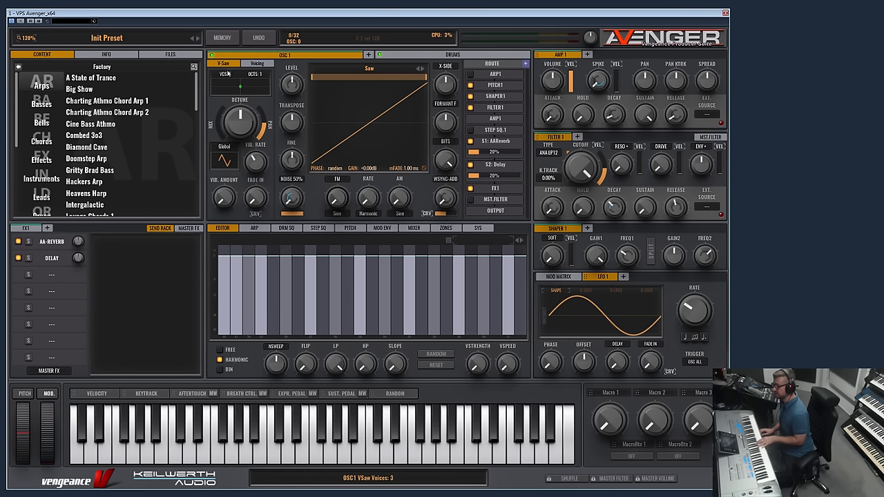
Step: Raise oscillator 1's supersaw voices and detune to about 42%, undoing one unwanted detune change
left_click(228, 74)
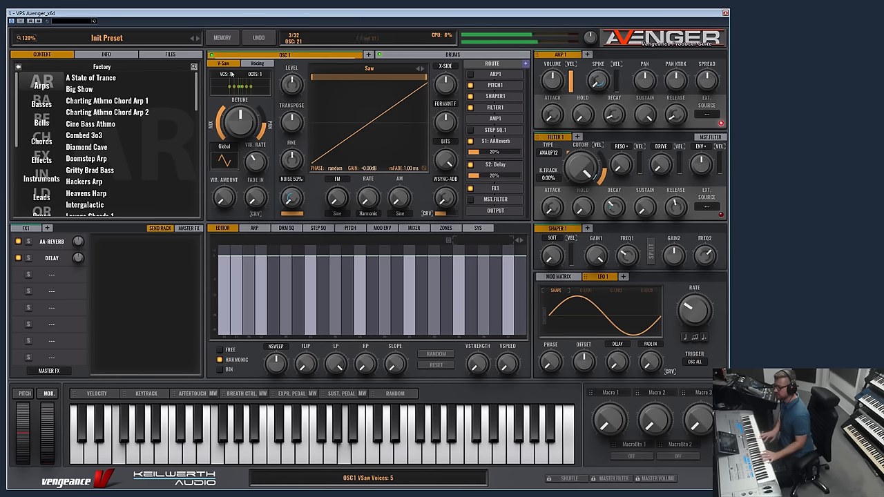
left_click_drag(238, 121, 237, 127)
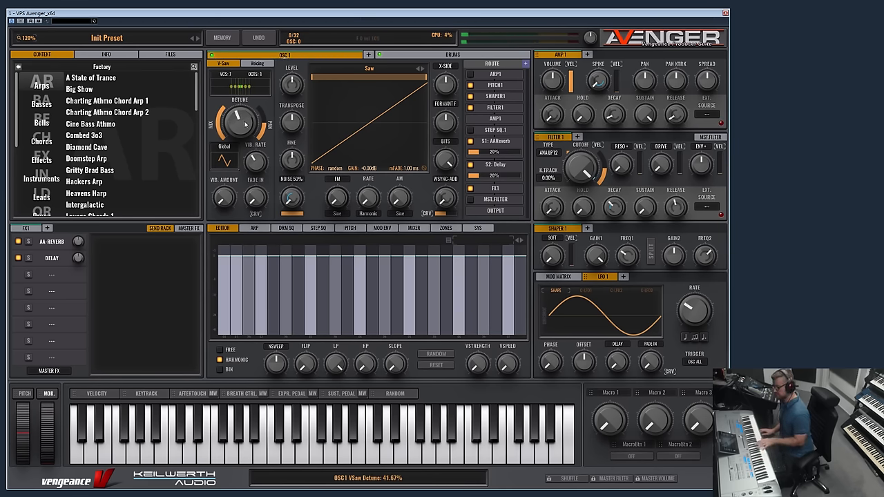
left_click_drag(240, 121, 246, 135)
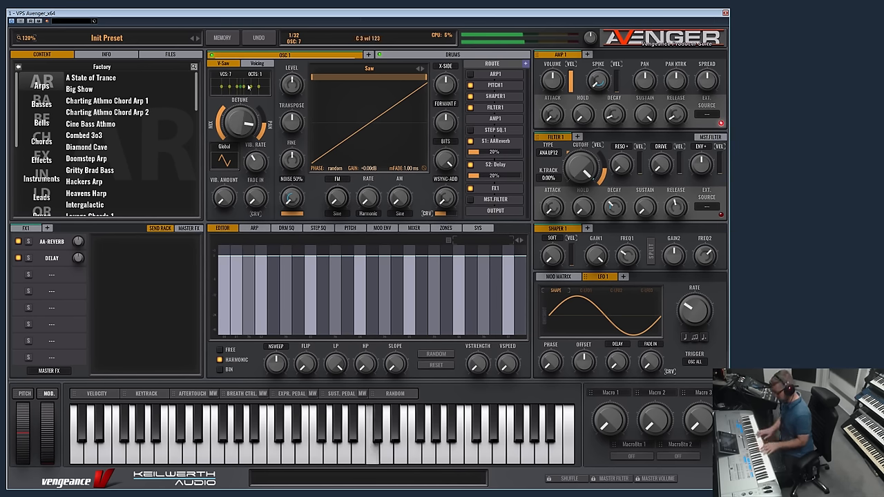
left_click(260, 37)
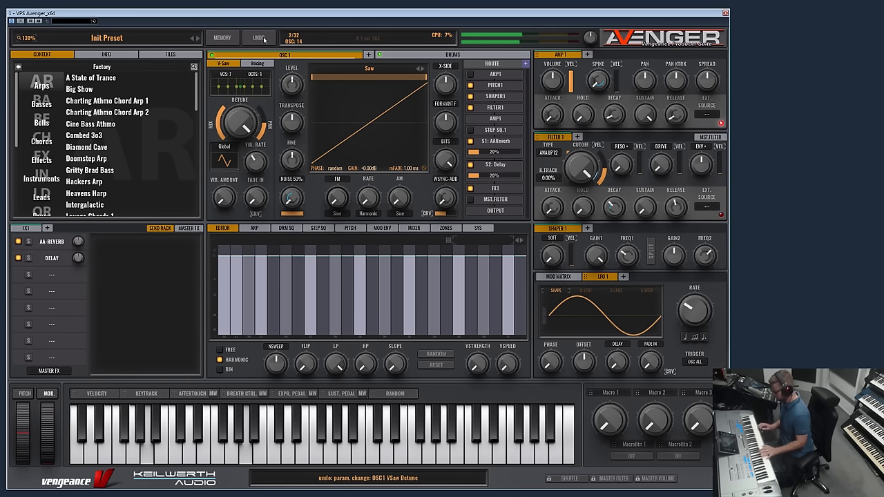
left_click_drag(240, 124, 246, 113)
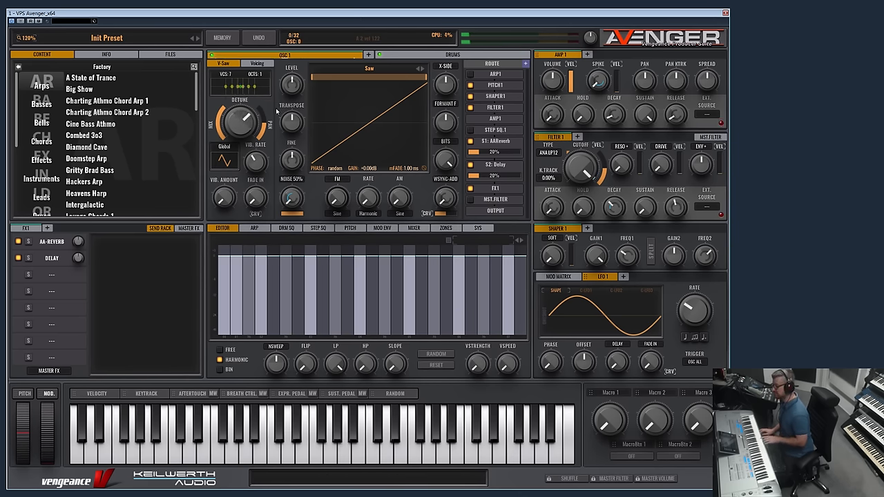
Step: Spread oscillator 1's supersaw stack across 2 octaves
left_click_drag(241, 121, 242, 111)
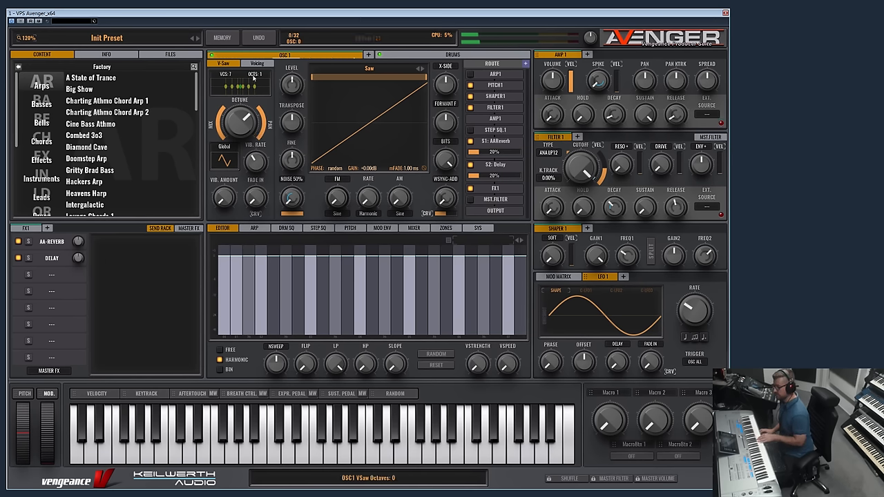
left_click(260, 74)
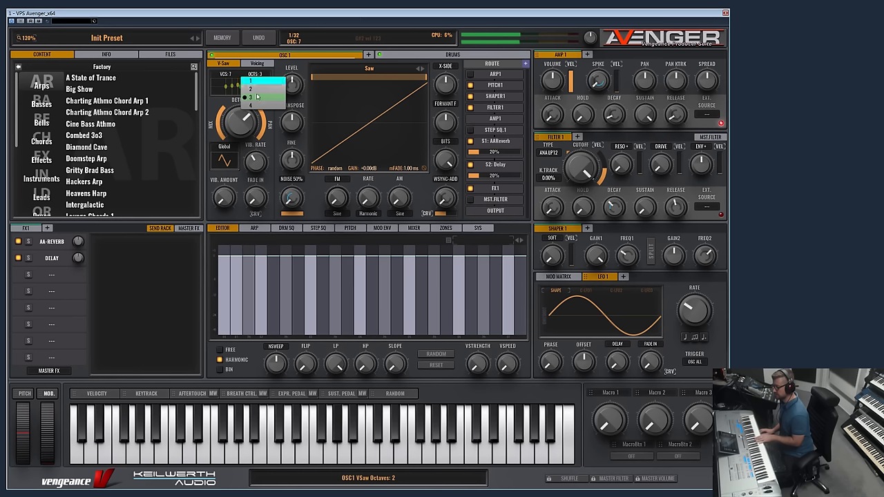
left_click(260, 105)
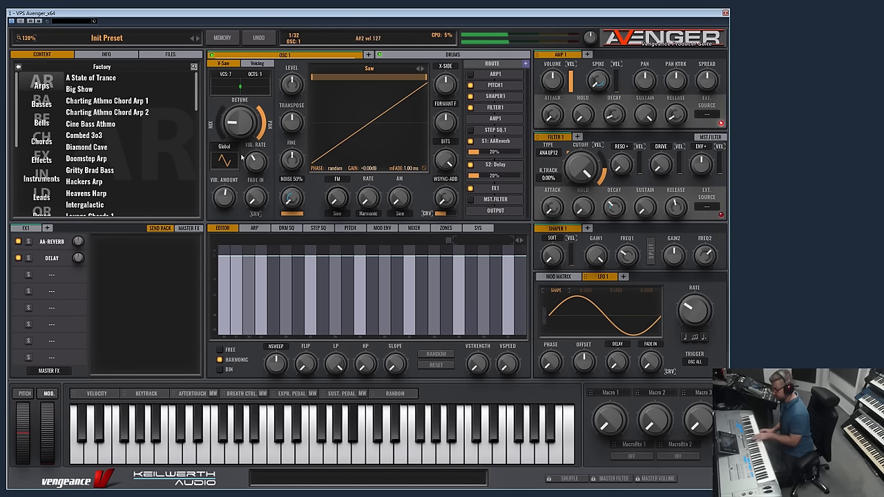
Step: Shape oscillator 1's vibrato amount and fade-in time and choose a vibrato waveform
left_click_drag(256, 163, 256, 168)
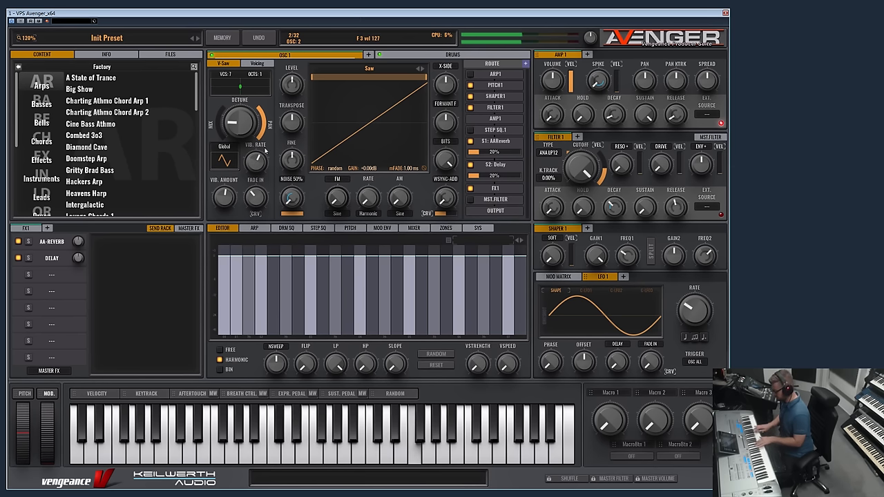
left_click_drag(255, 163, 260, 155)
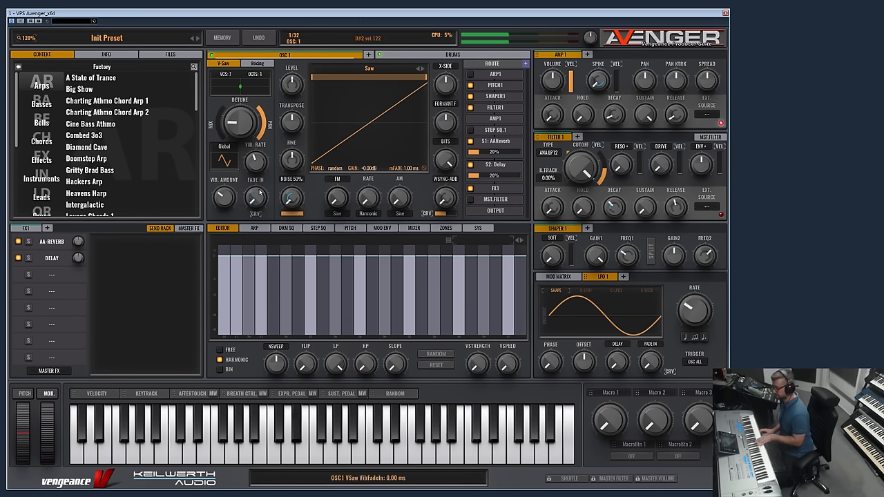
left_click(224, 193)
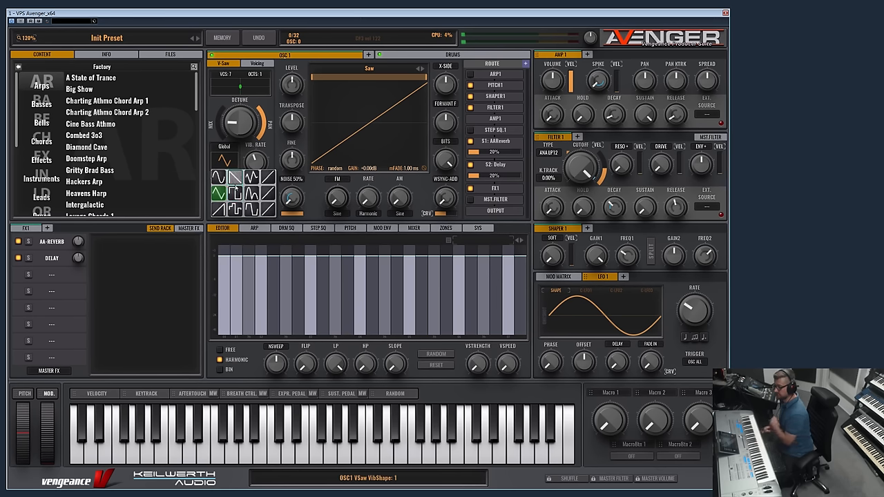
left_click(254, 178)
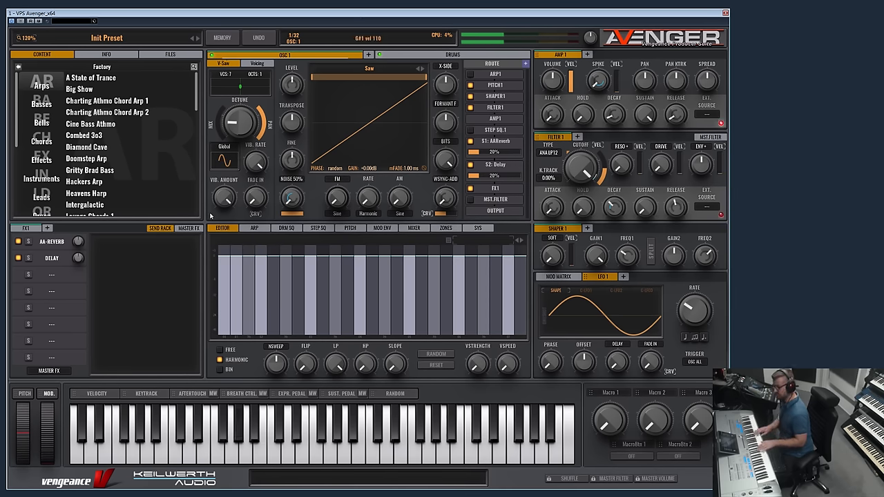
left_click_drag(223, 196, 228, 187)
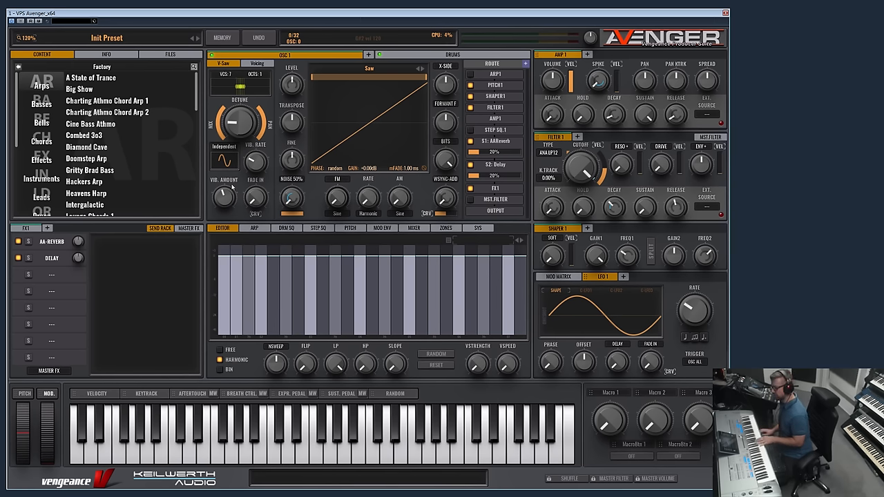
Step: Switch detune to independent mode and settle the supersaw detune at about 17%
left_click_drag(237, 121, 241, 135)
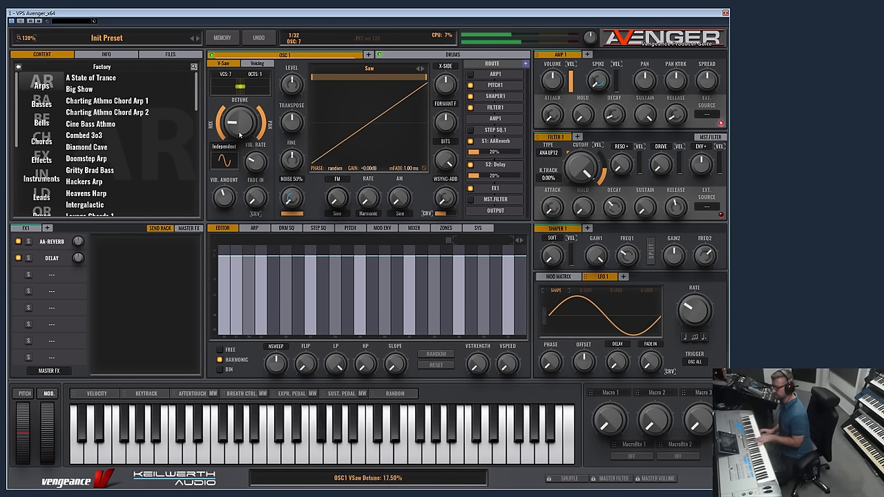
left_click_drag(255, 163, 256, 166)
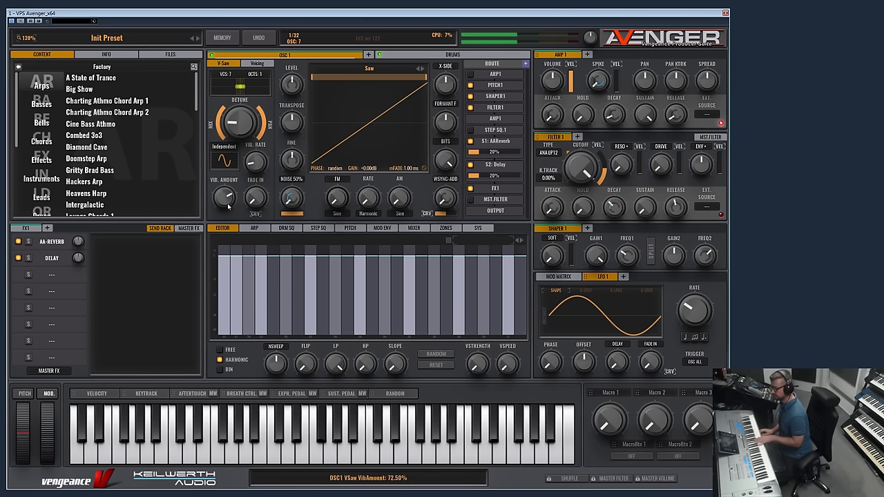
left_click_drag(224, 196, 228, 173)
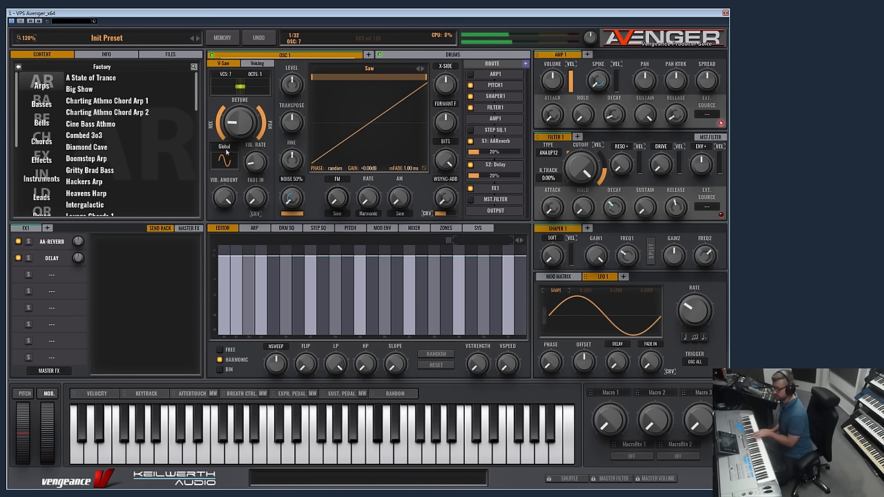
left_click(223, 146)
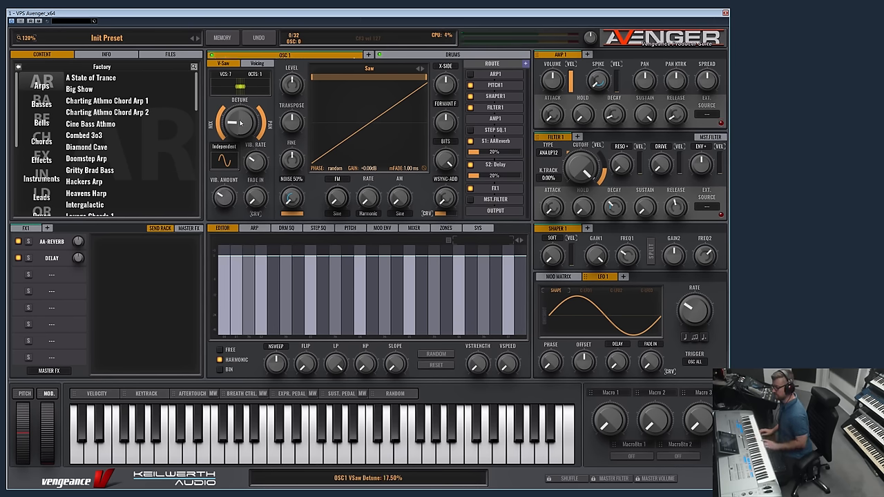
left_click_drag(238, 123, 238, 127)
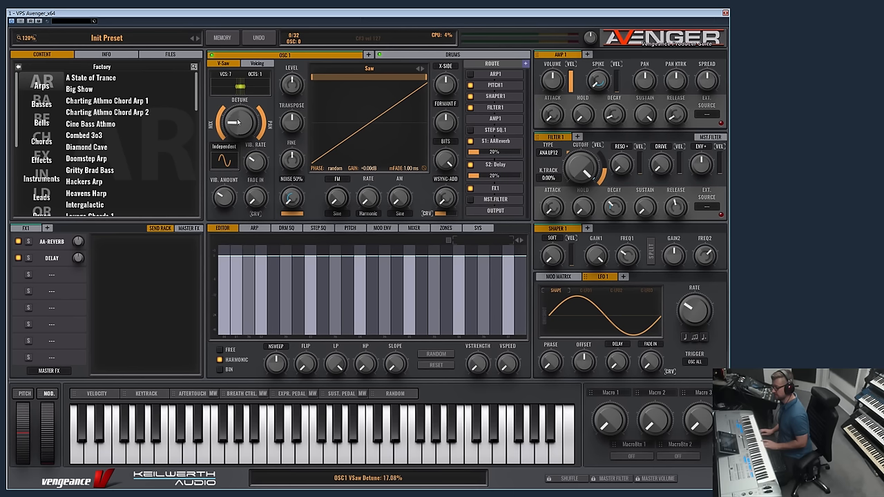
left_click_drag(235, 123, 238, 113)
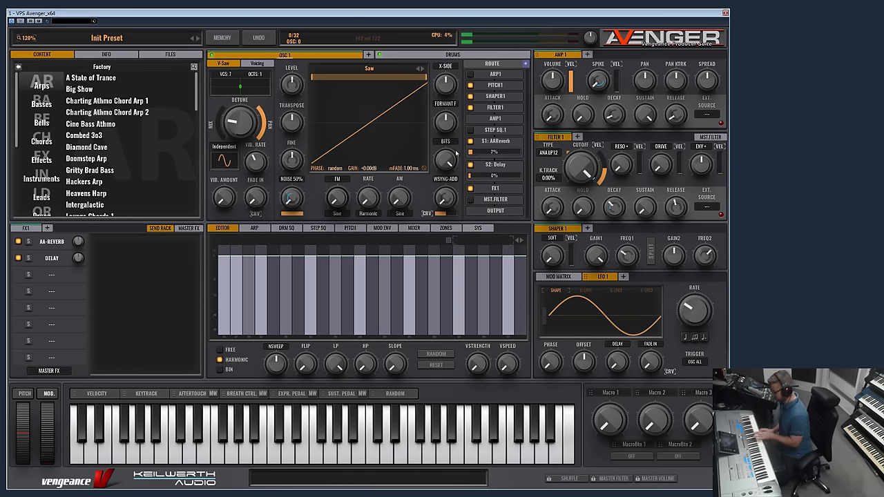
Step: Show oscillator 1's Sub Osc / Chorder / General settings page
left_click(257, 64)
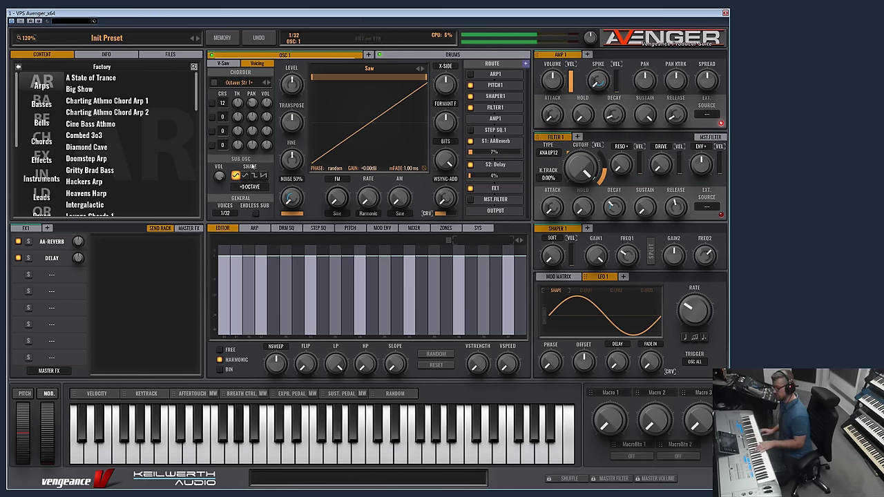
Step: Set the sub-oscillator's waveform and octave and adjust oscillator 1's voice setting
left_click(244, 175)
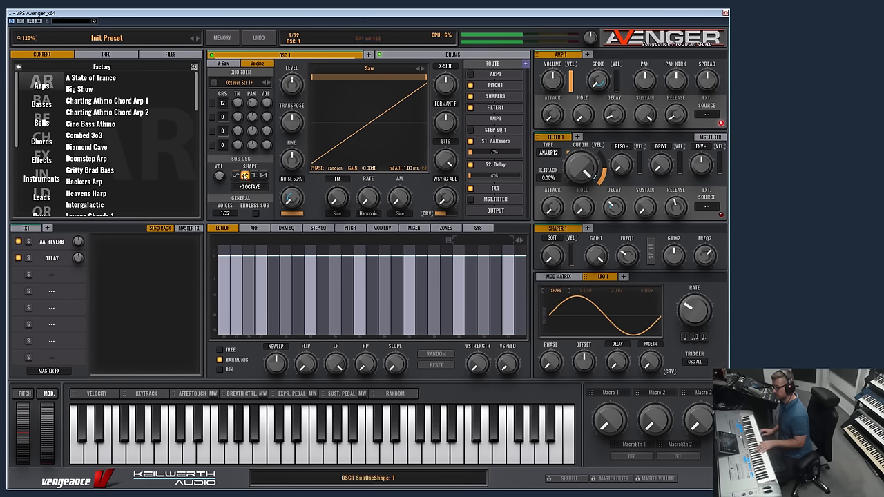
left_click(263, 175)
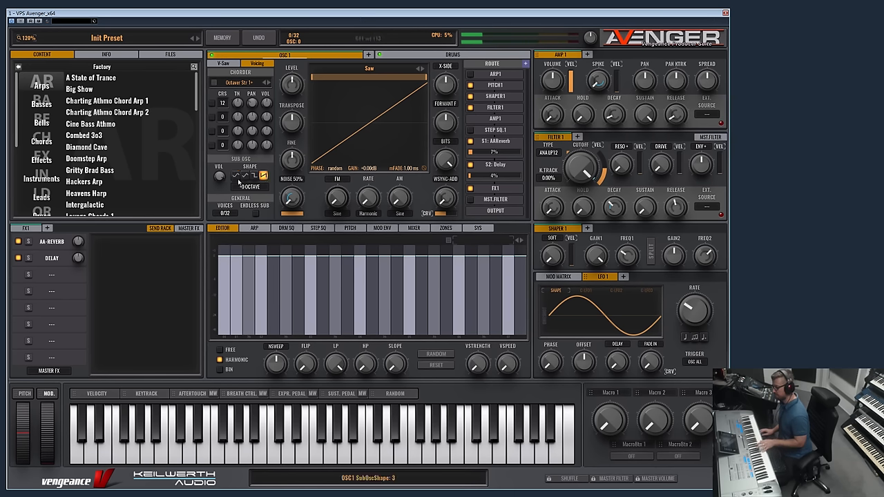
left_click(249, 186)
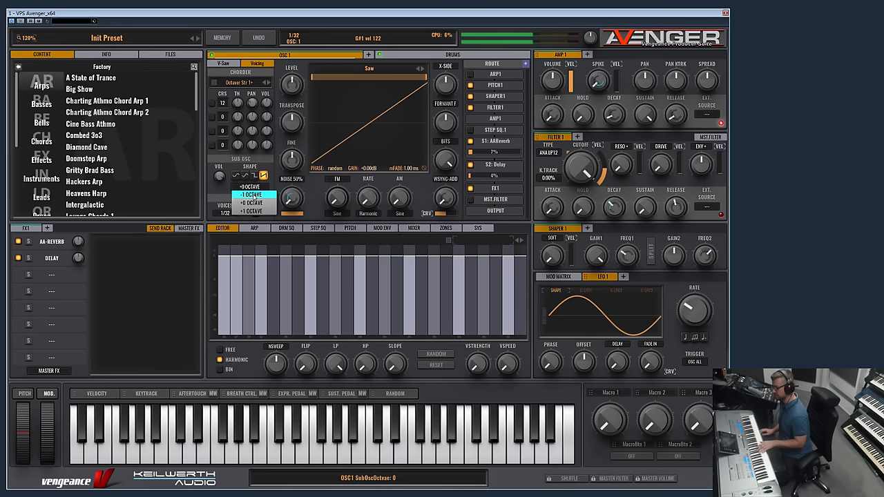
left_click(252, 193)
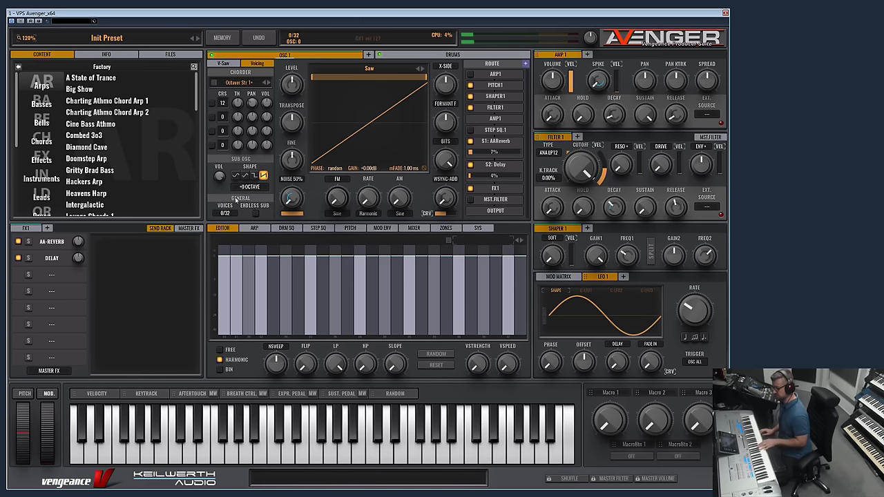
left_click(255, 205)
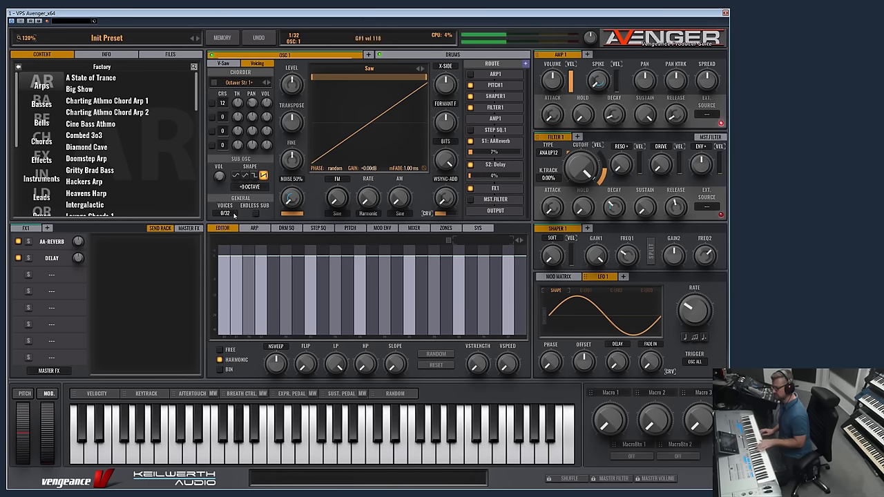
left_click(224, 213)
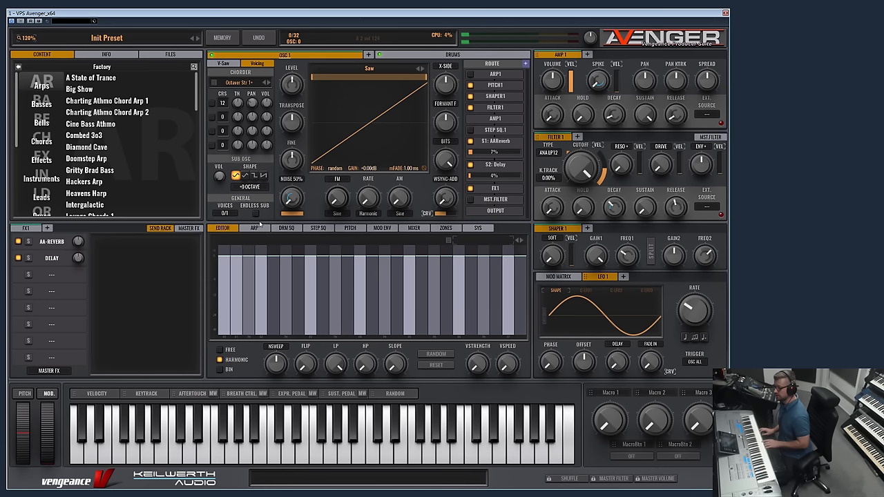
left_click(223, 213)
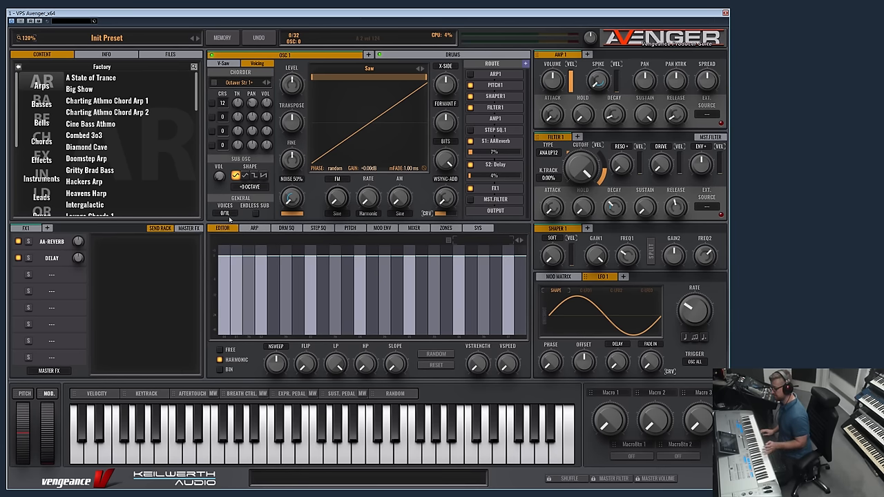
mouse_move(320, 235)
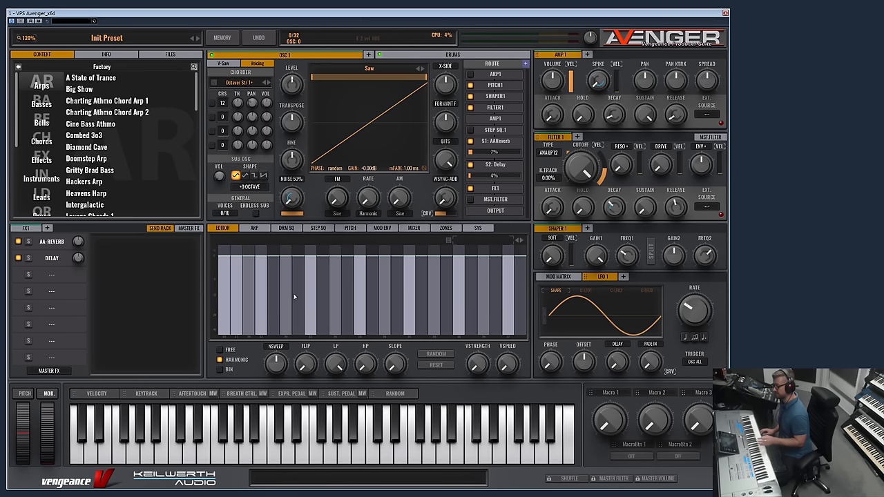
mouse_move(370, 252)
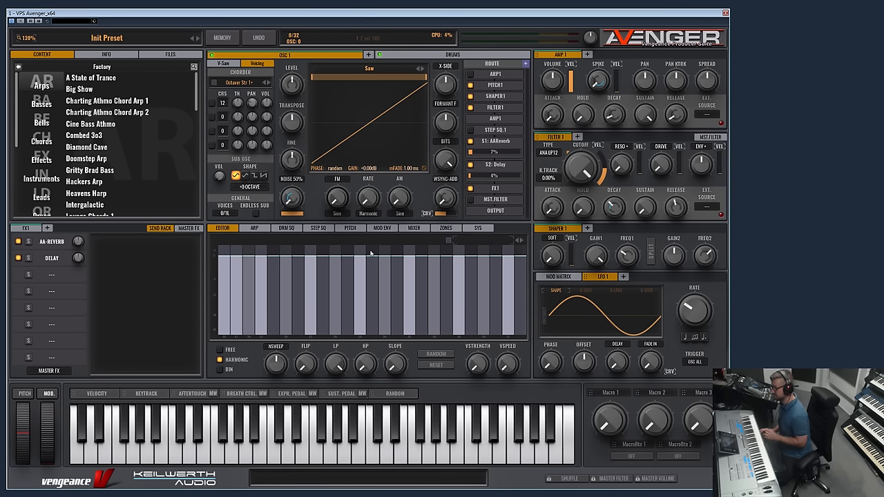
mouse_move(276, 248)
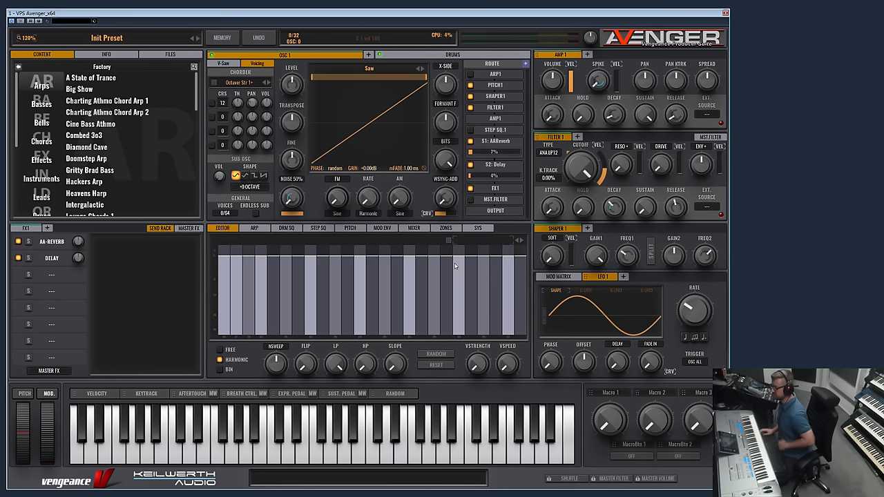
mouse_move(494, 144)
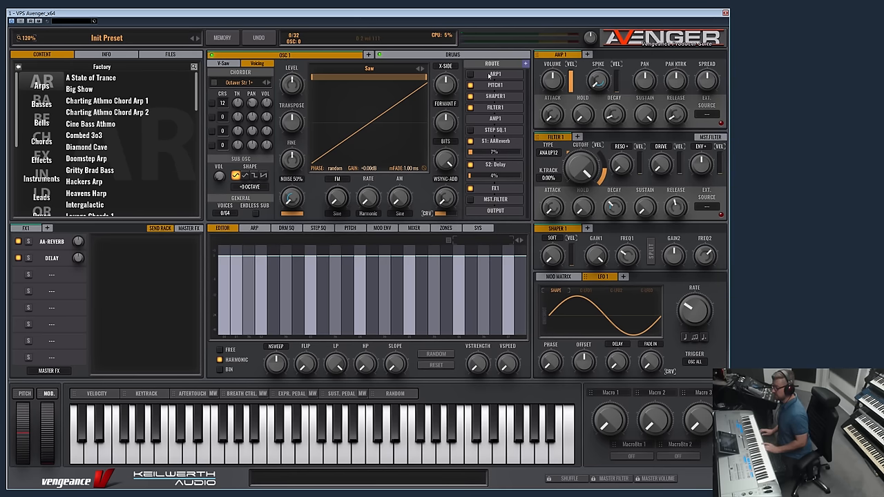
Step: Load a Basslines octave pattern into the arpeggiator and move to the pitch envelope page
left_click(254, 228)
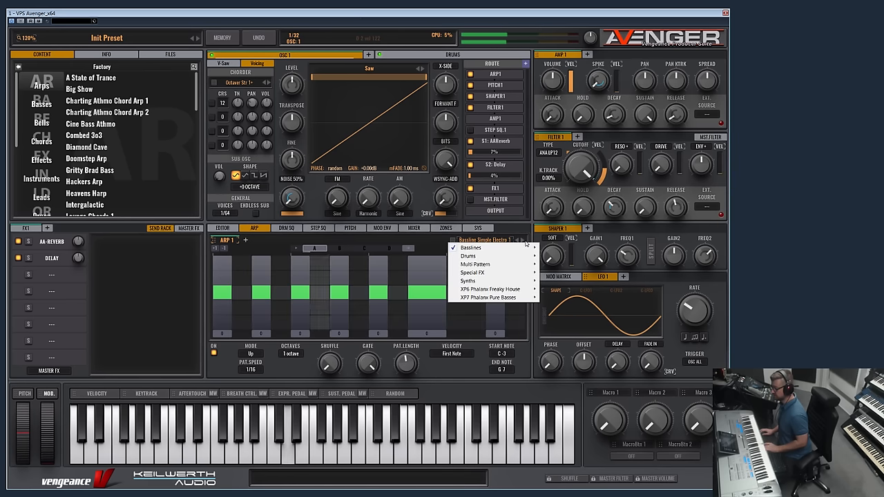
left_click(490, 289)
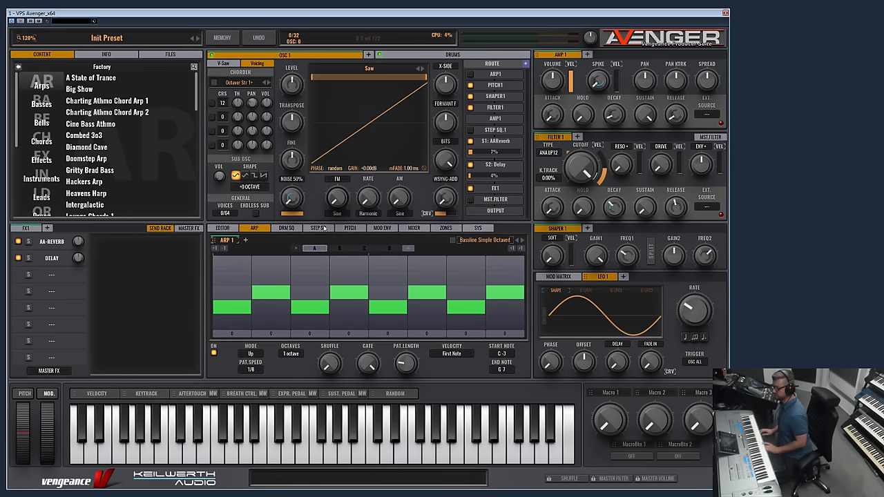
left_click(350, 228)
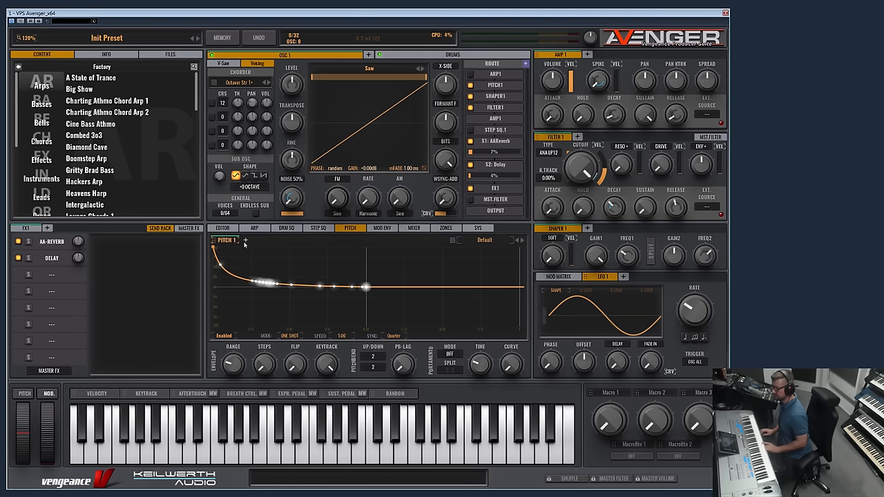
Step: Add extra modules so the patch has four pitch envelopes, two amps, three filters and three shapers
left_click(246, 241)
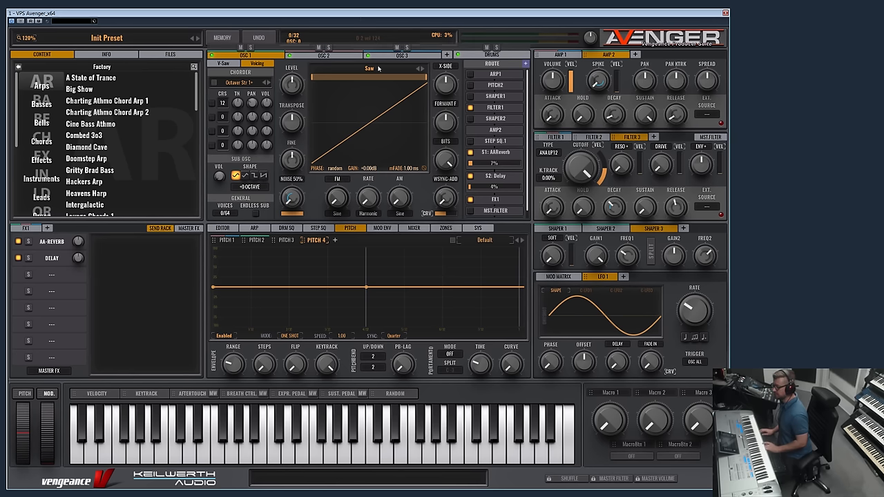
Step: Use the oscillator tab's context menu, then show the step sequencer page
right_click(317, 55)
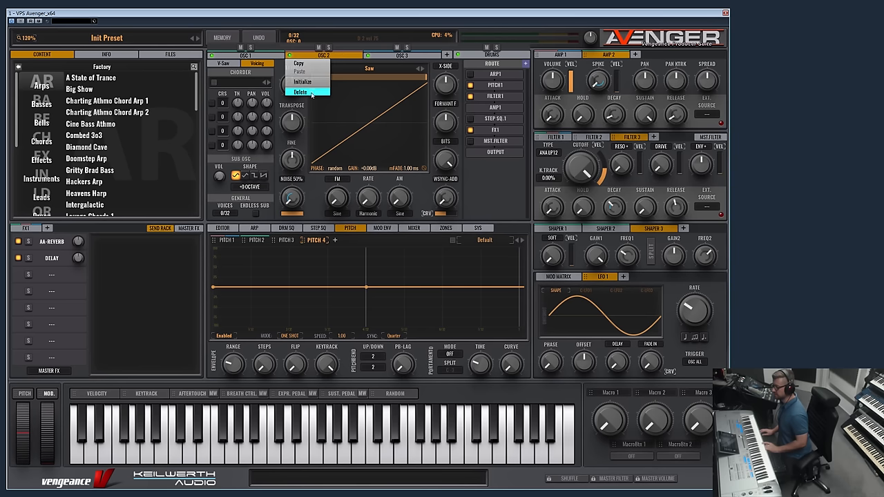
left_click(301, 91)
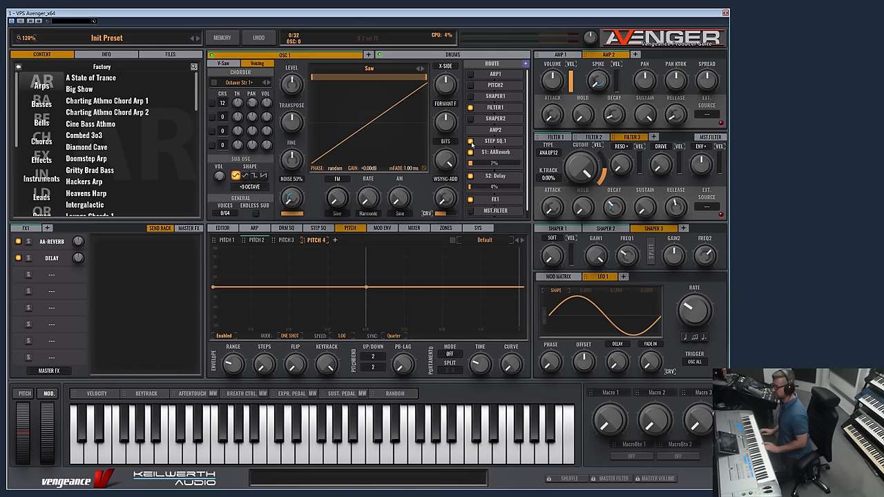
left_click(318, 228)
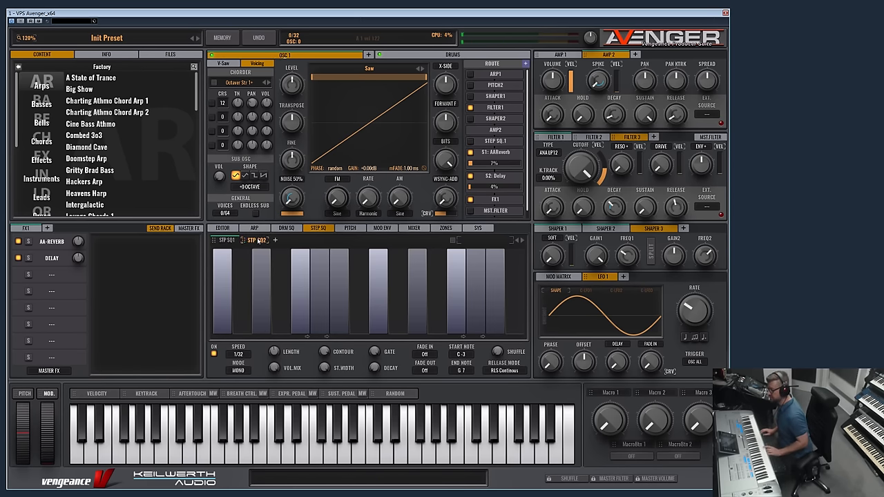
Step: Add a third and fourth step sequencer to the patch
left_click(275, 241)
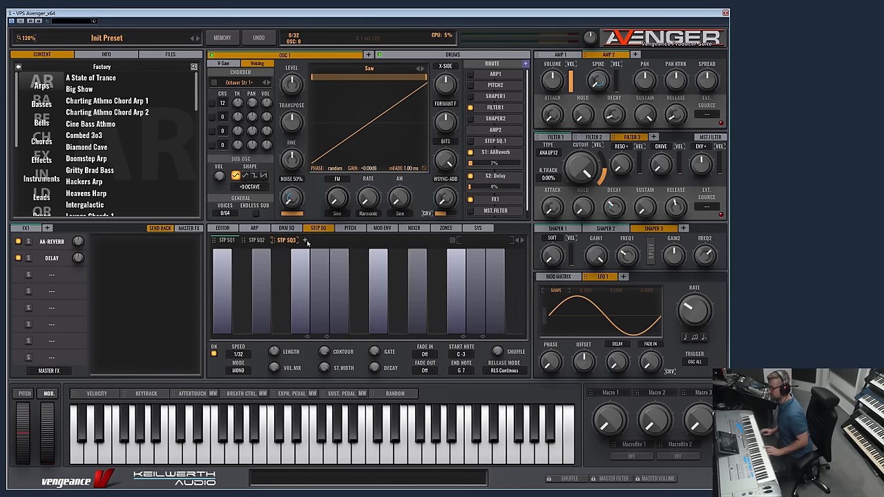
left_click(304, 240)
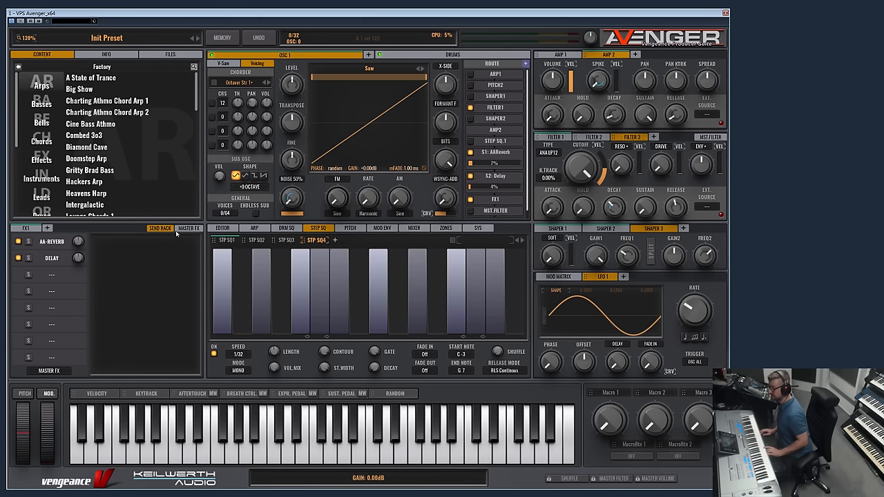
mouse_move(152, 243)
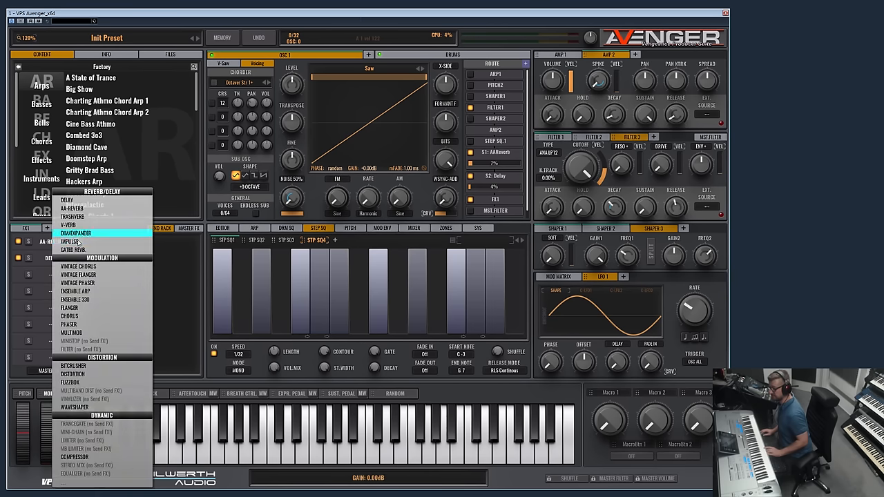
Step: Add V-Verb as a third send effect and review the AA-Reverb and Delay settings
left_click(69, 224)
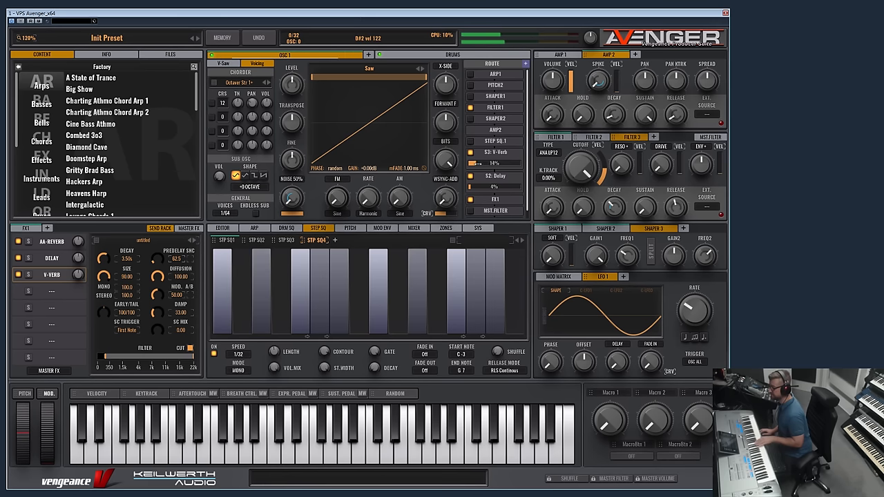
left_click(494, 63)
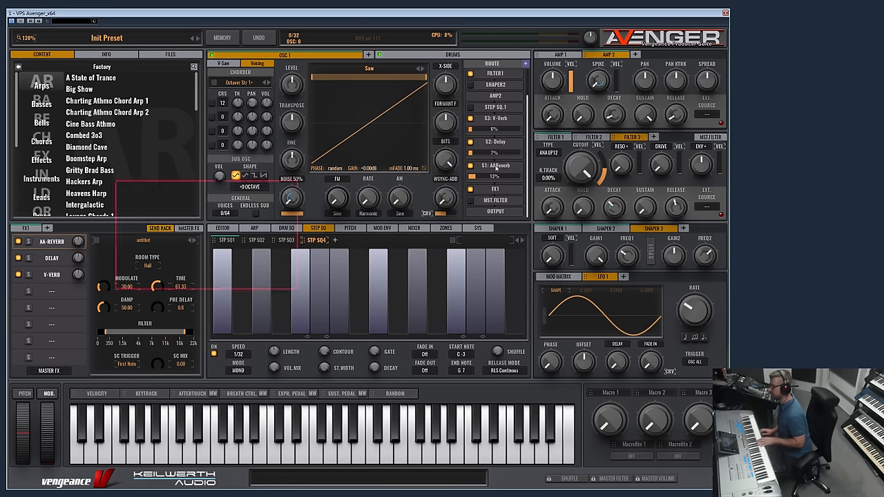
left_click(52, 258)
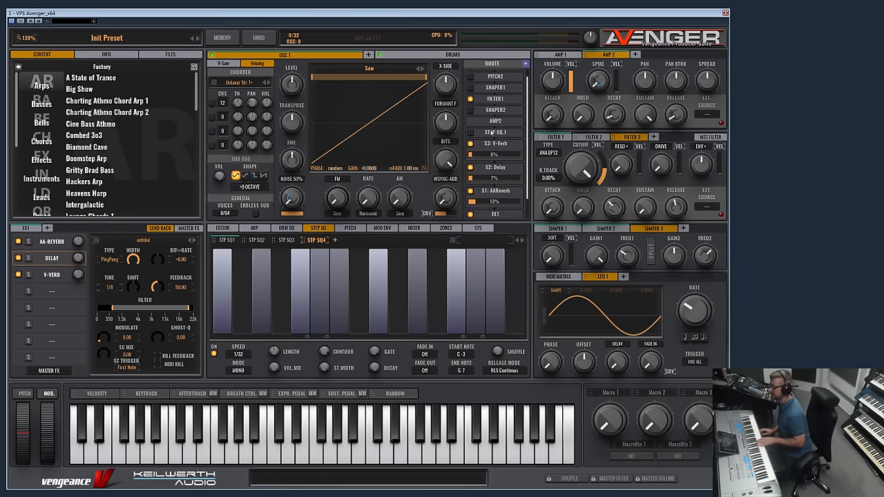
left_click(351, 228)
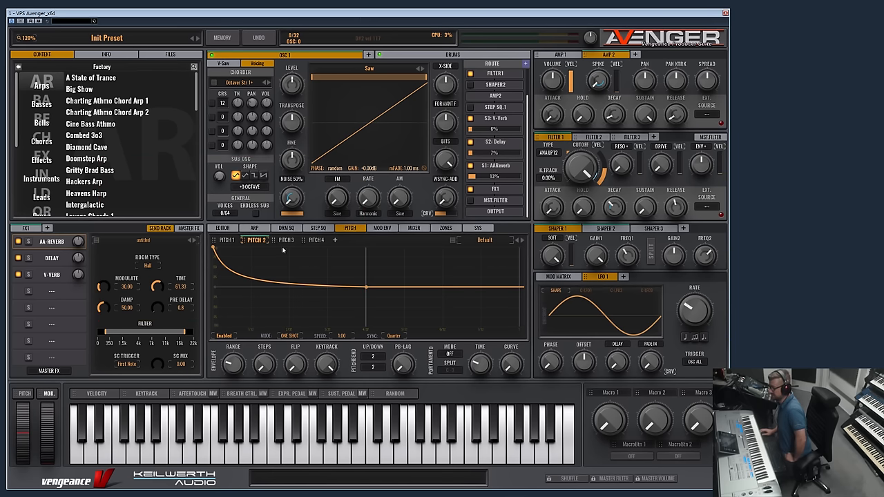
mouse_move(118, 242)
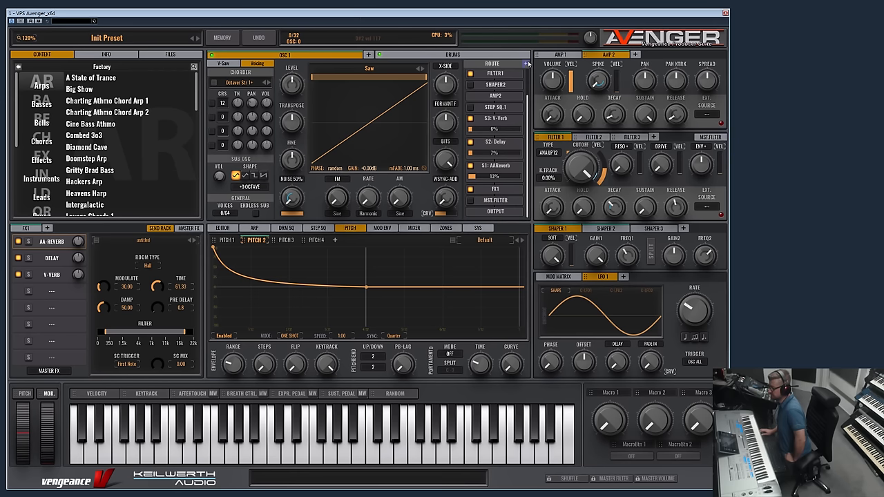
Step: Show the insert FX chain and the MST FILTER with its cutoff, resonance and drive controls
left_click(492, 63)
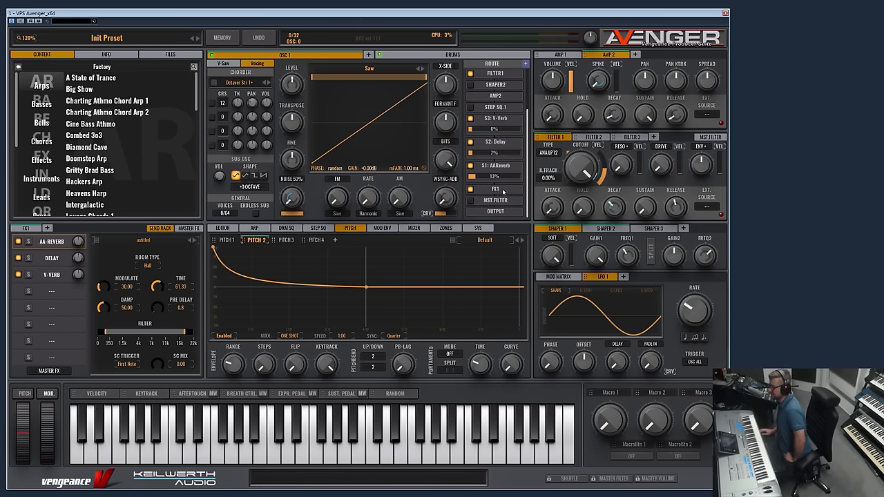
left_click(91, 228)
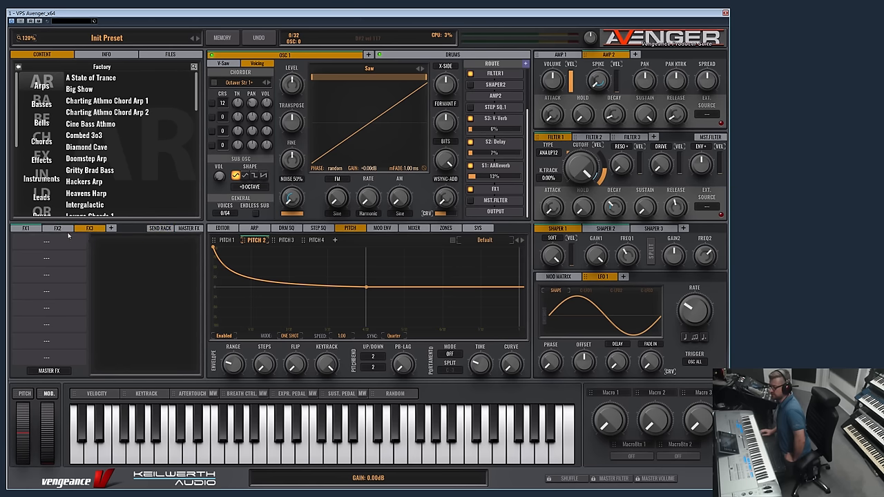
left_click(25, 228)
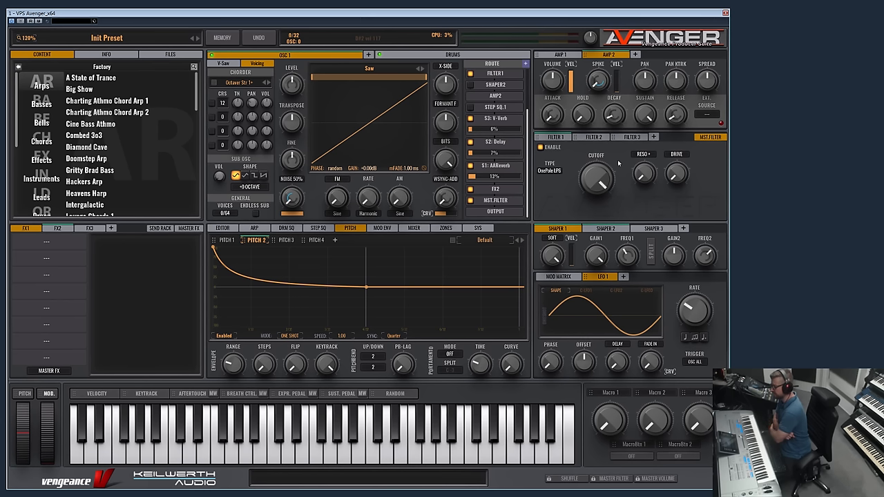
Step: Choose a different LowPass filter model as the master filter type, keeping cutoff and resonance
left_click_drag(595, 180, 595, 165)
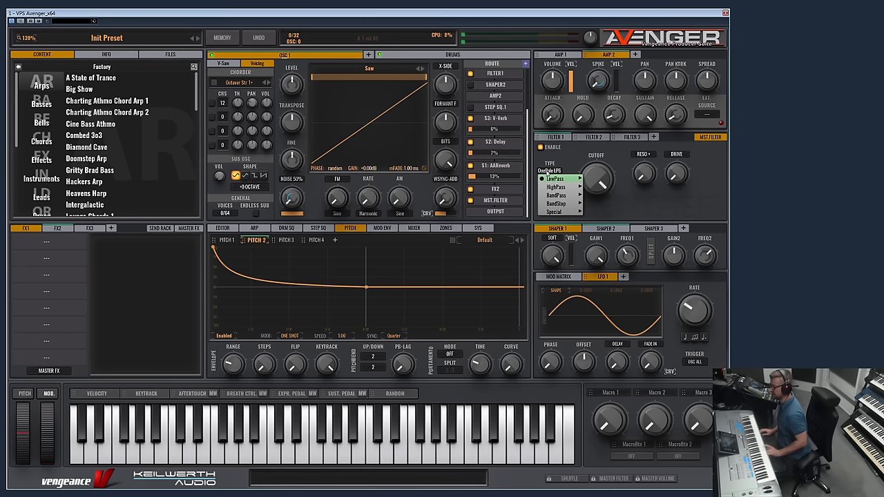
left_click(555, 188)
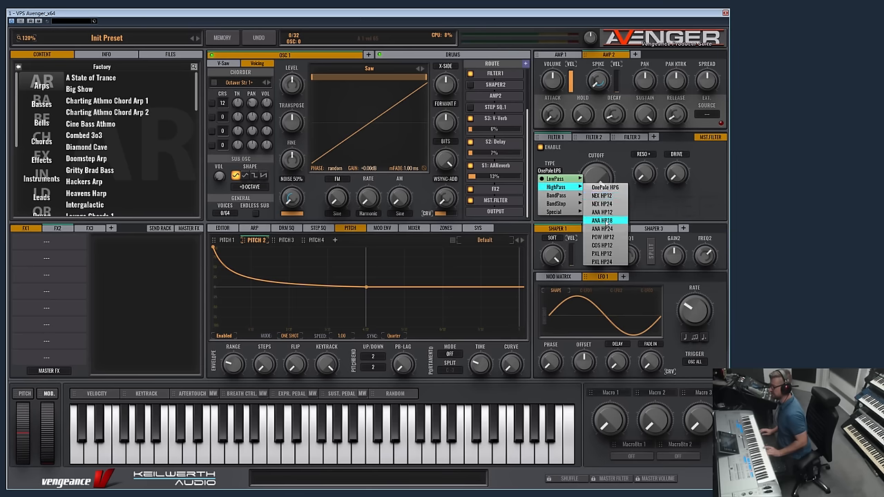
left_click(602, 219)
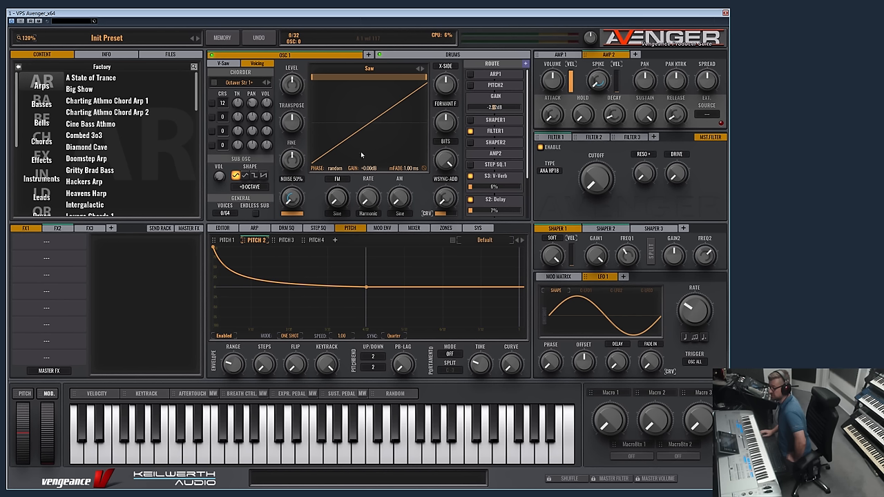
mouse_move(398, 163)
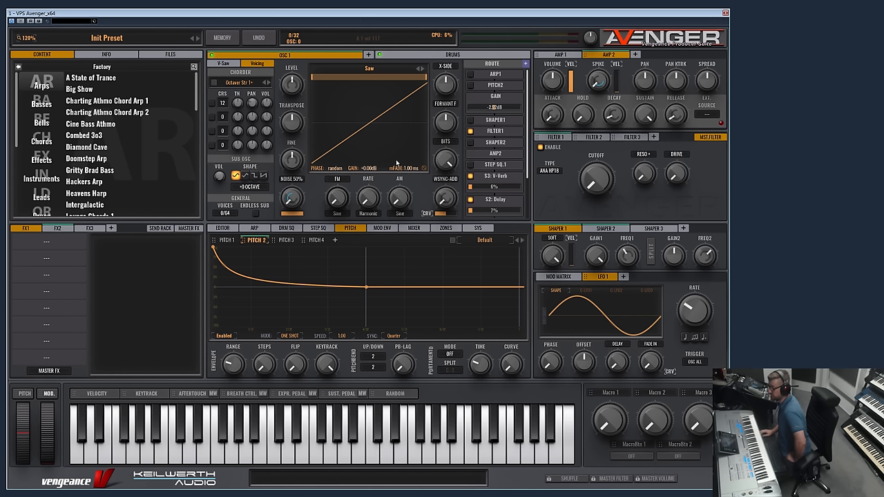